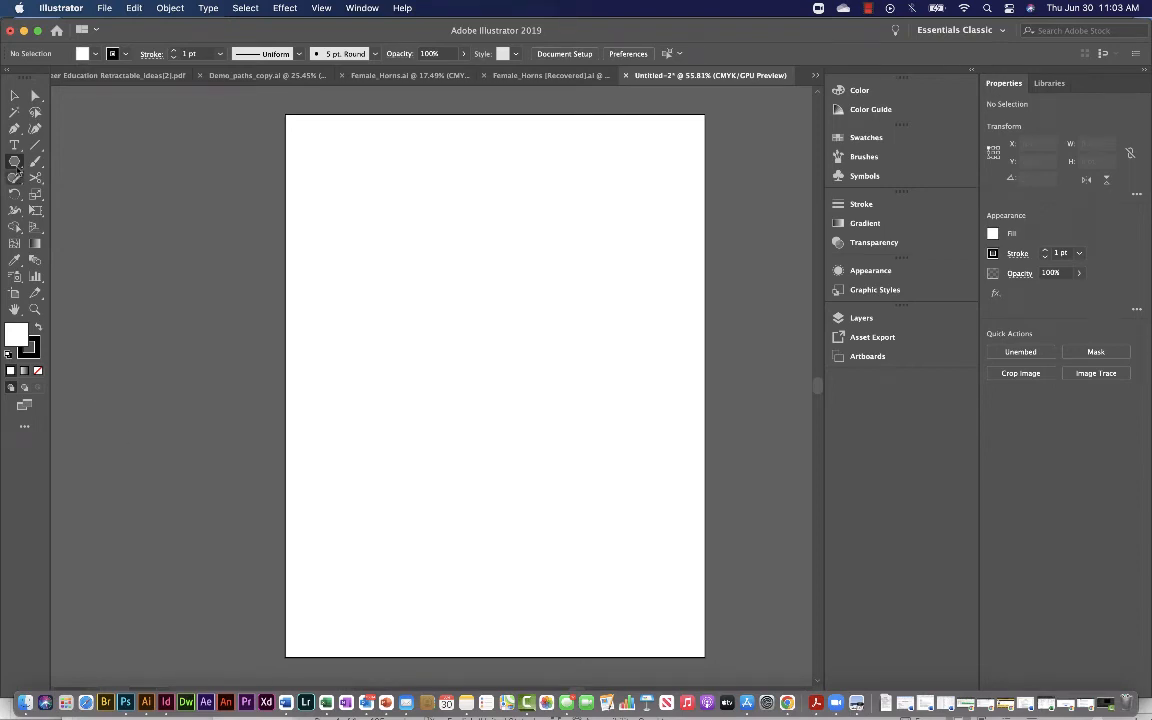
mouse_move(14, 161)
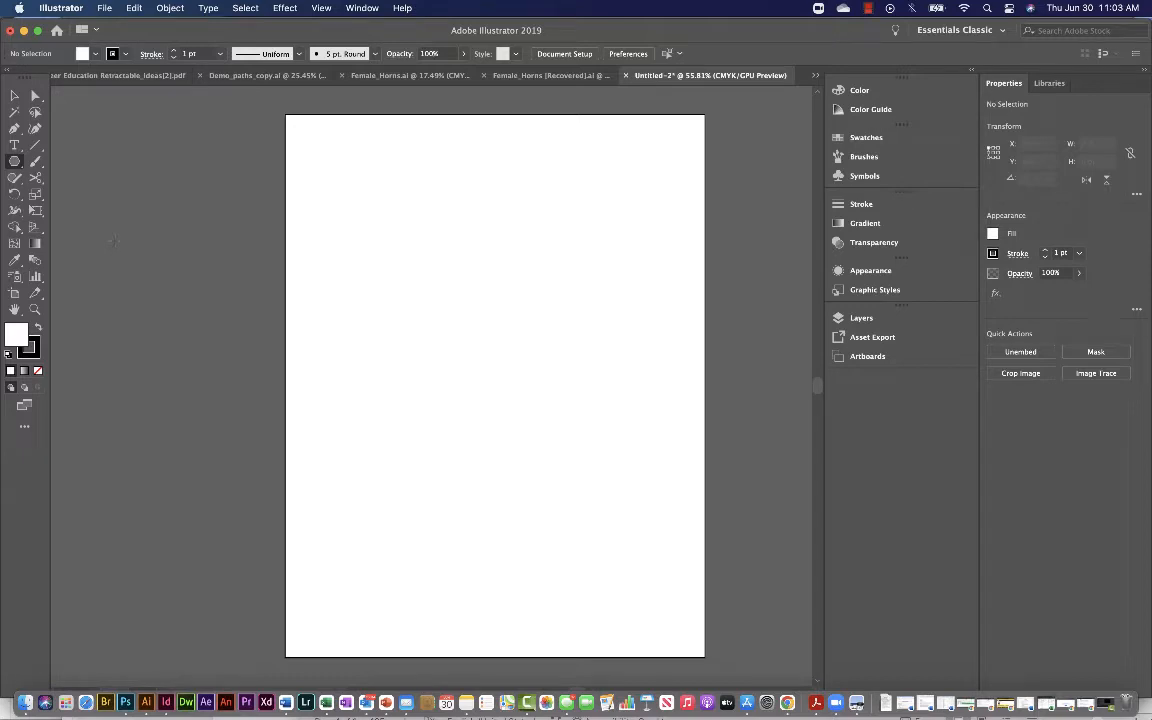
Switch from the Rectangle Tool to the Polygon Tool in the shape tools flyout
click(15, 161)
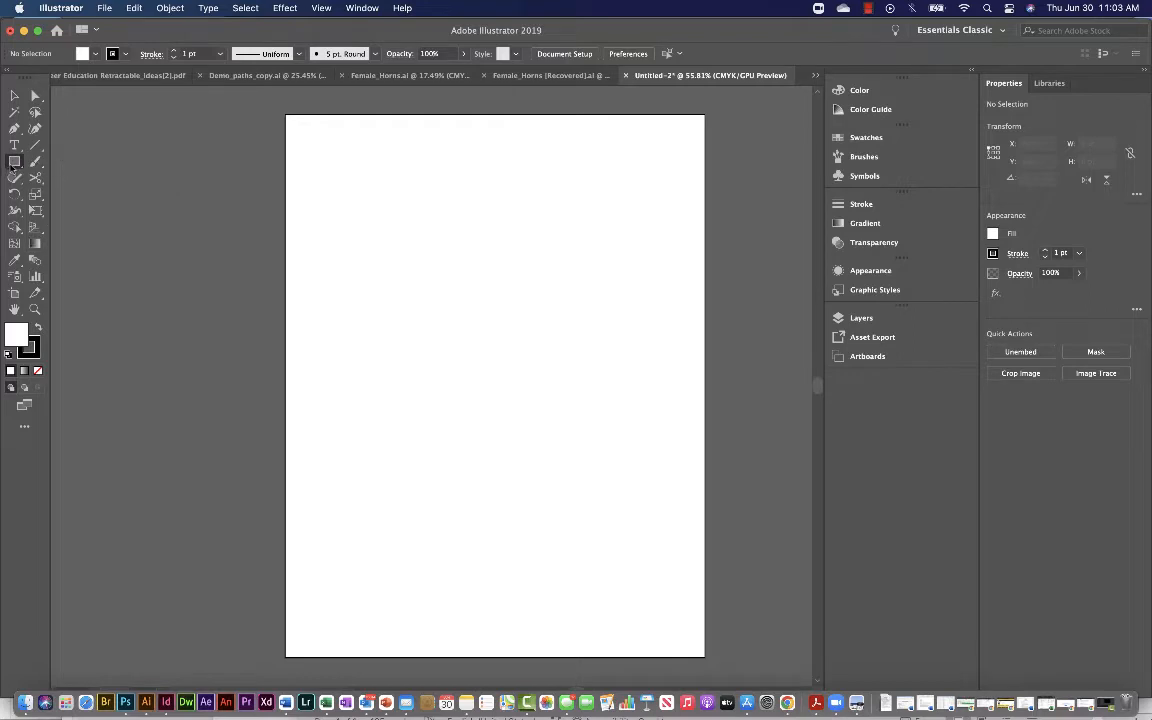
mouse_move(14, 161)
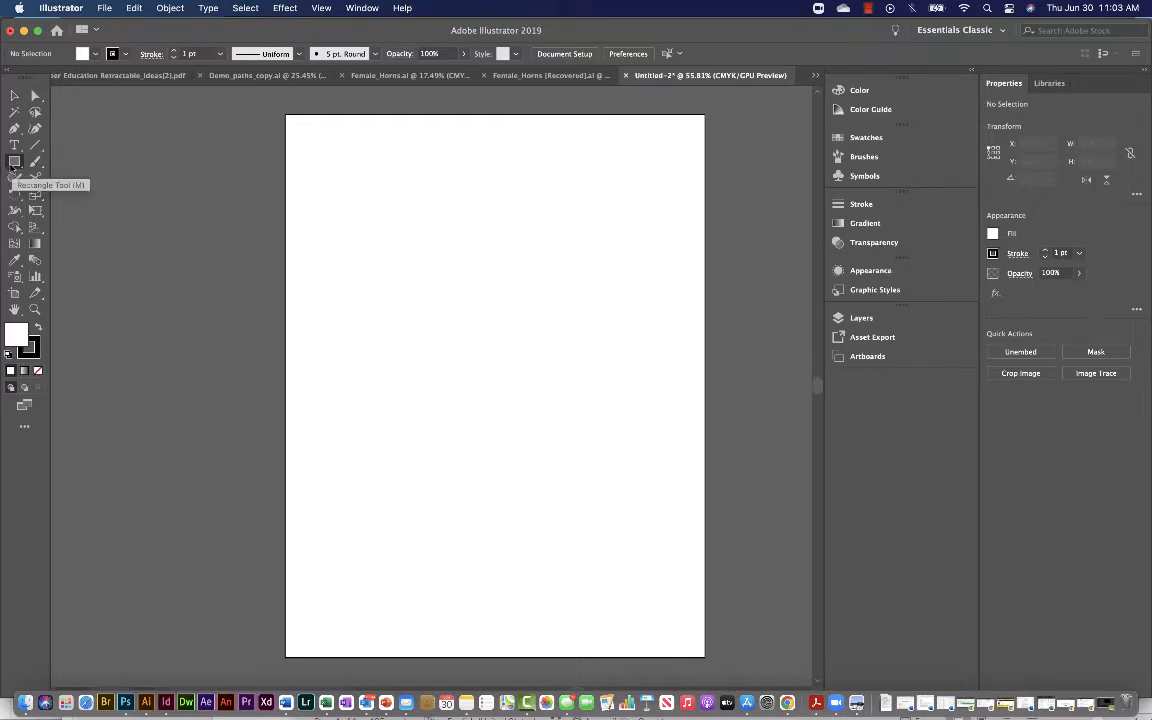
click(14, 161)
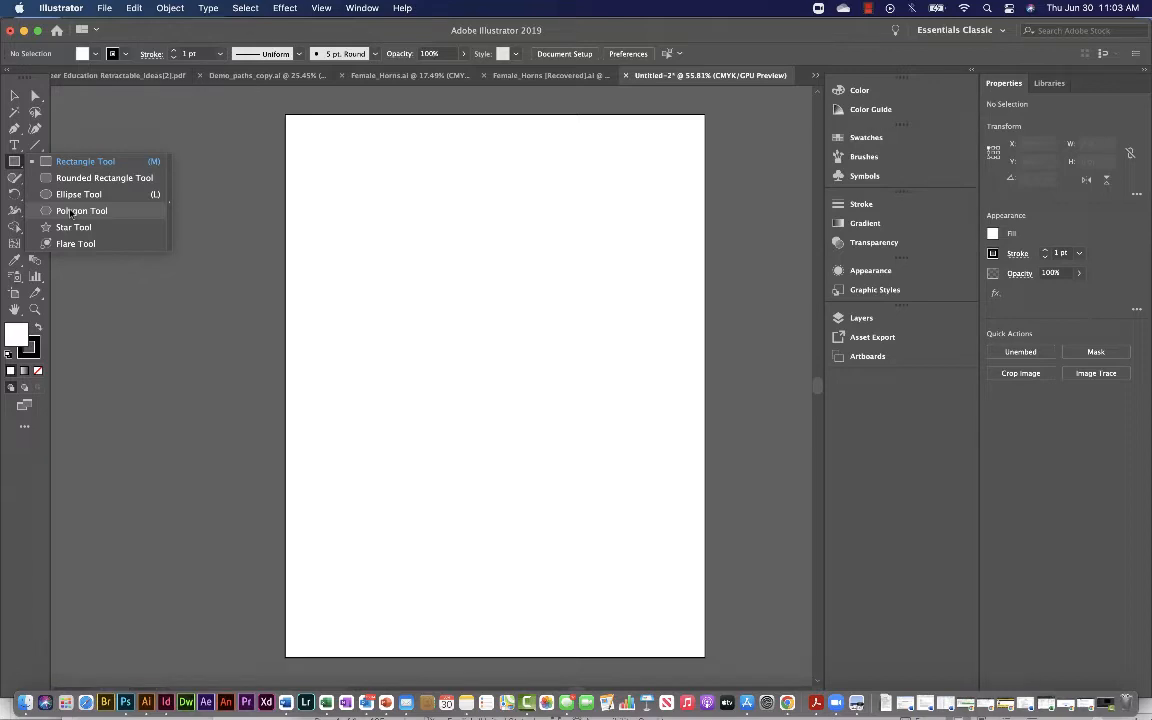
click(80, 210)
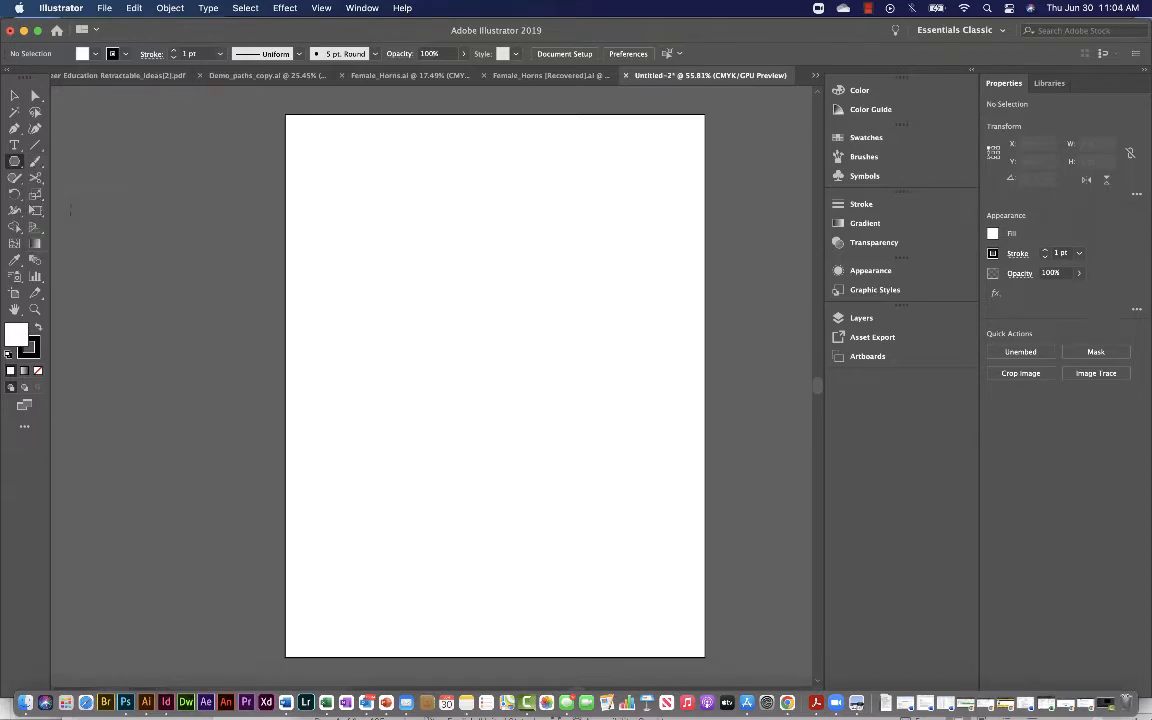
mouse_move(401, 221)
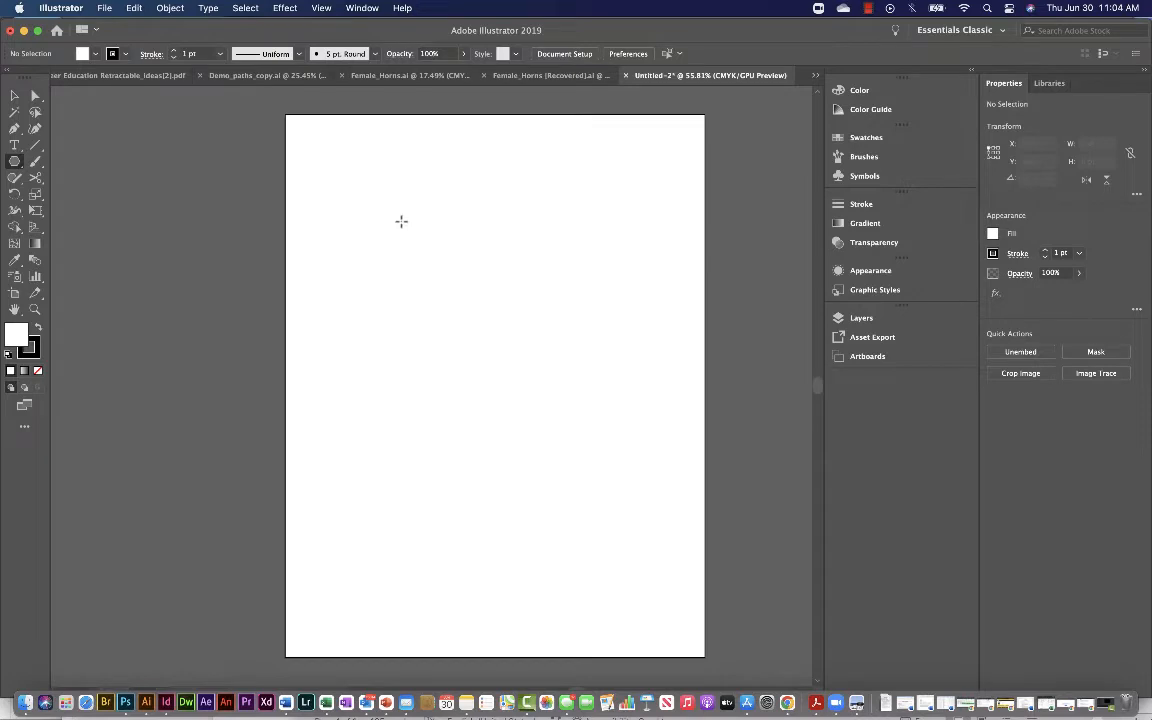
mouse_move(431, 298)
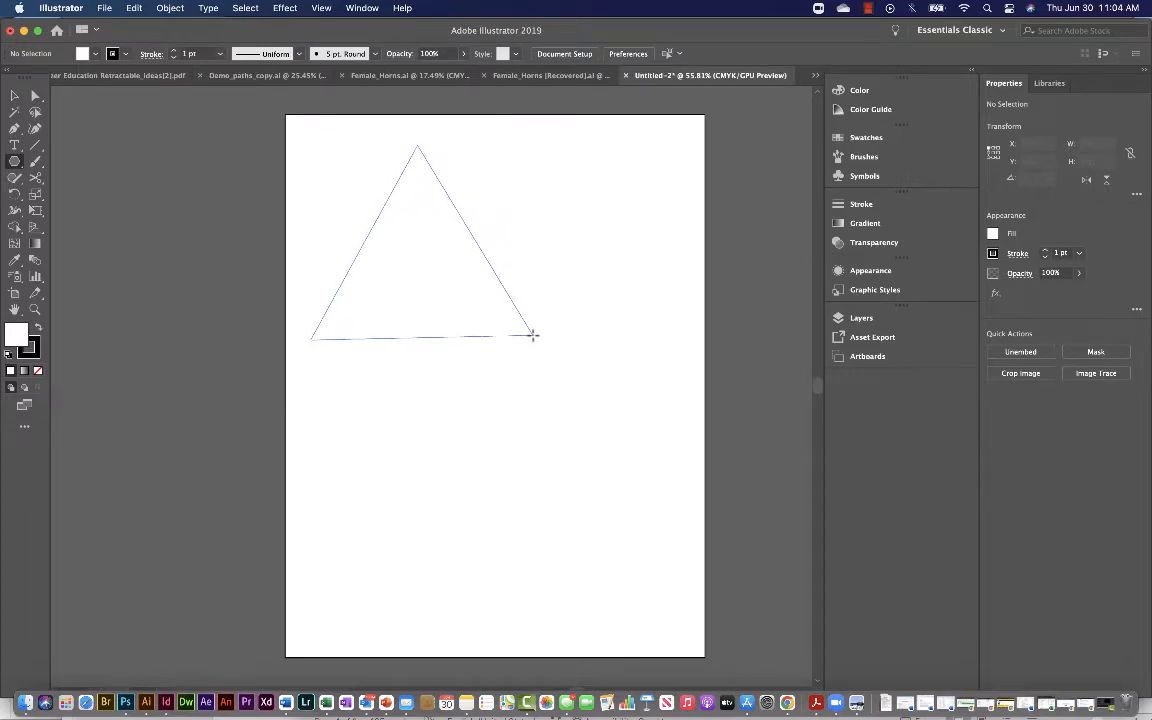
Drag out a triangle of about 346 by 300 pt in the upper page area
drag(530, 335, 515, 358)
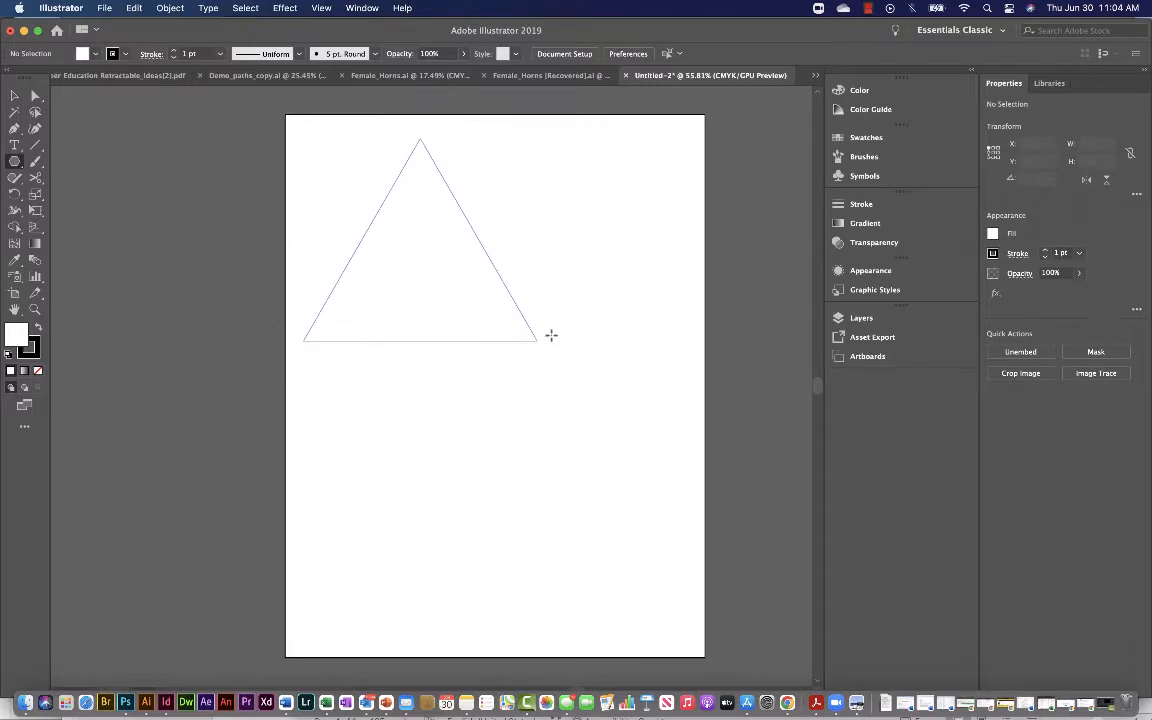
mouse_move(538, 332)
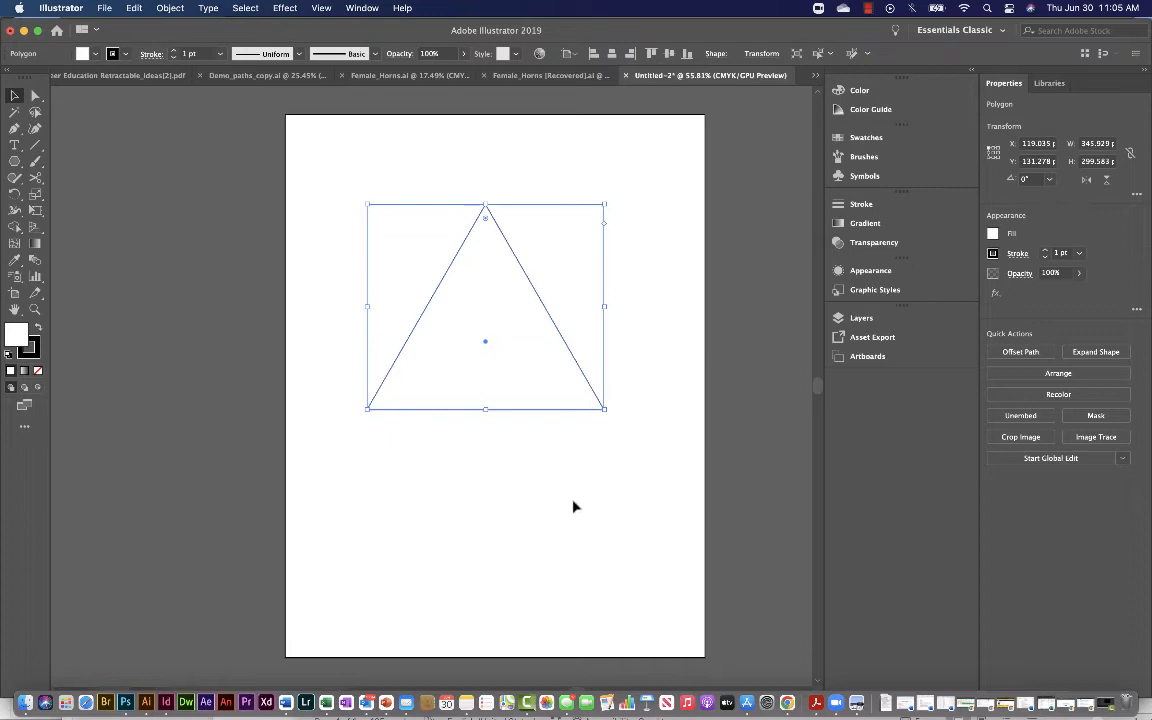
mouse_move(403, 496)
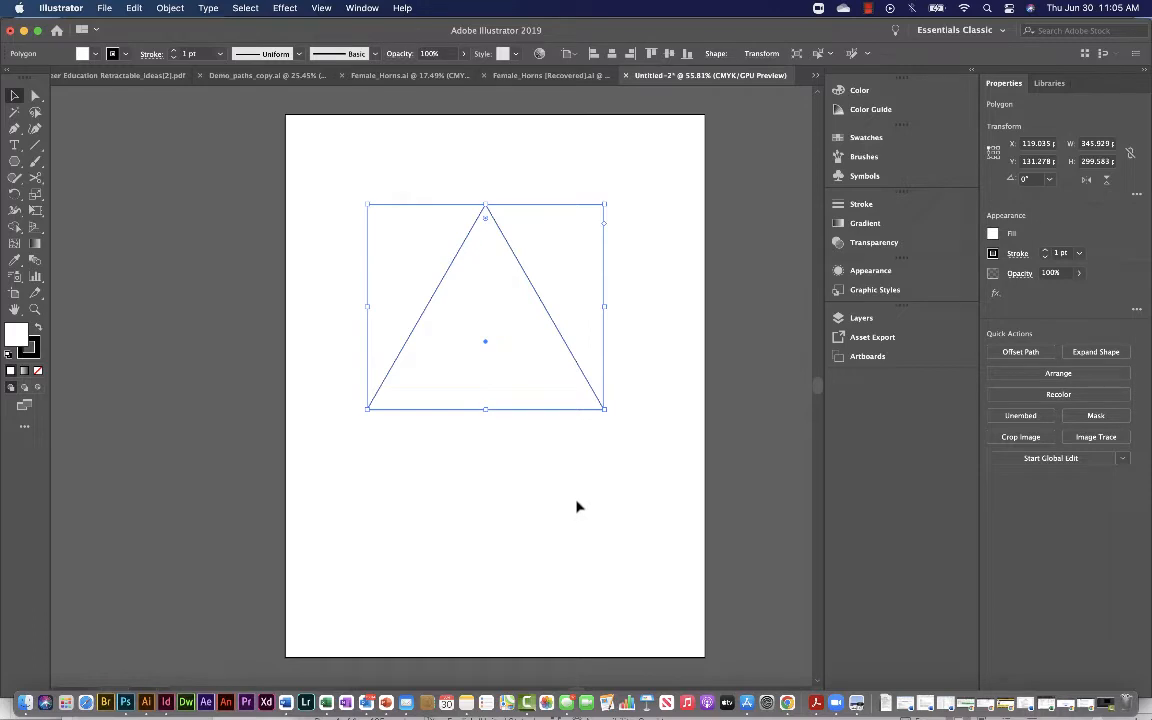
mouse_move(483, 215)
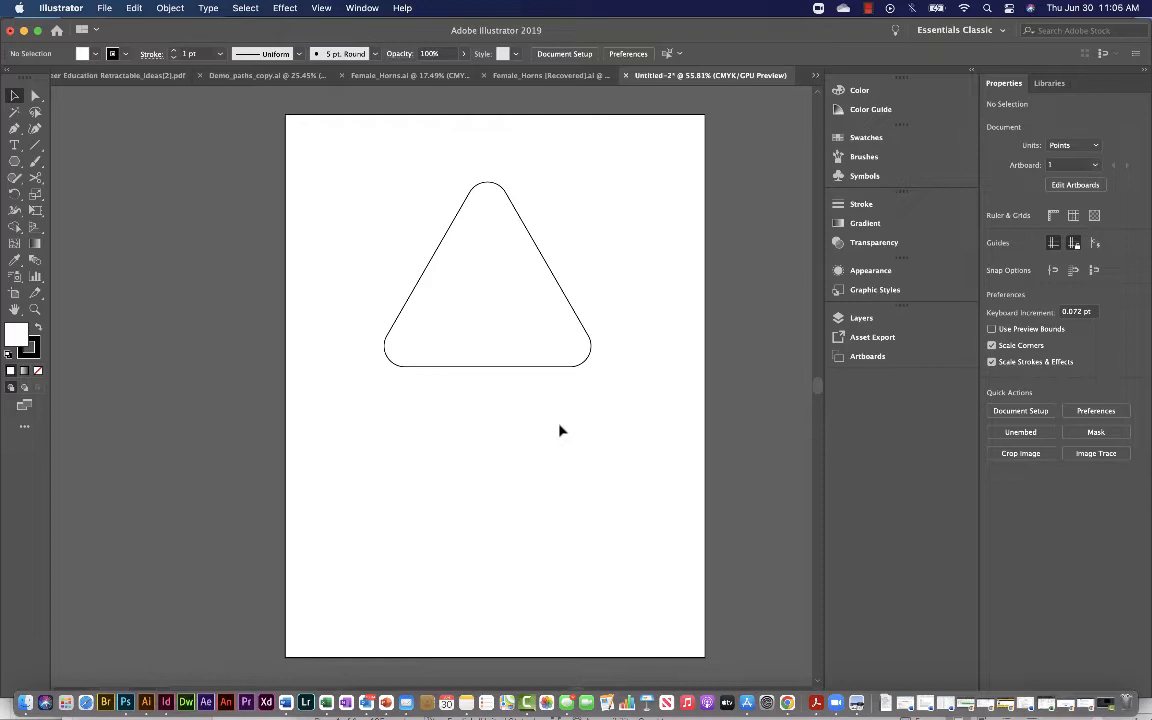
mouse_move(568, 418)
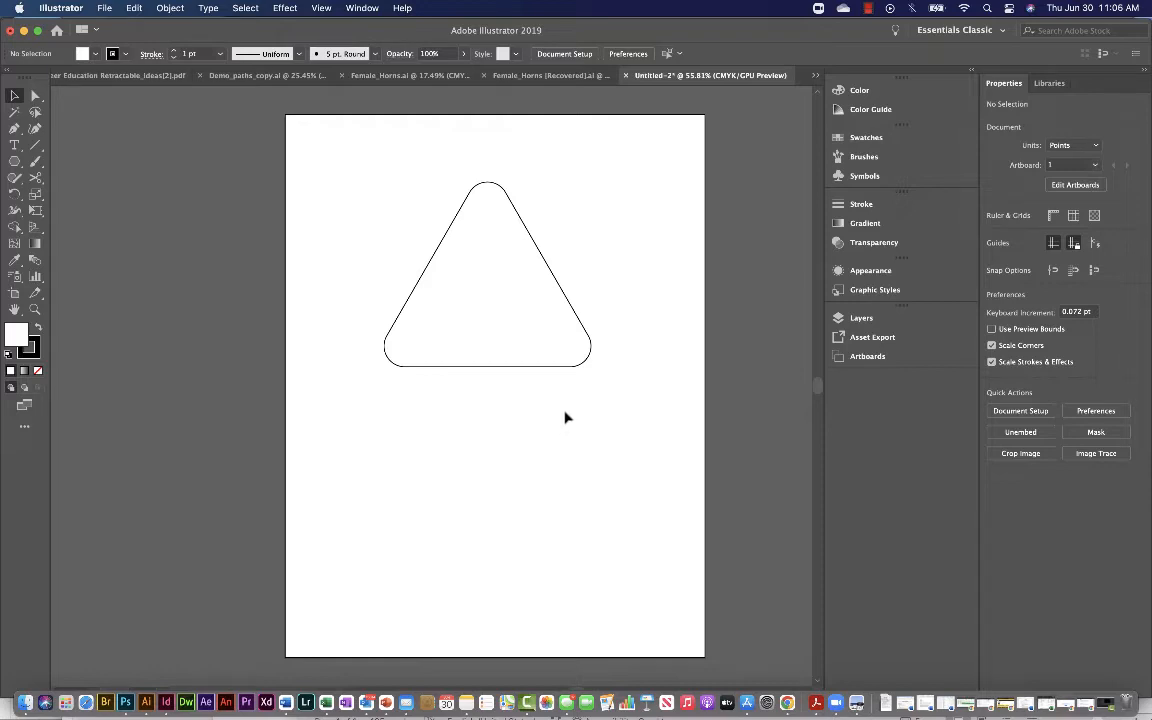
mouse_move(565, 375)
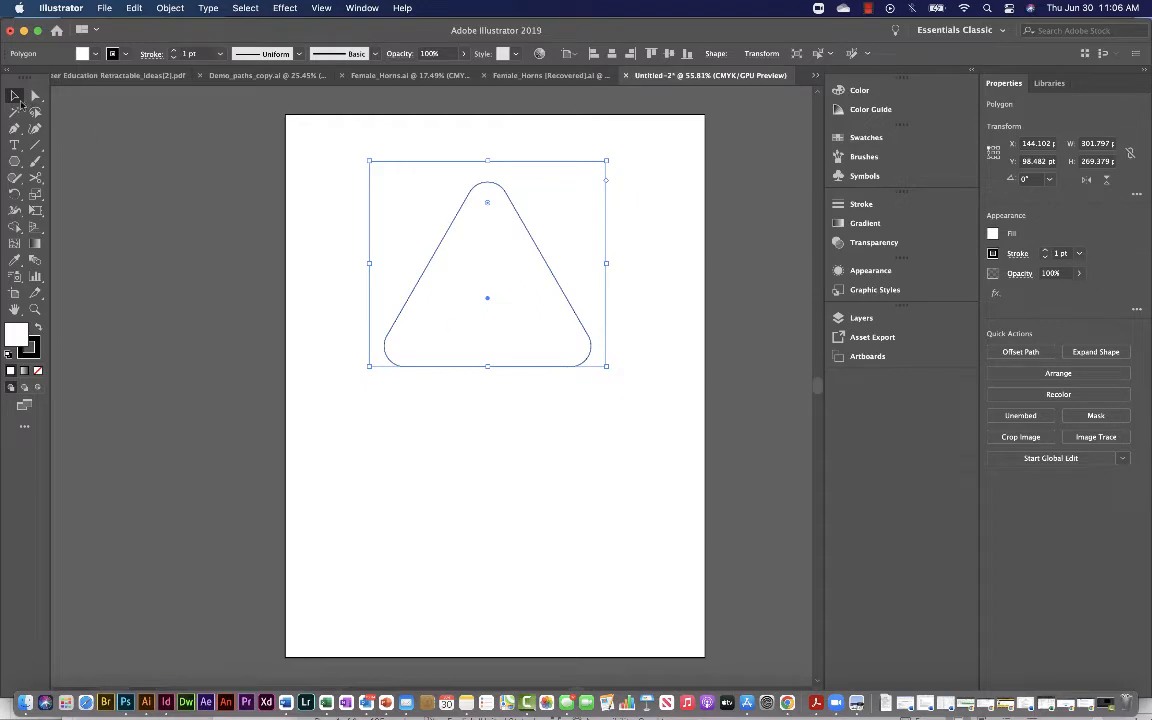
mouse_move(656, 383)
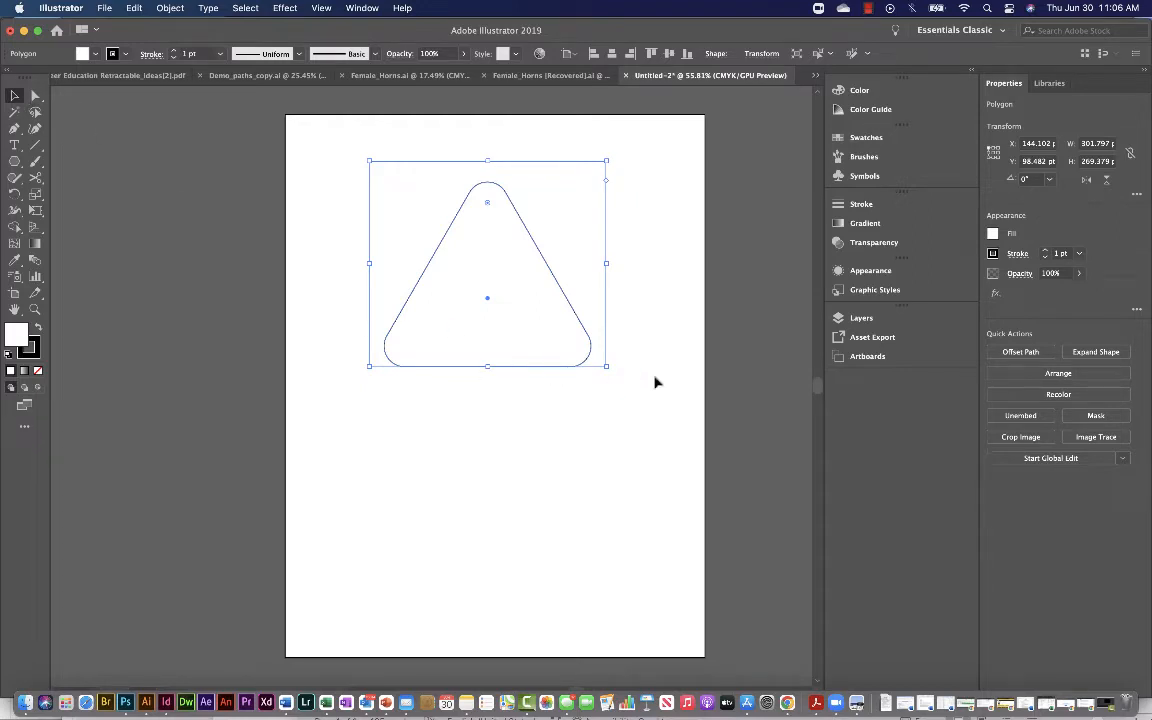
Give the rounded triangle a 22 pt stroke weight in the Stroke panel
click(861, 204)
text(22)
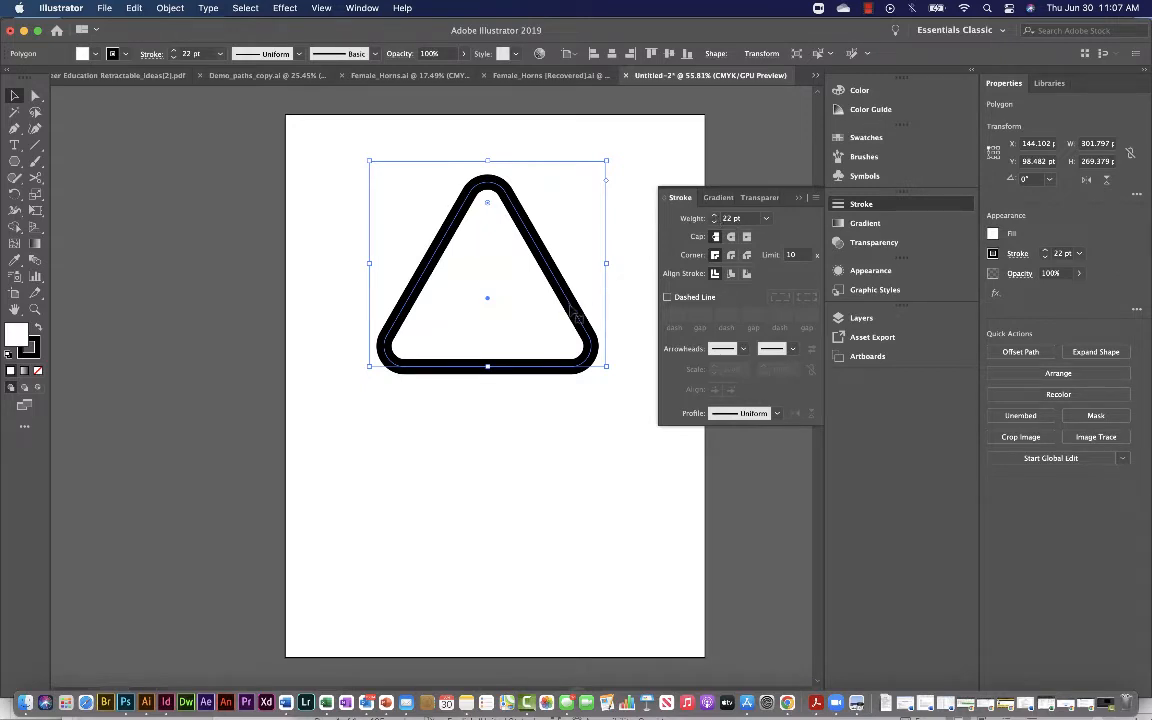
mouse_move(875, 242)
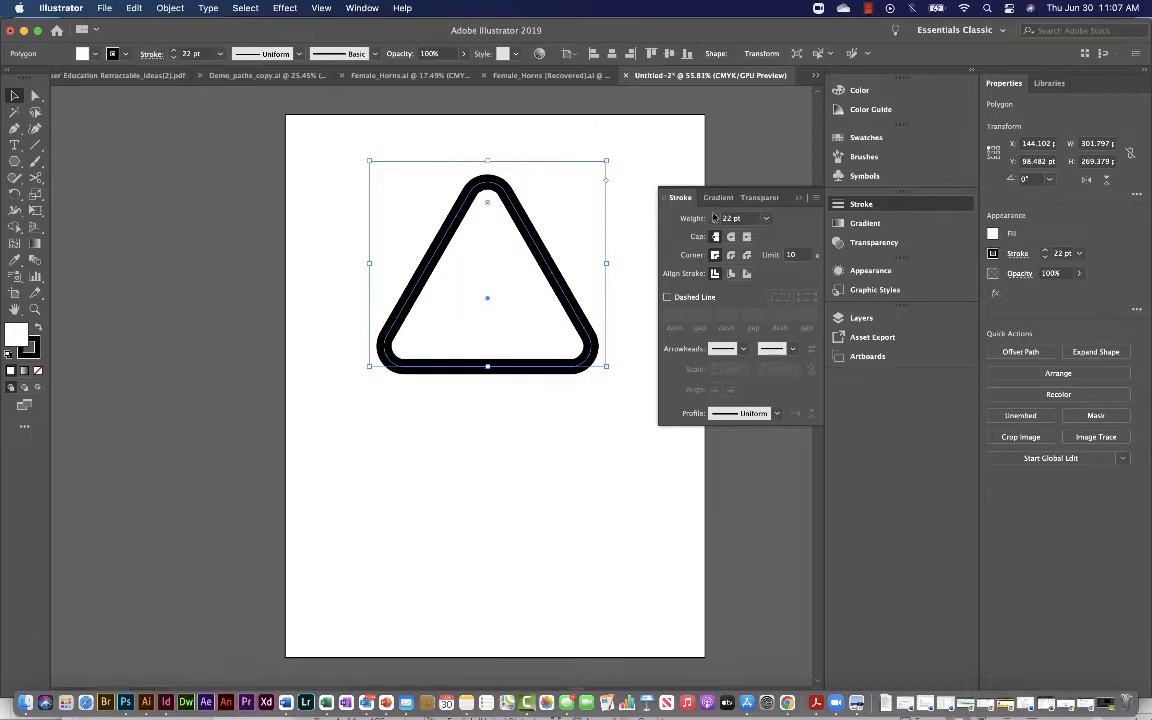
mouse_move(711, 313)
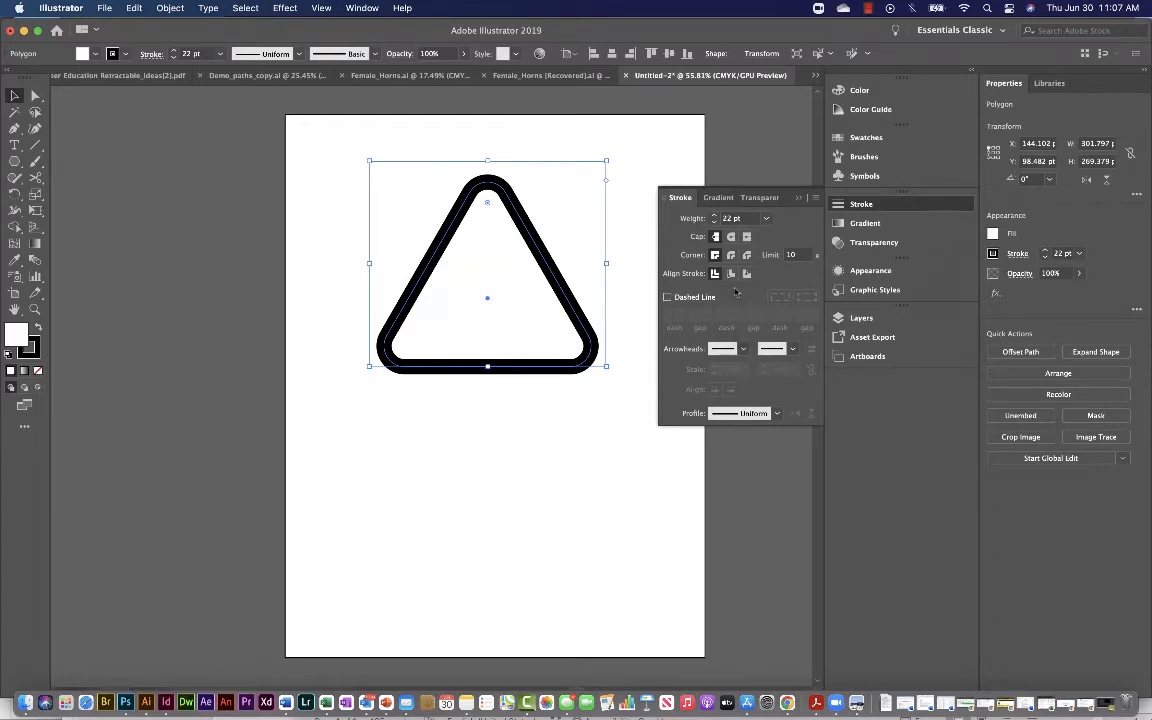
mouse_move(742, 283)
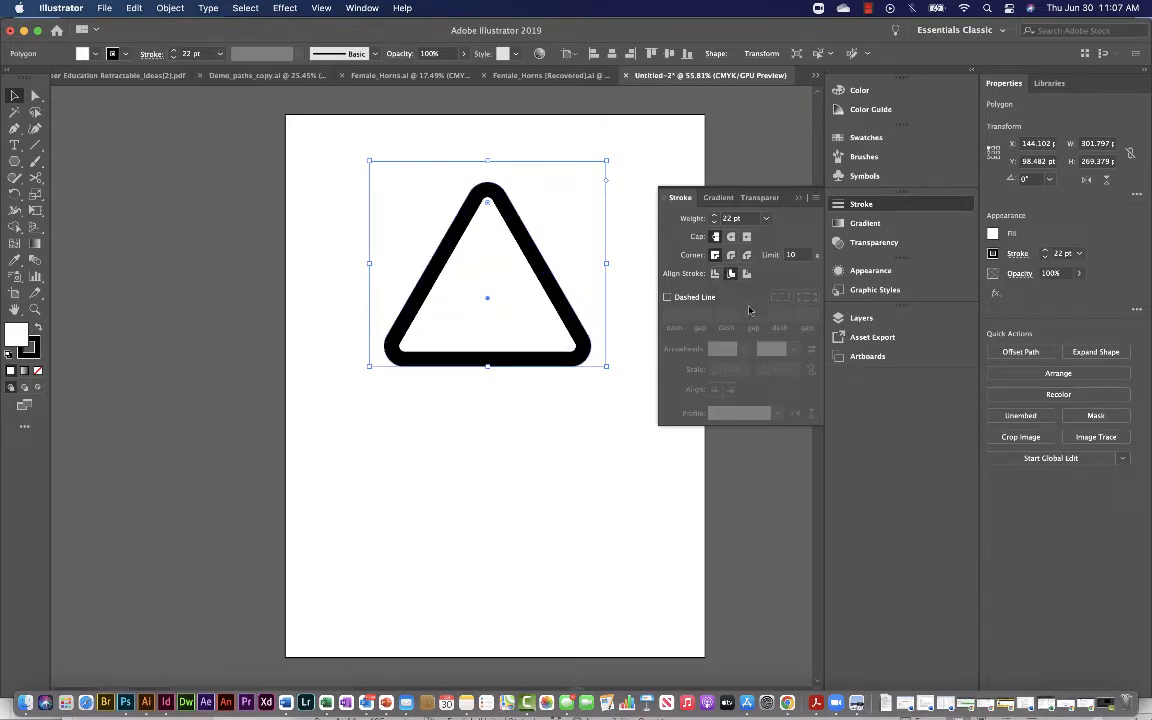
Align the stroke inside, nudge weight to 23 and back to 22 pt, close panel
click(757, 215)
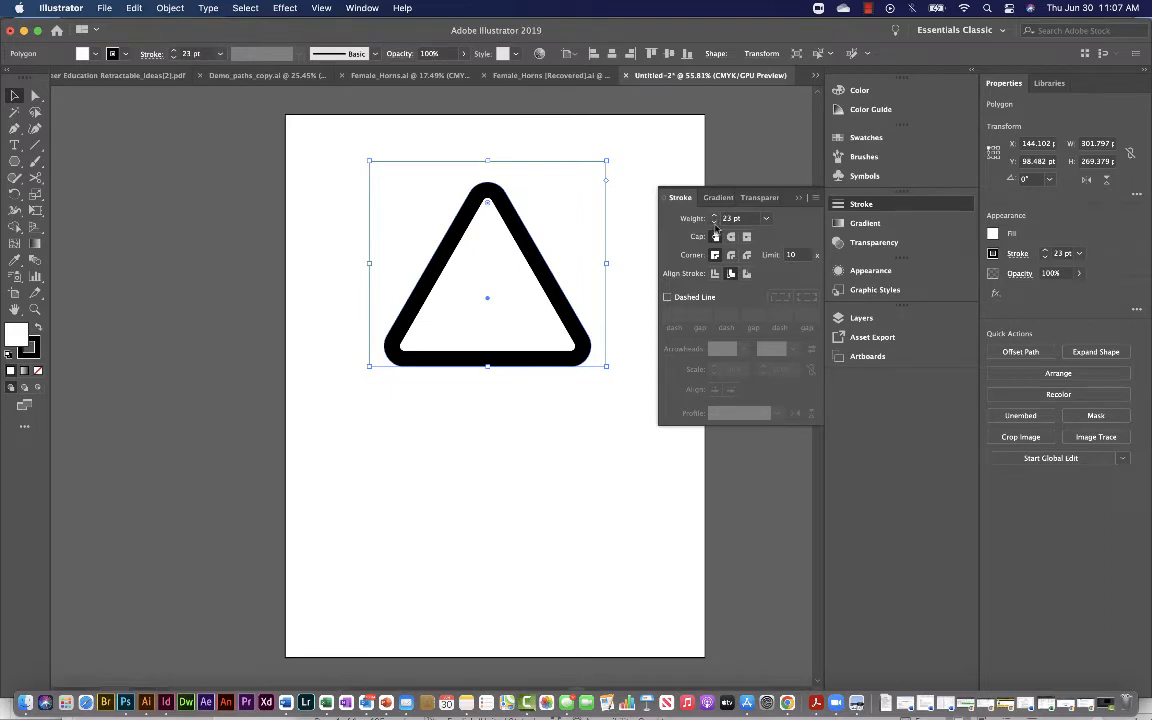
click(761, 218)
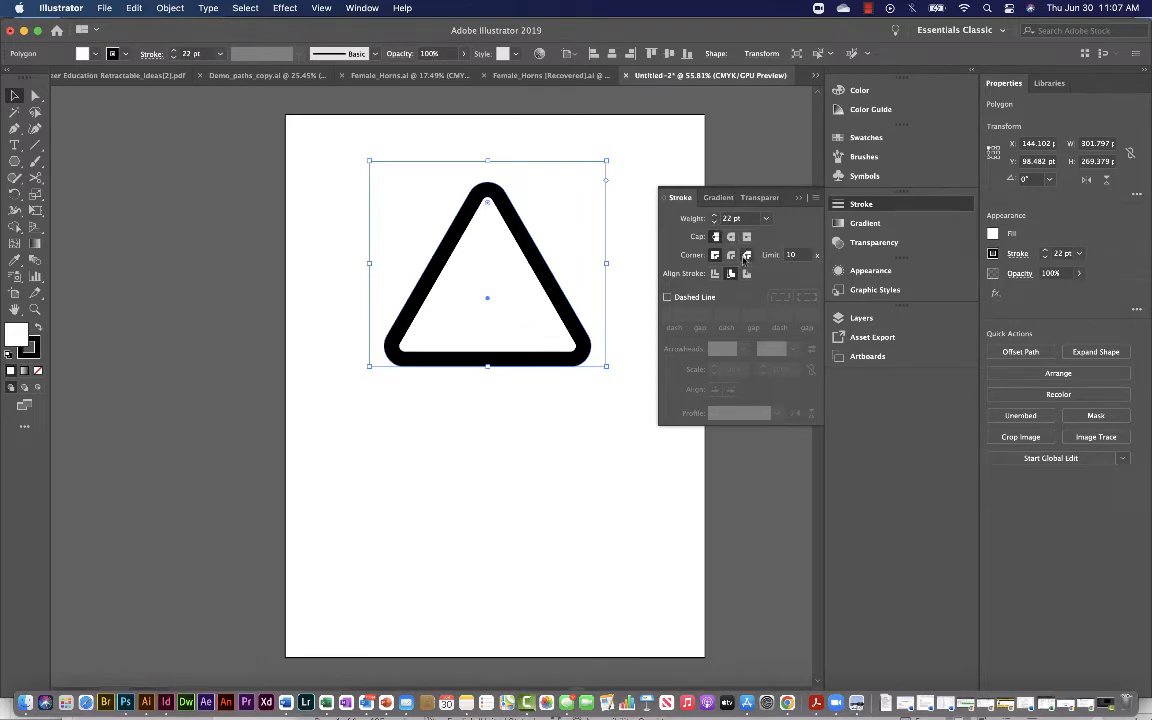
mouse_move(731, 254)
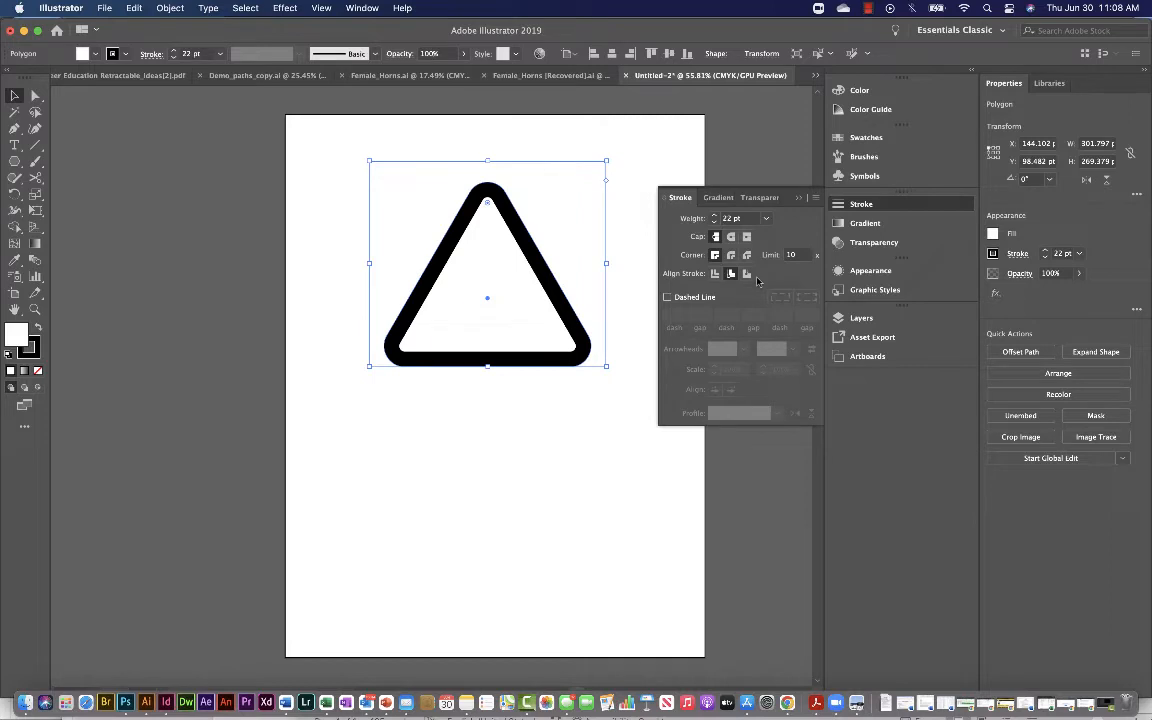
mouse_move(730, 275)
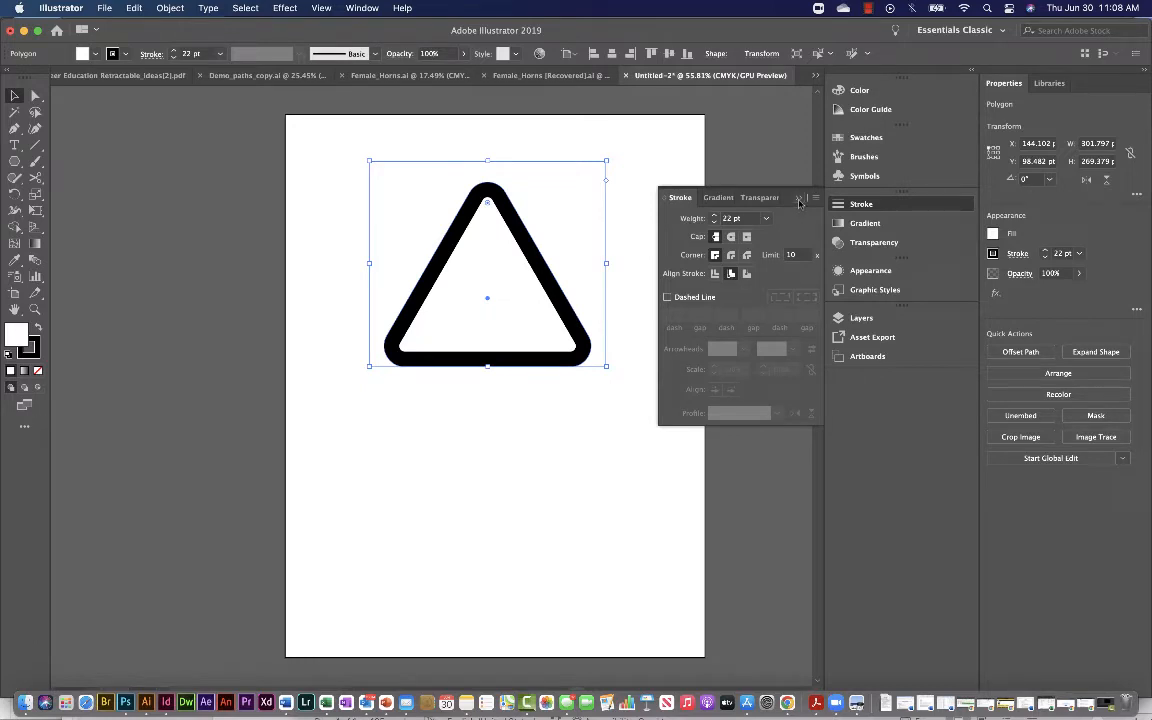
click(802, 197)
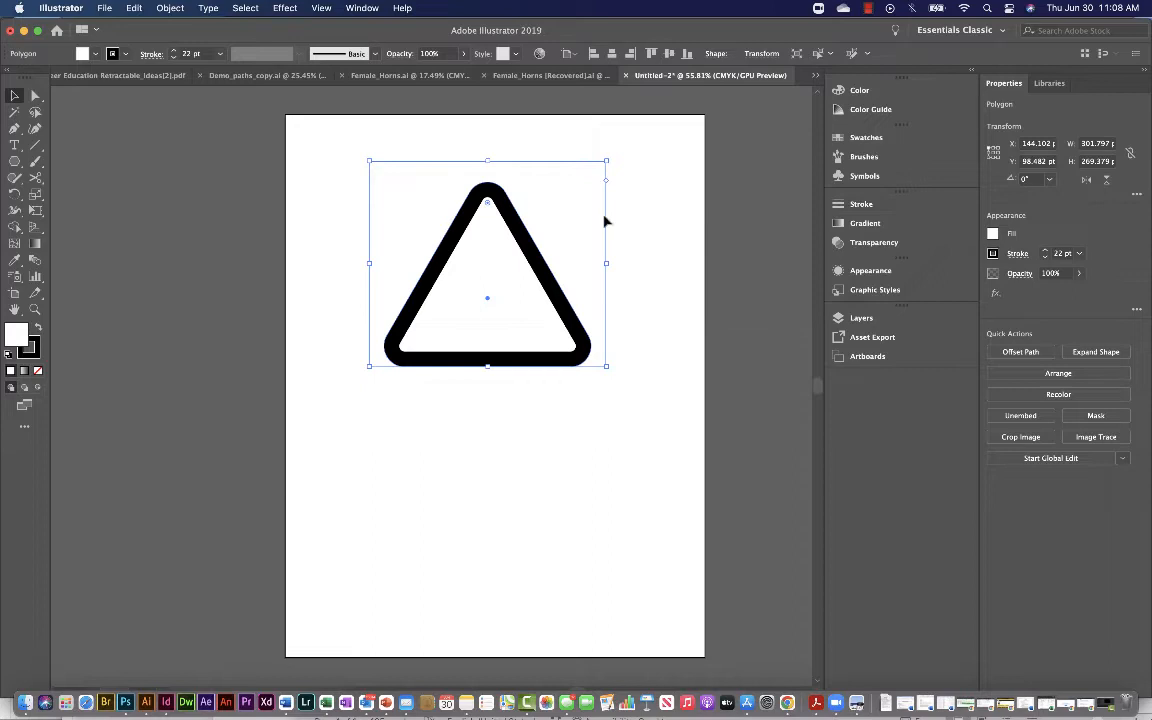
mouse_move(157, 157)
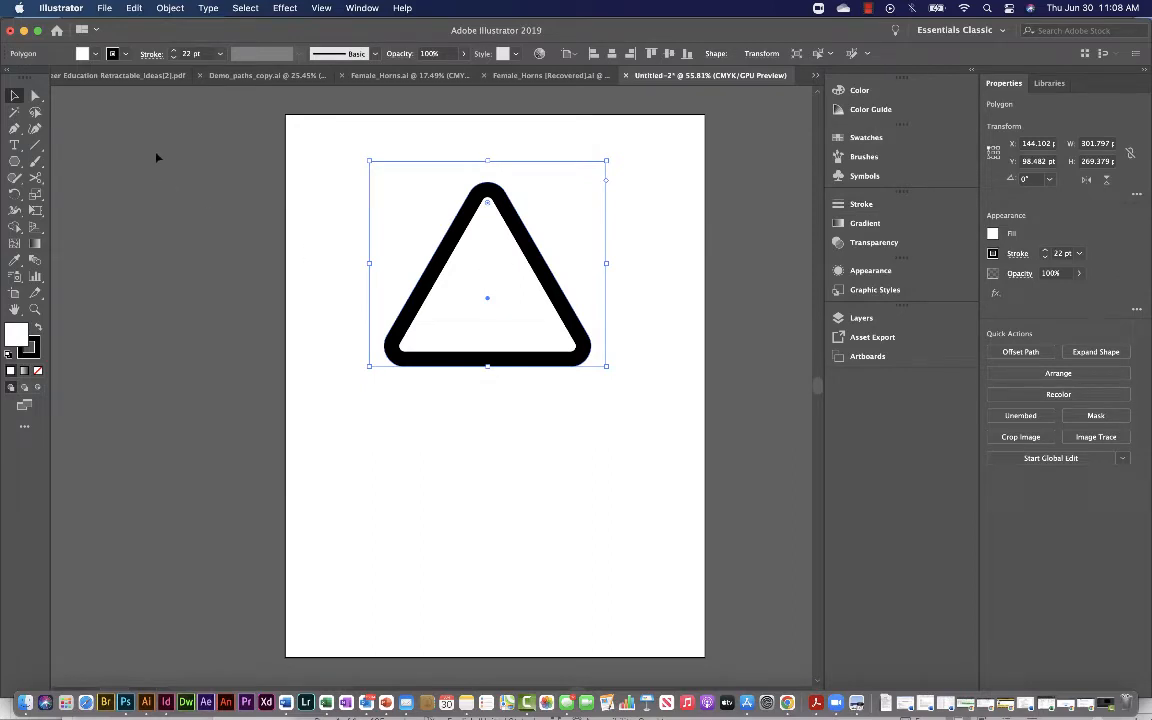
click(170, 8)
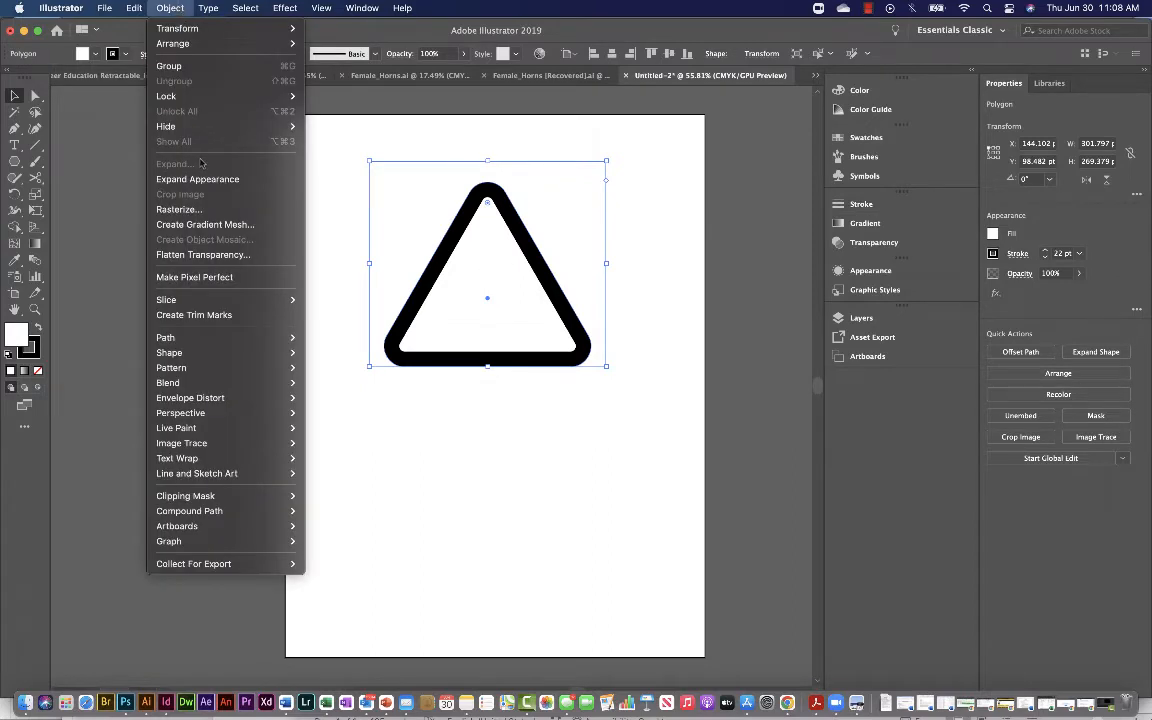
mouse_move(200, 179)
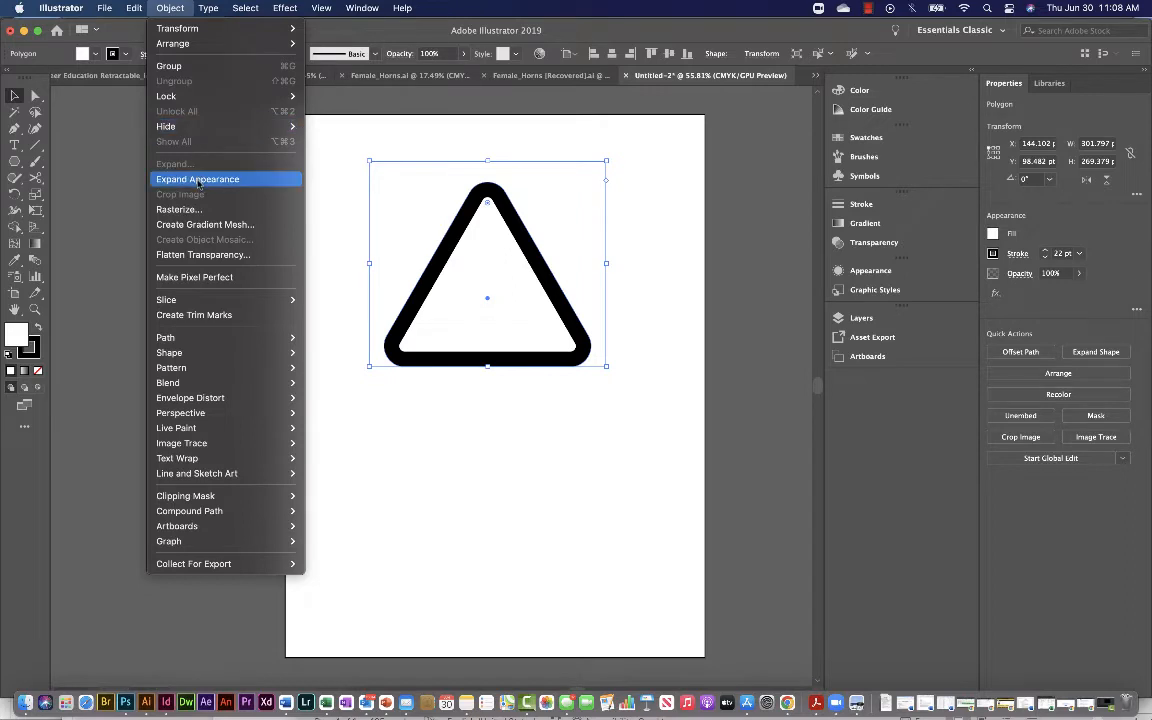
mouse_move(193, 9)
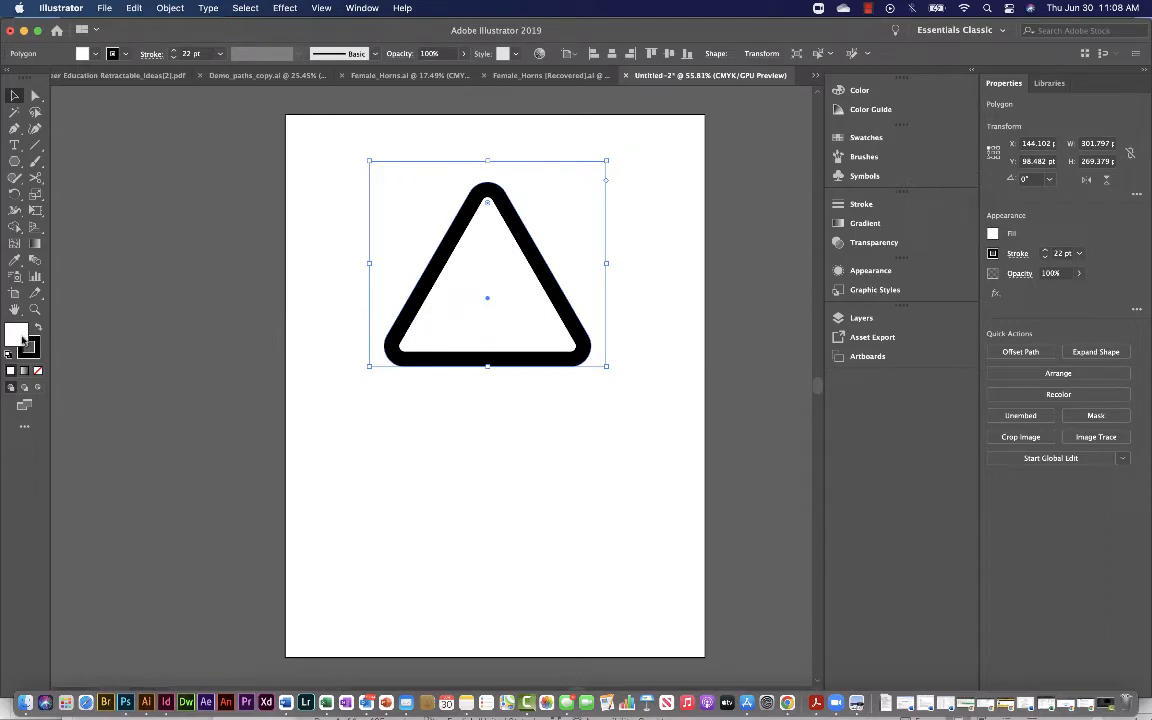
mouse_move(18, 338)
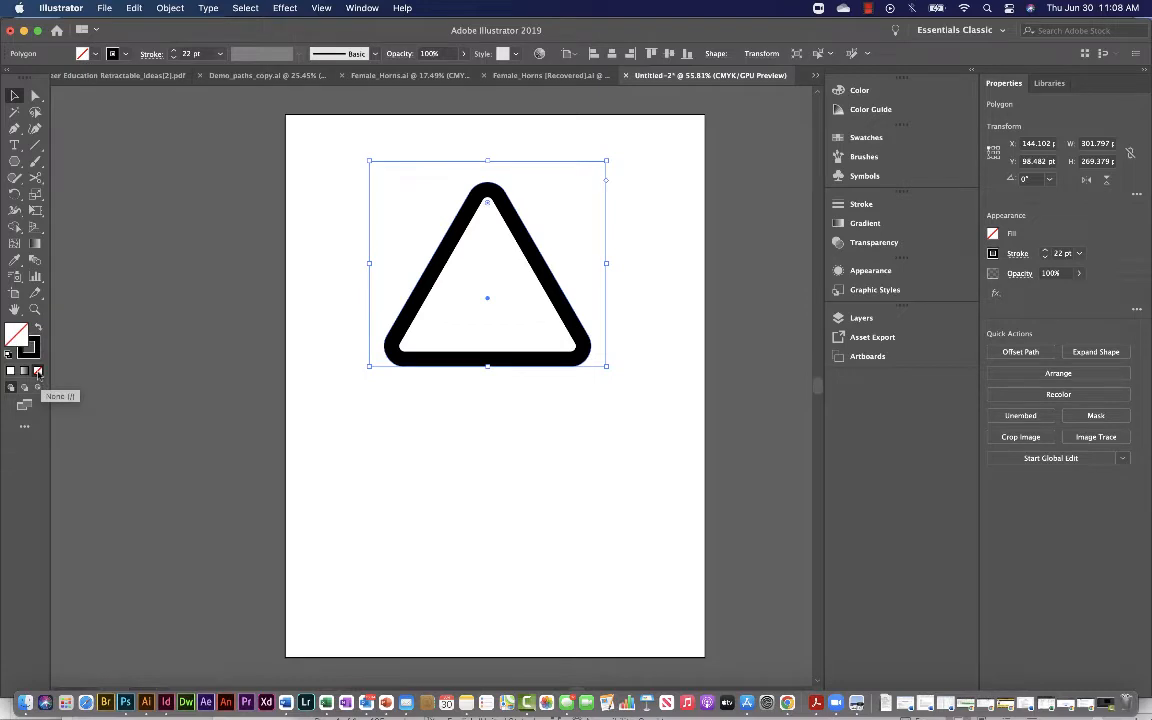
mouse_move(403, 366)
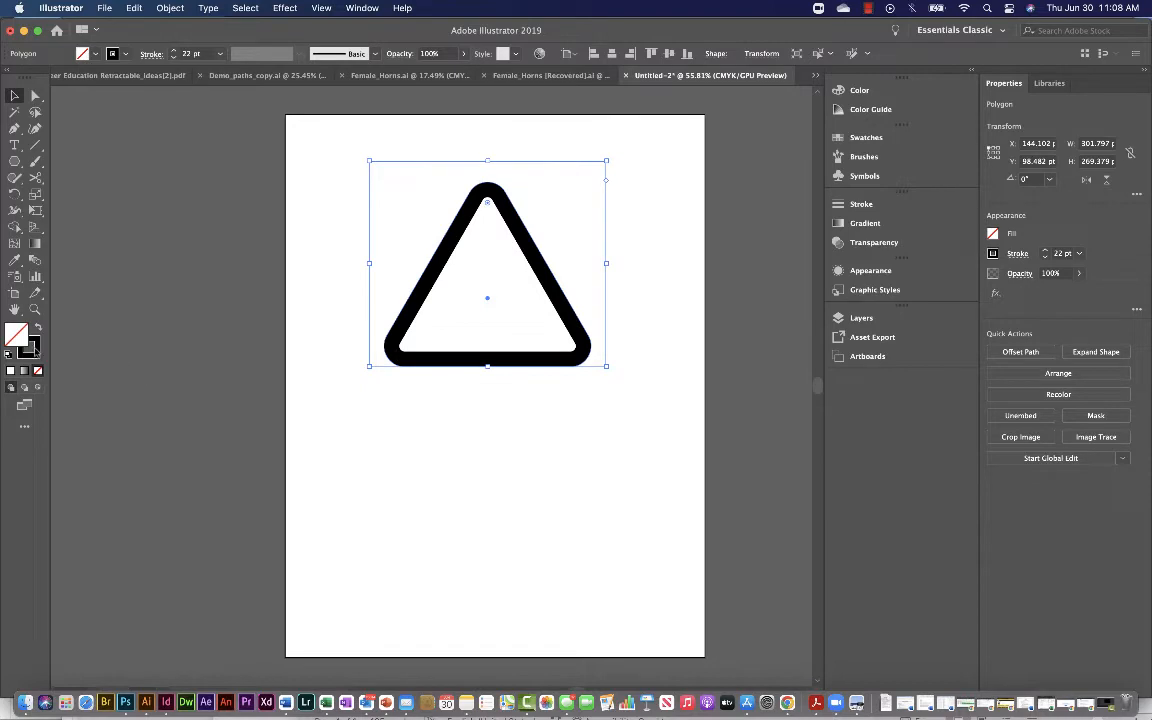
mouse_move(185, 40)
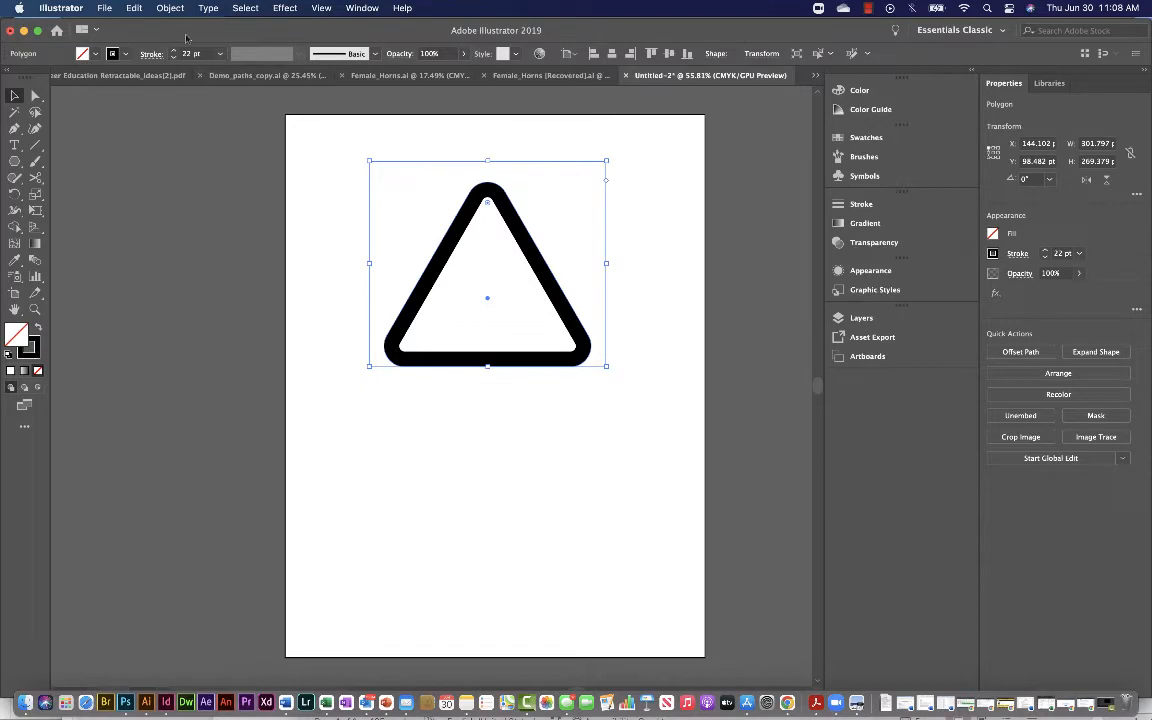
Expand the triangle's appearance into a filled compound path and show the Layers panel
click(169, 8)
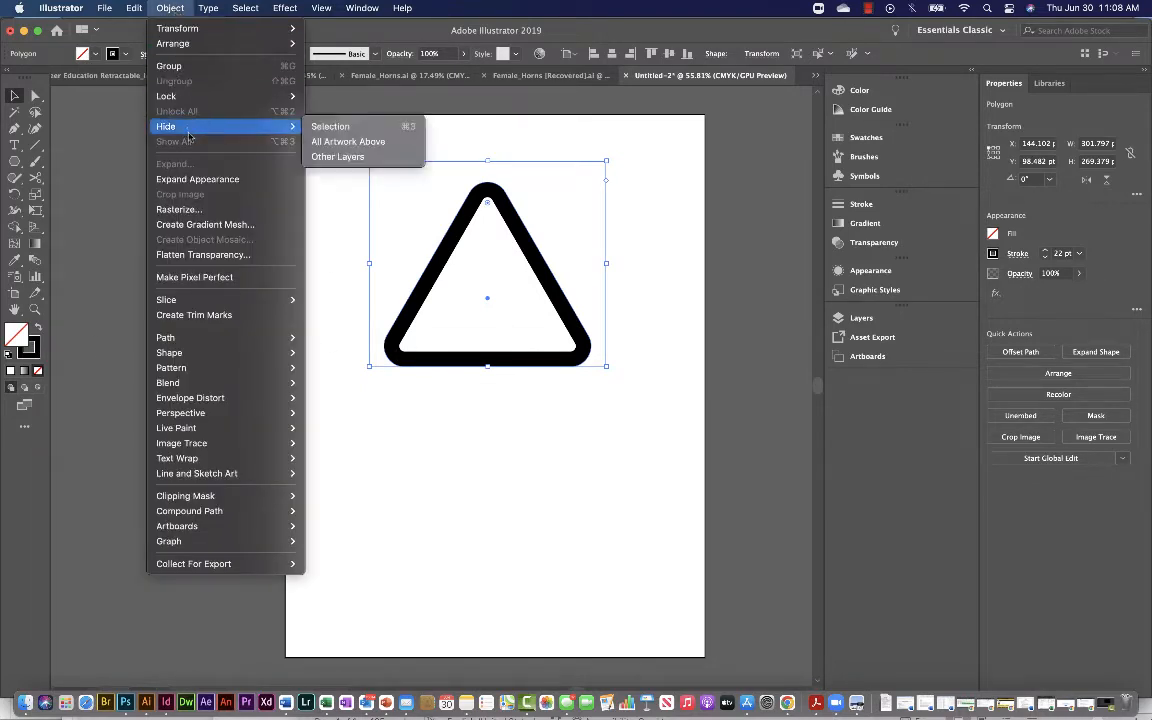
mouse_move(197, 179)
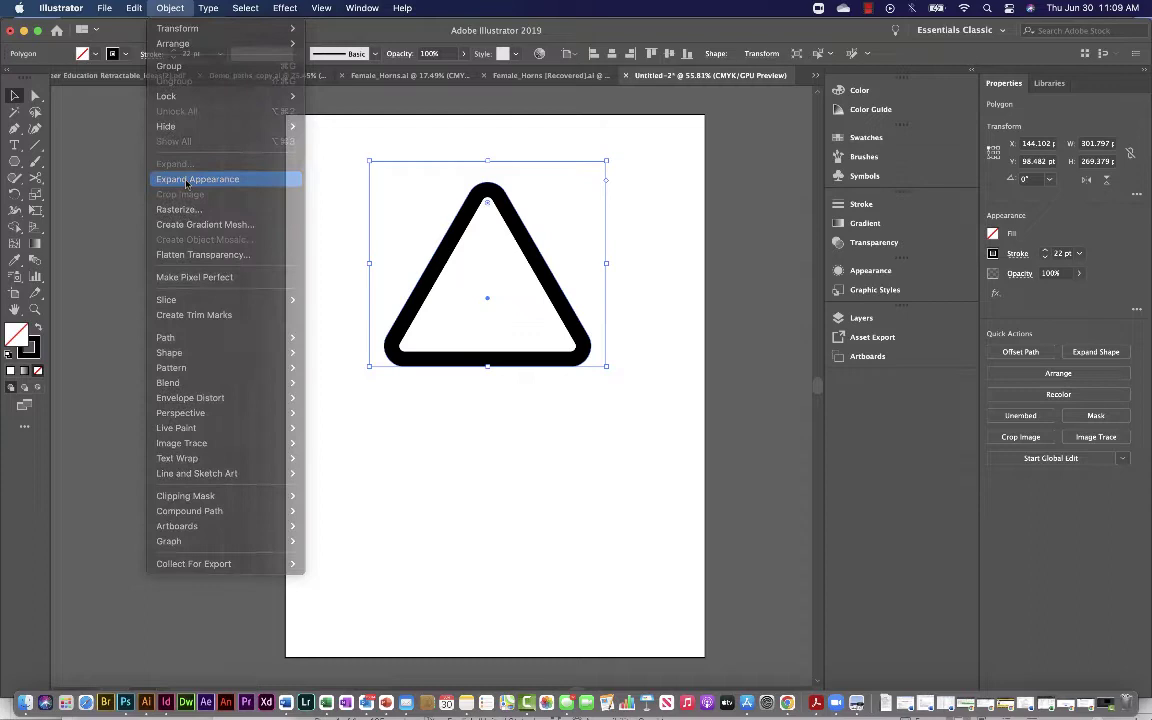
click(197, 179)
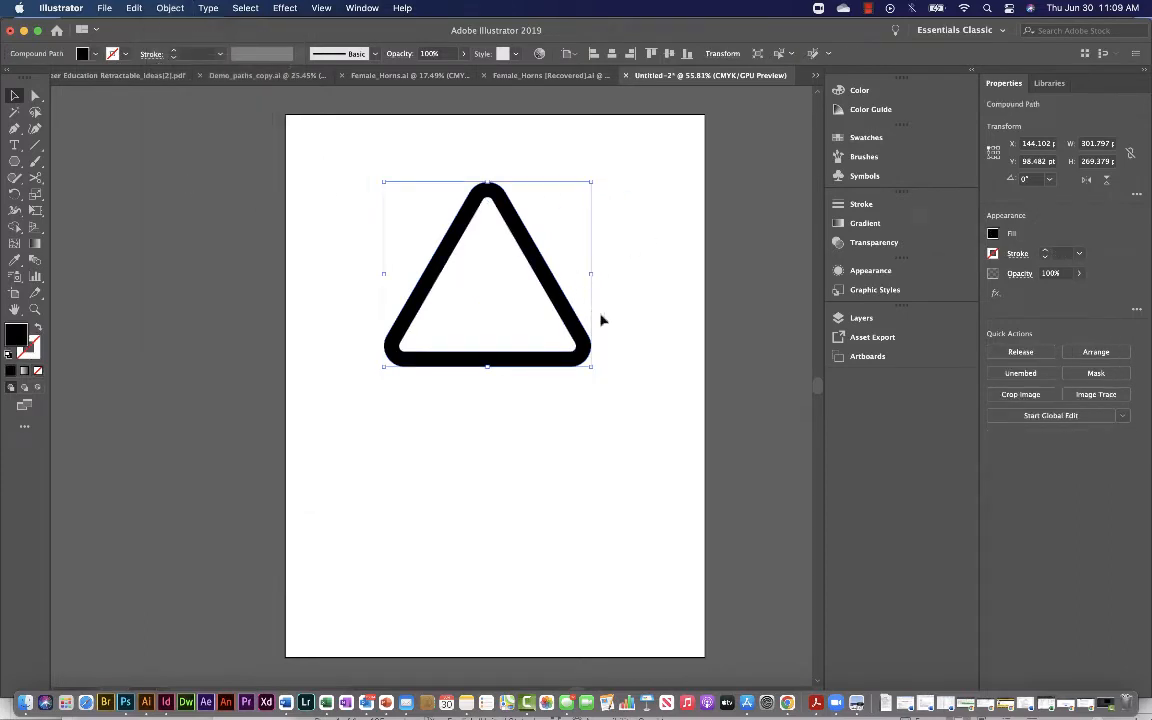
click(861, 318)
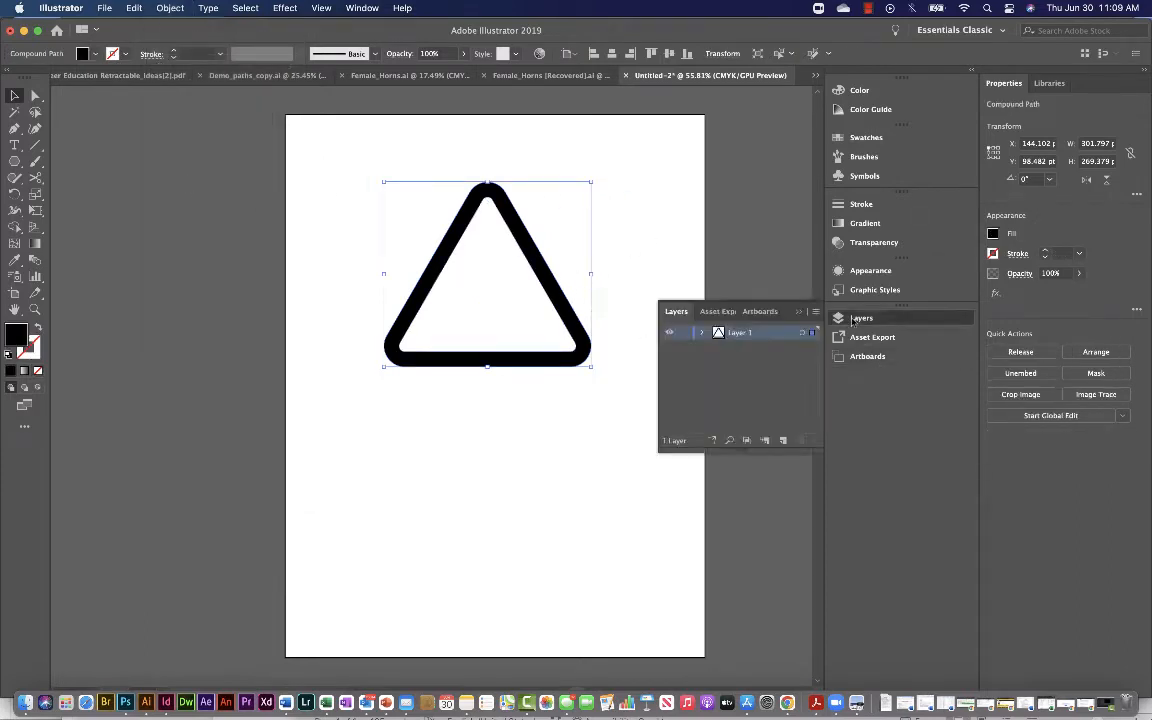
Set the Layers panel row size to a larger custom value
click(702, 332)
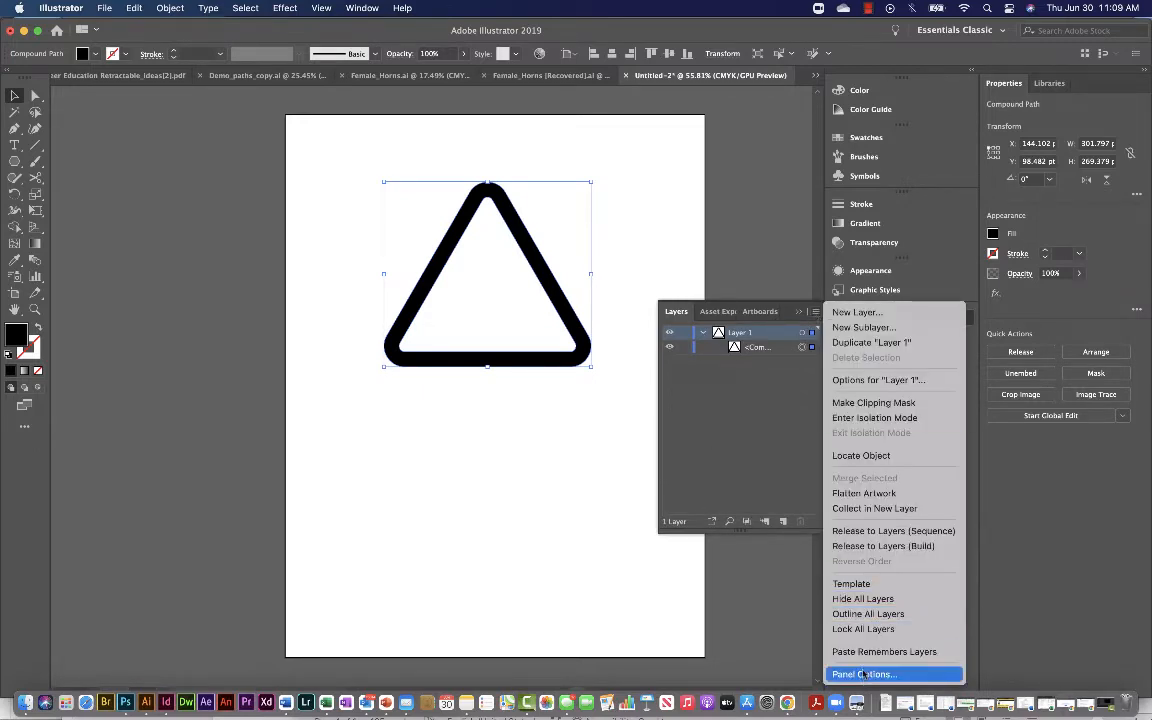
click(866, 673)
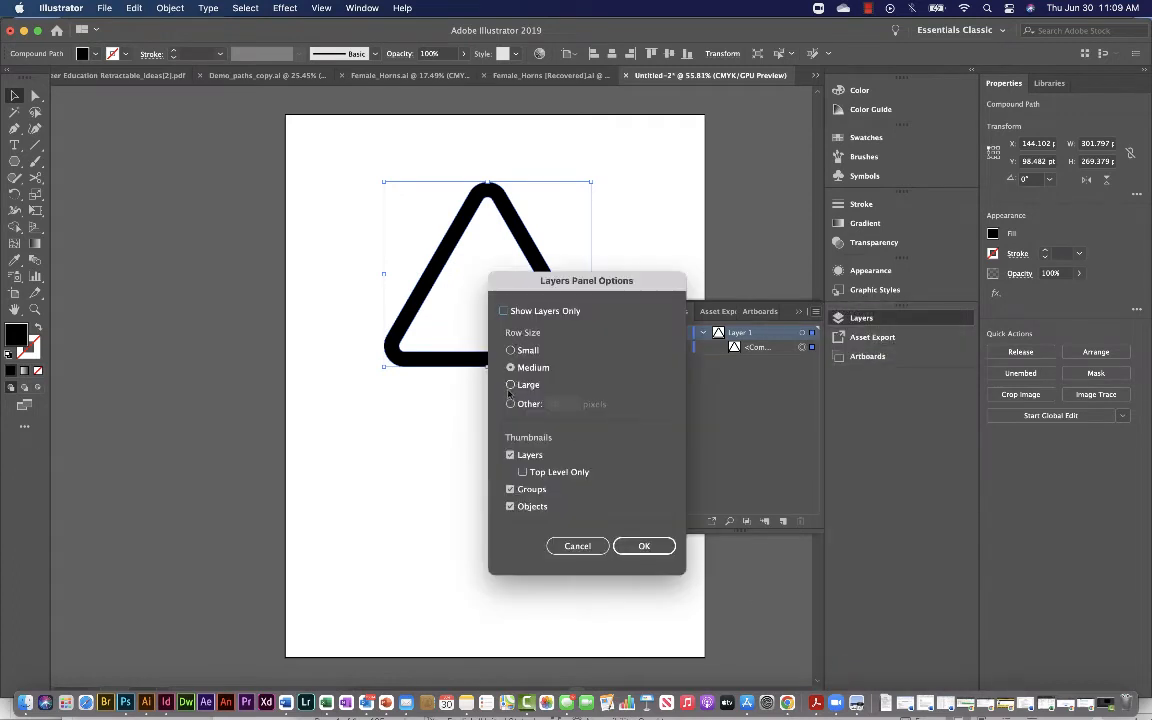
click(510, 402)
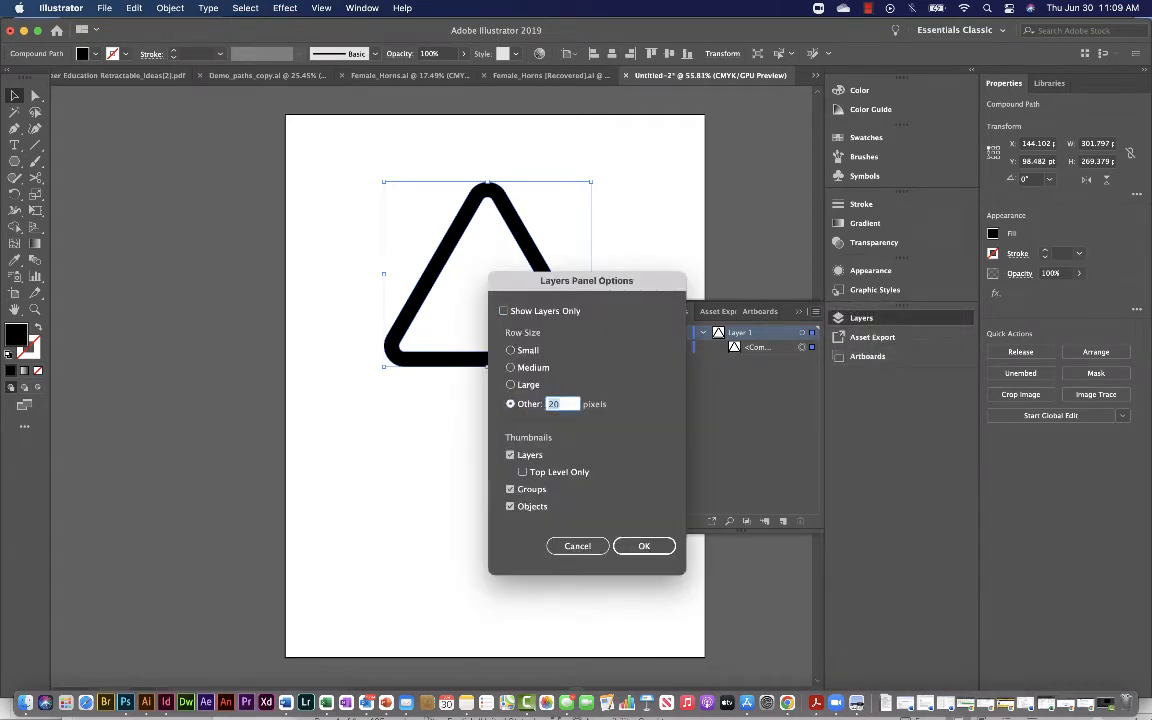
click(644, 546)
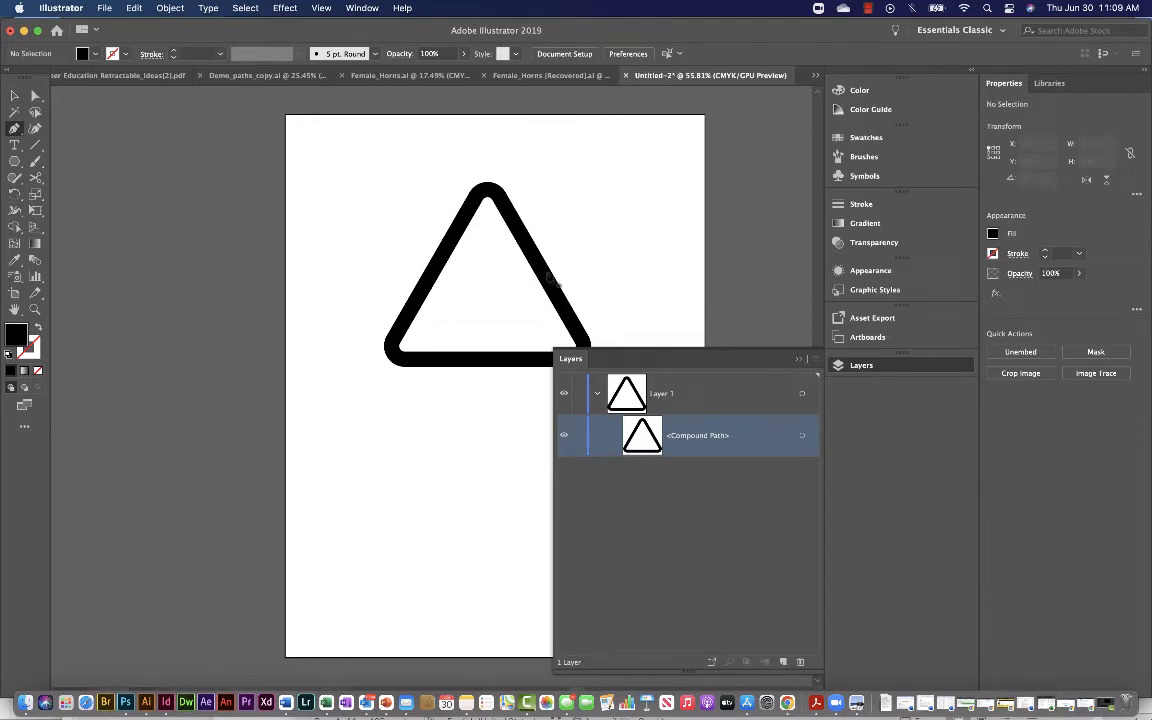
mouse_move(473, 260)
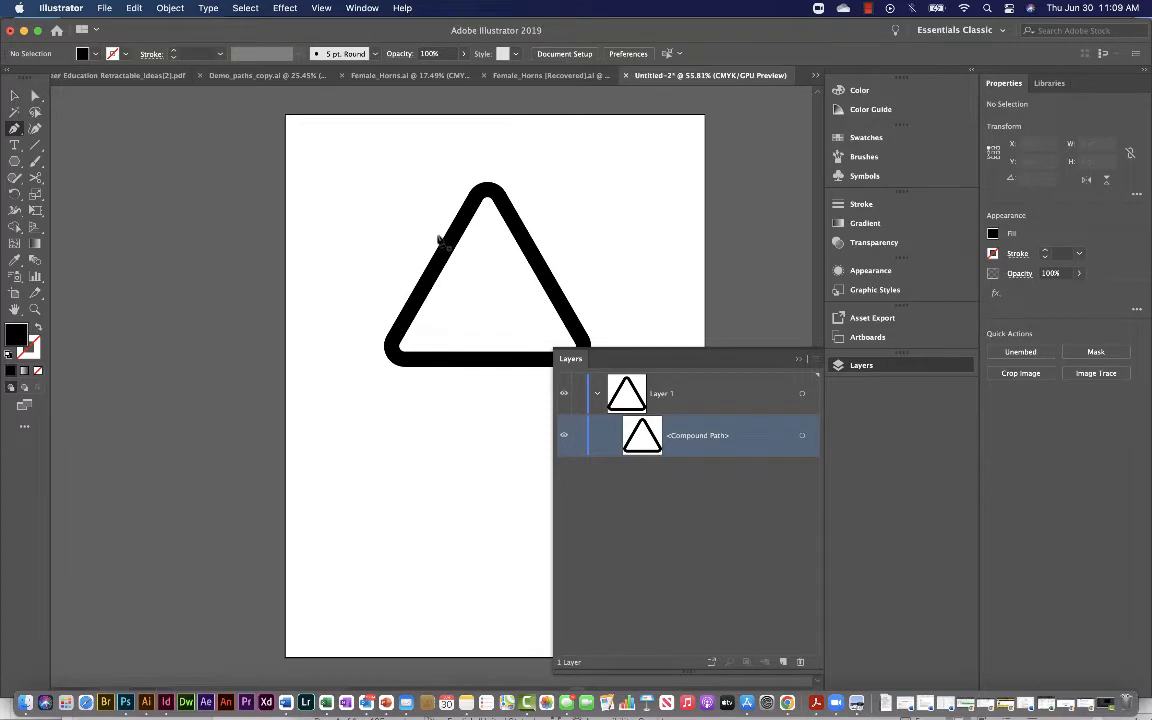
mouse_move(473, 273)
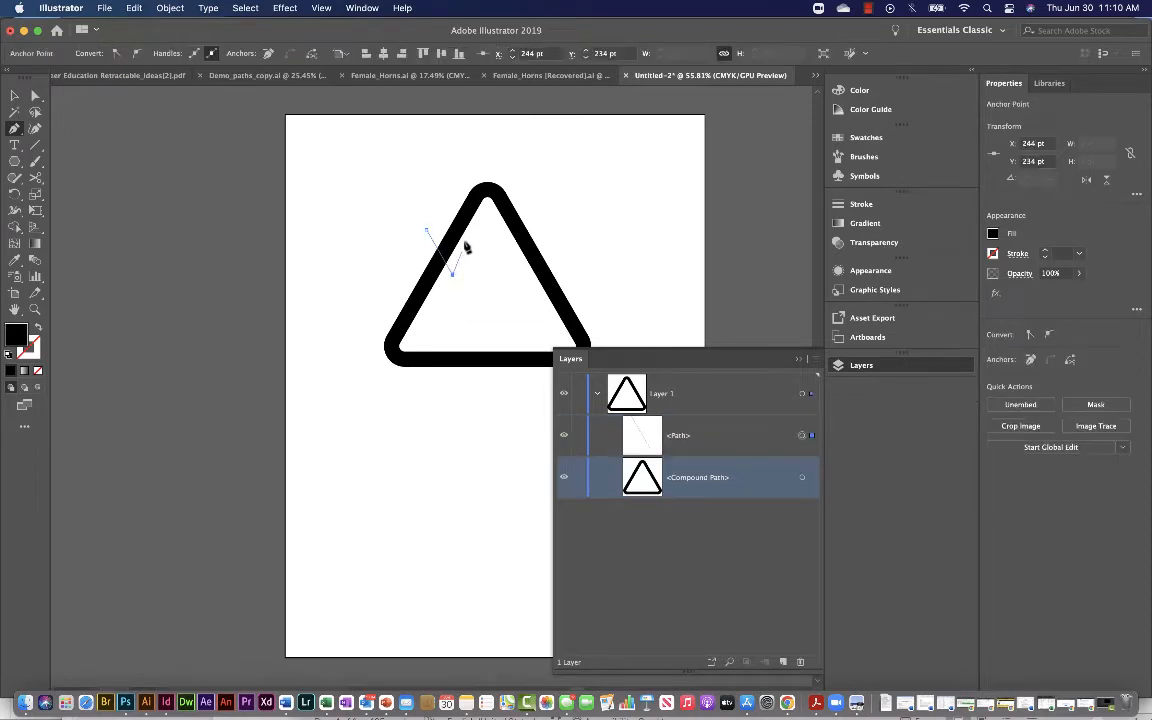
Place another Pen point of the mountain-peak zigzag across the triangle
drag(450, 265, 490, 265)
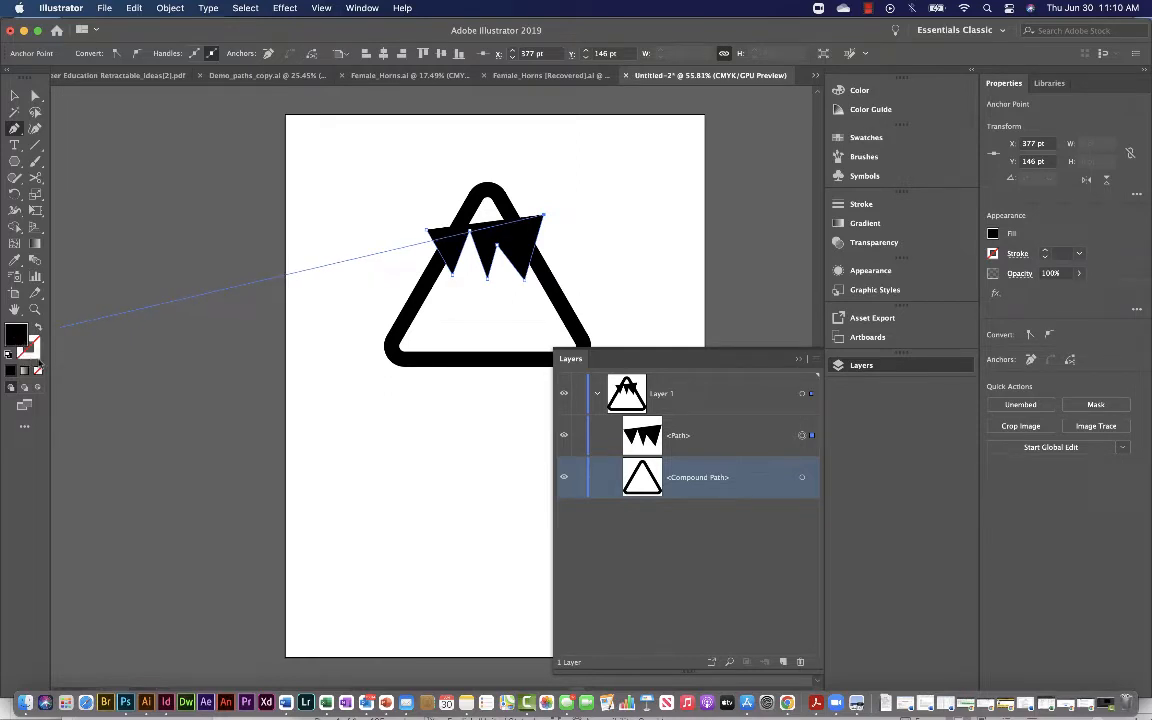
mouse_move(38, 335)
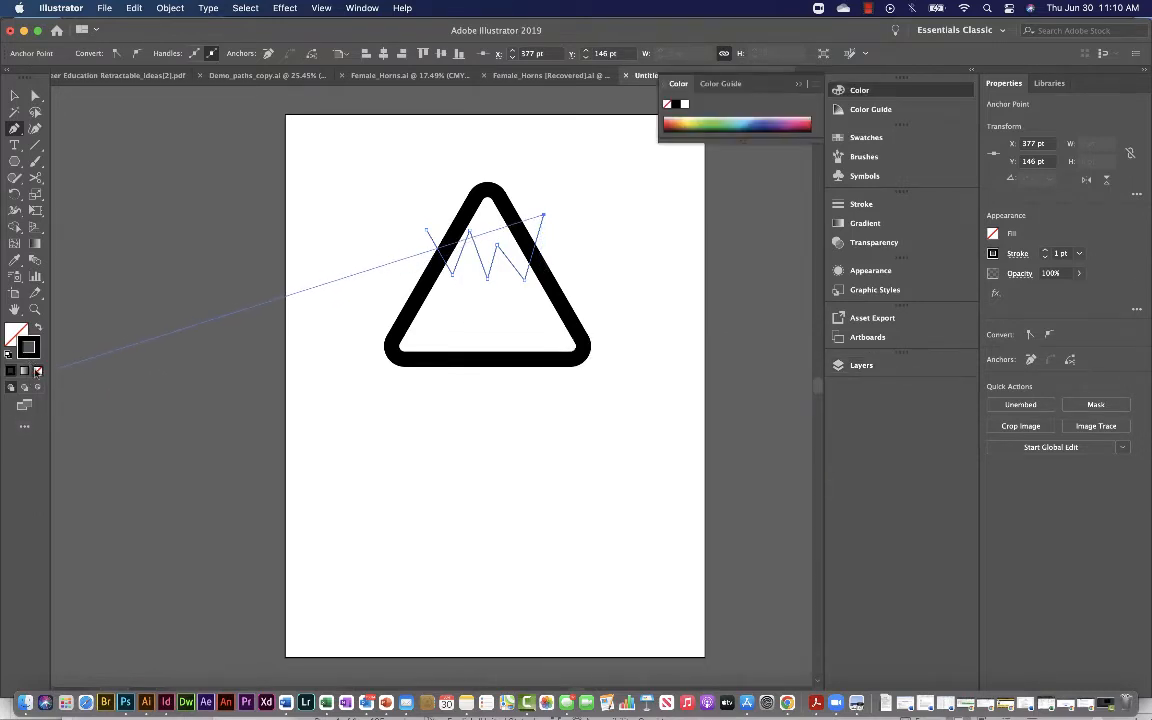
mouse_move(38, 371)
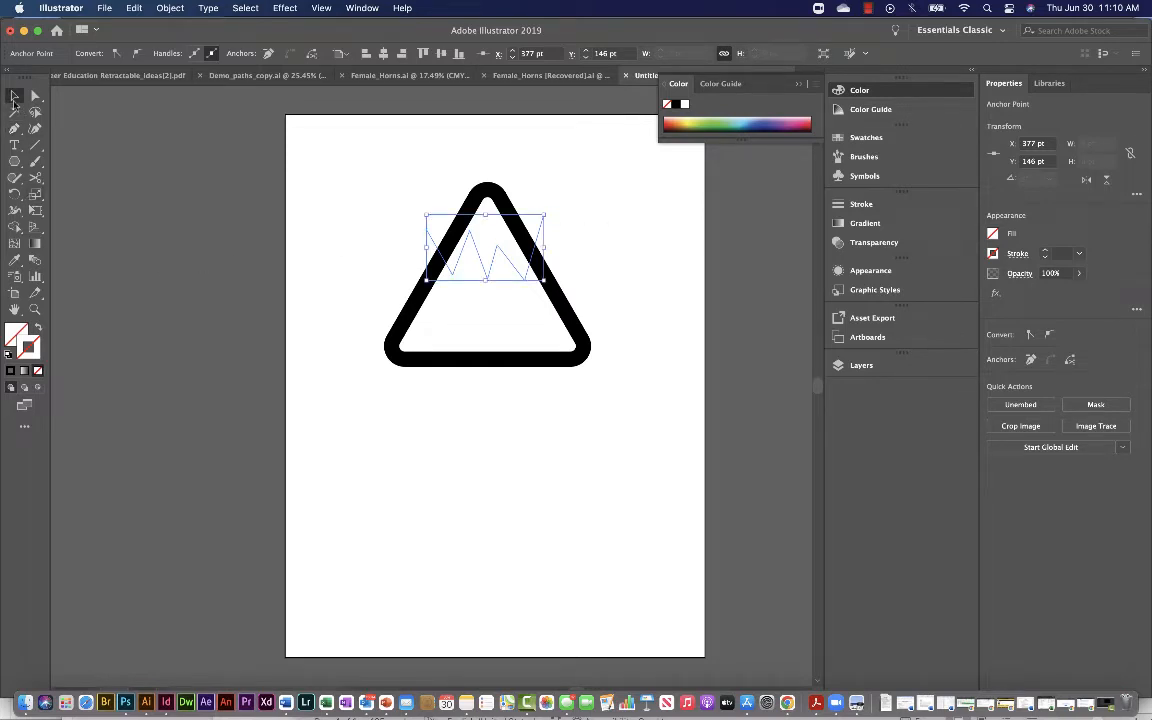
mouse_move(35, 96)
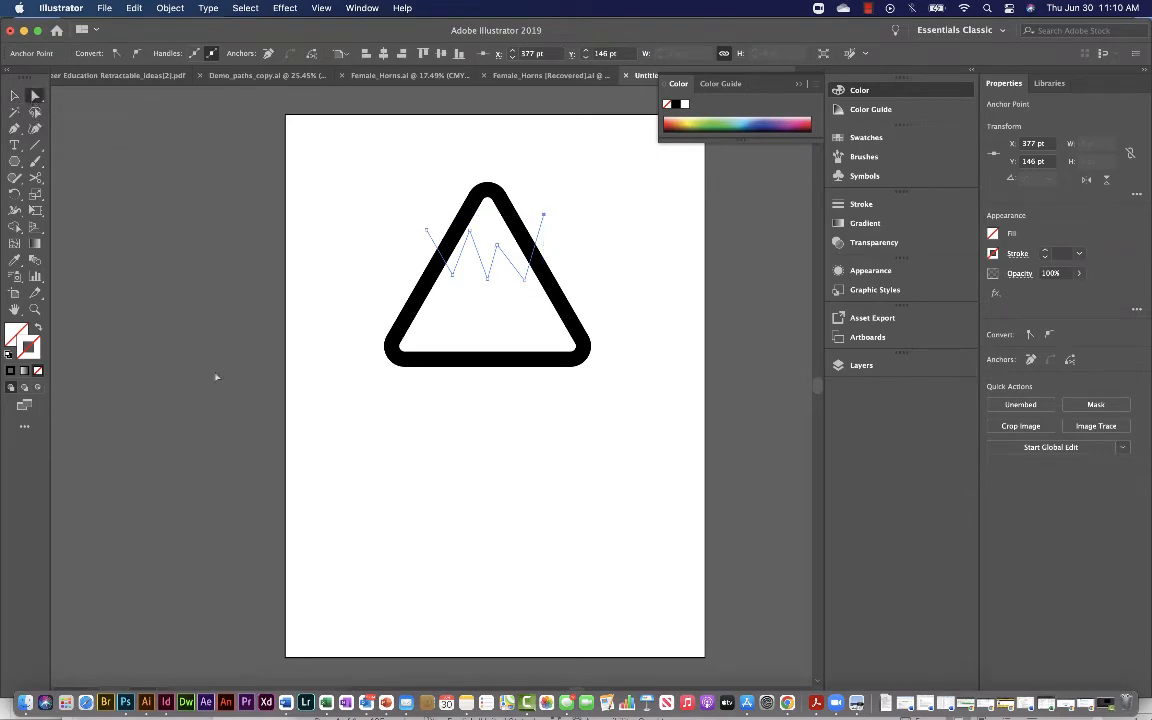
Deselect the zigzag and drag two of its anchor points to reshape the peaks
click(496, 246)
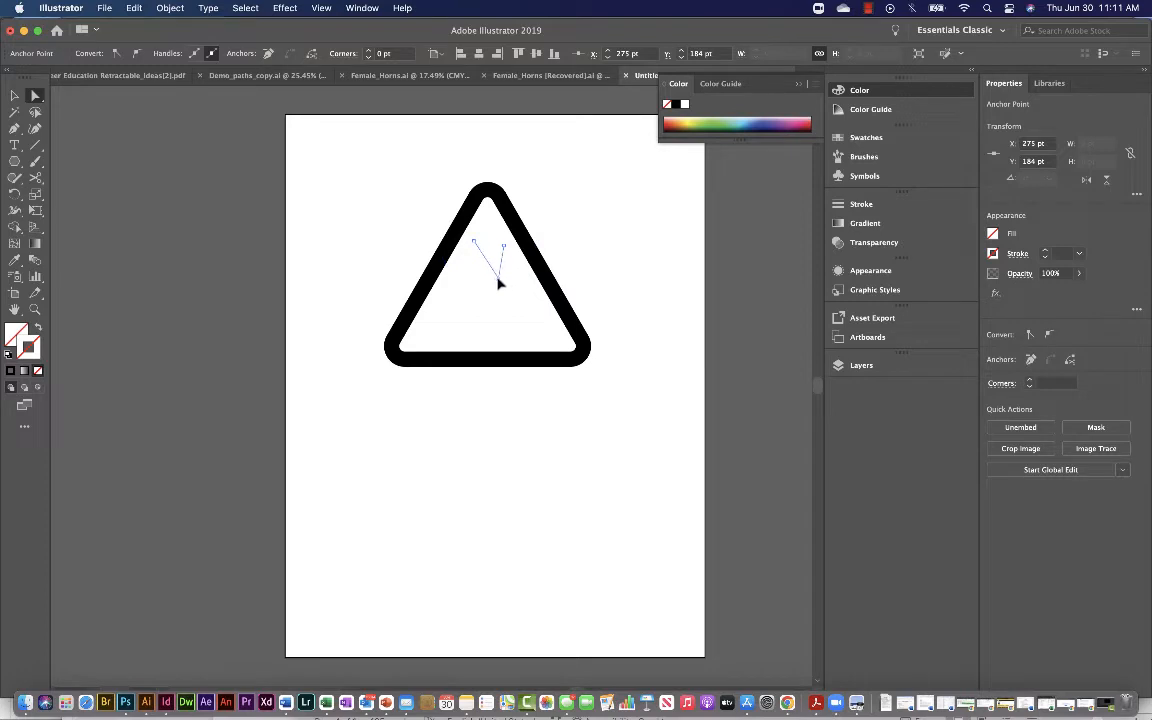
drag(500, 283, 528, 288)
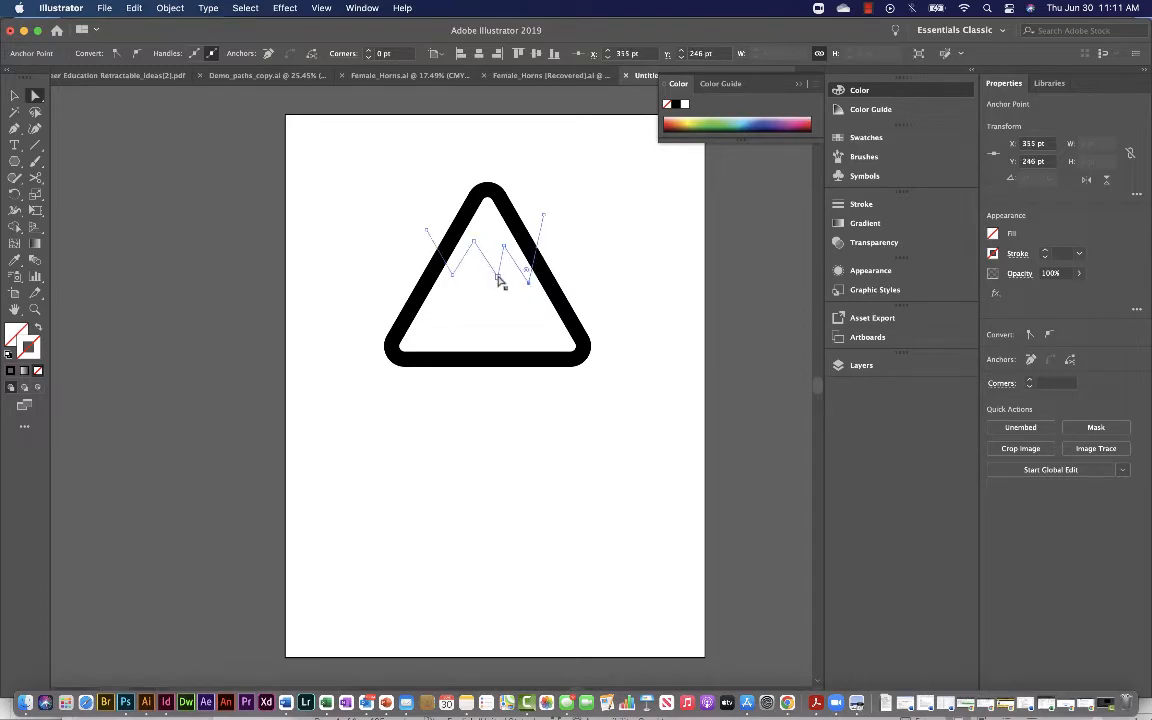
drag(500, 283, 490, 265)
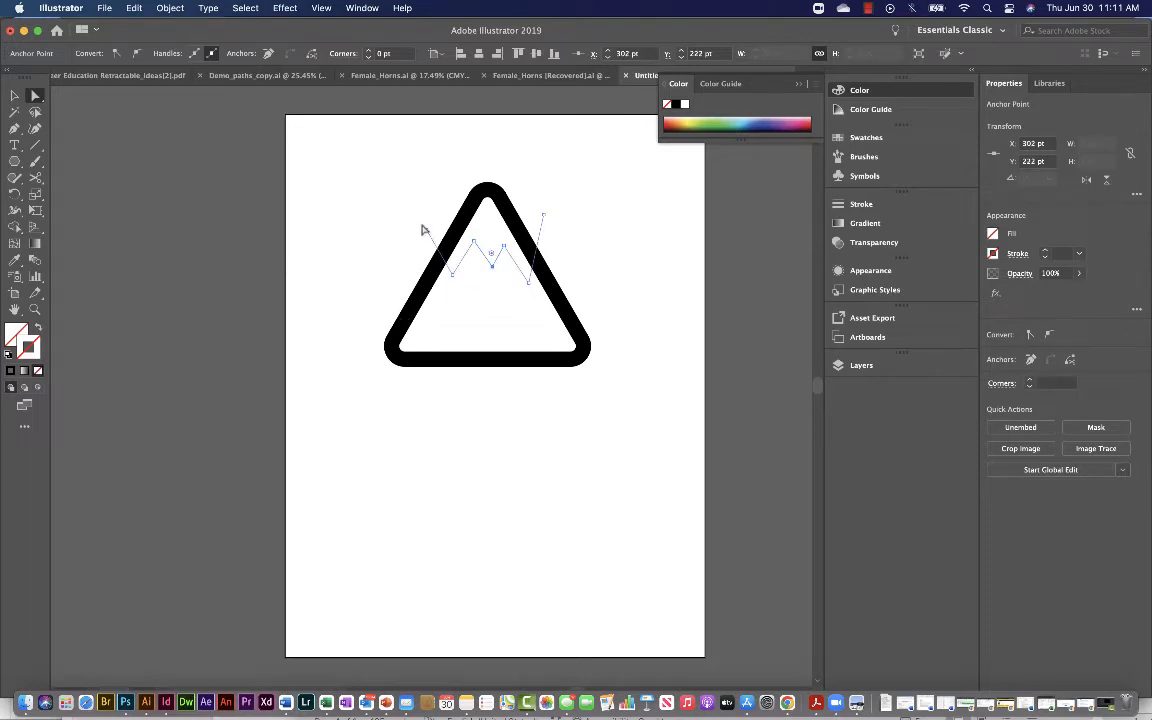
mouse_move(475, 347)
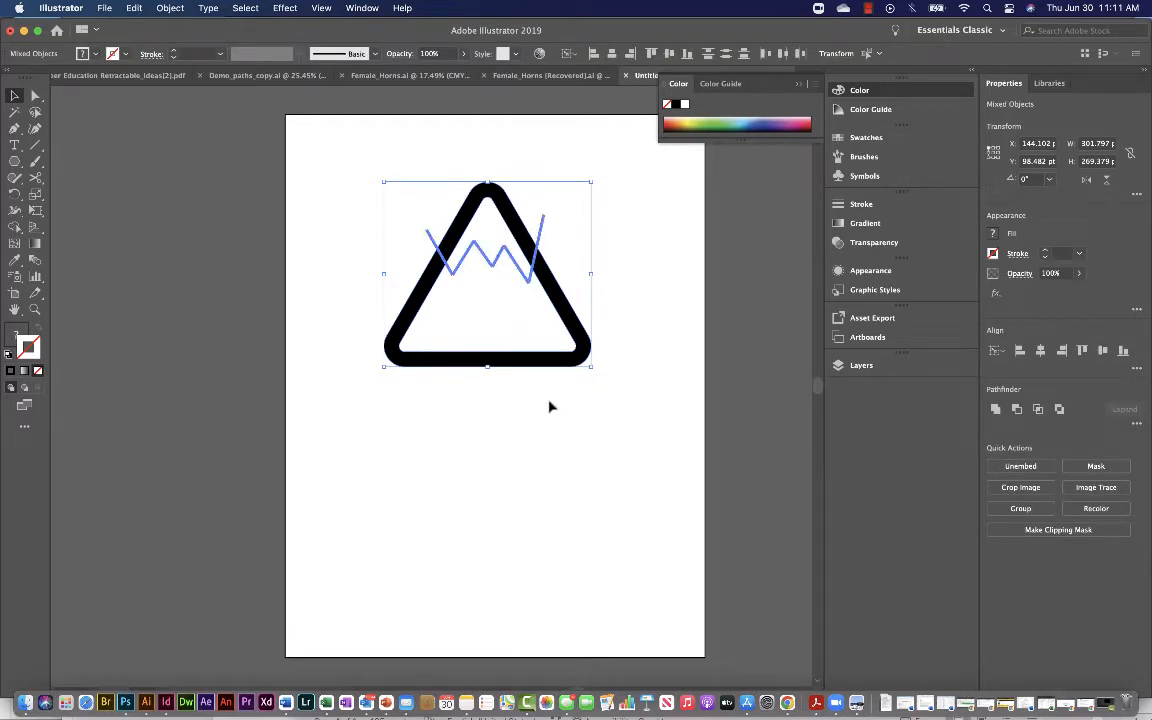
mouse_move(14, 227)
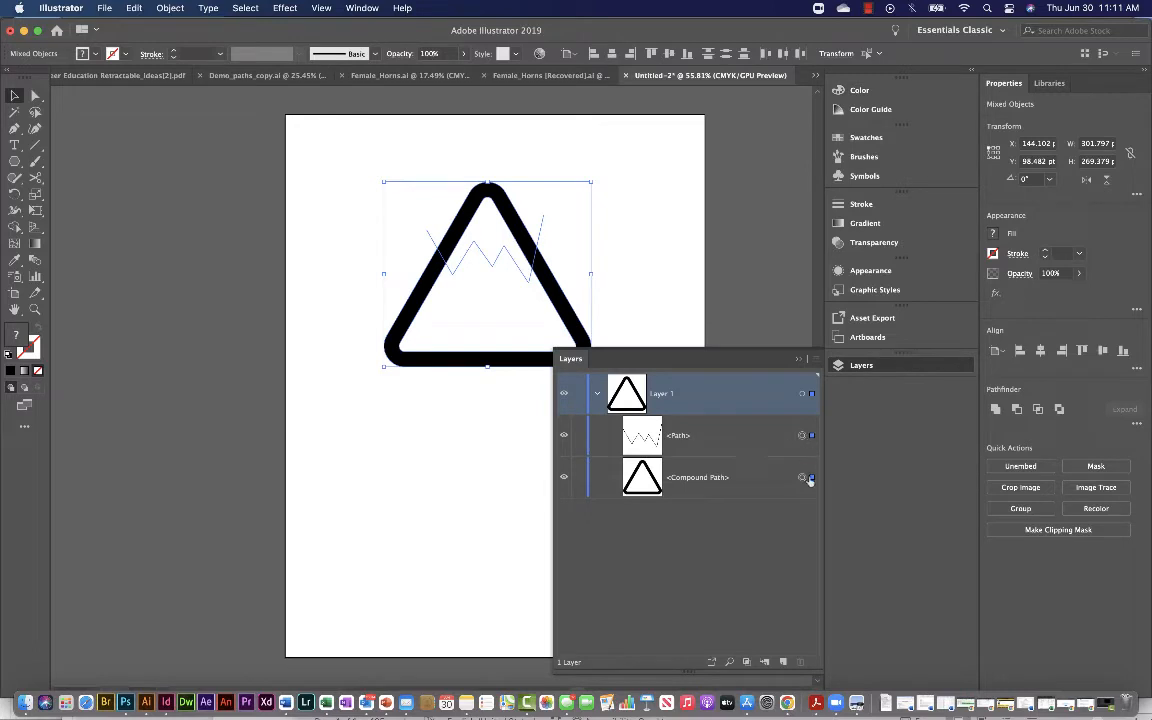
mouse_move(799, 477)
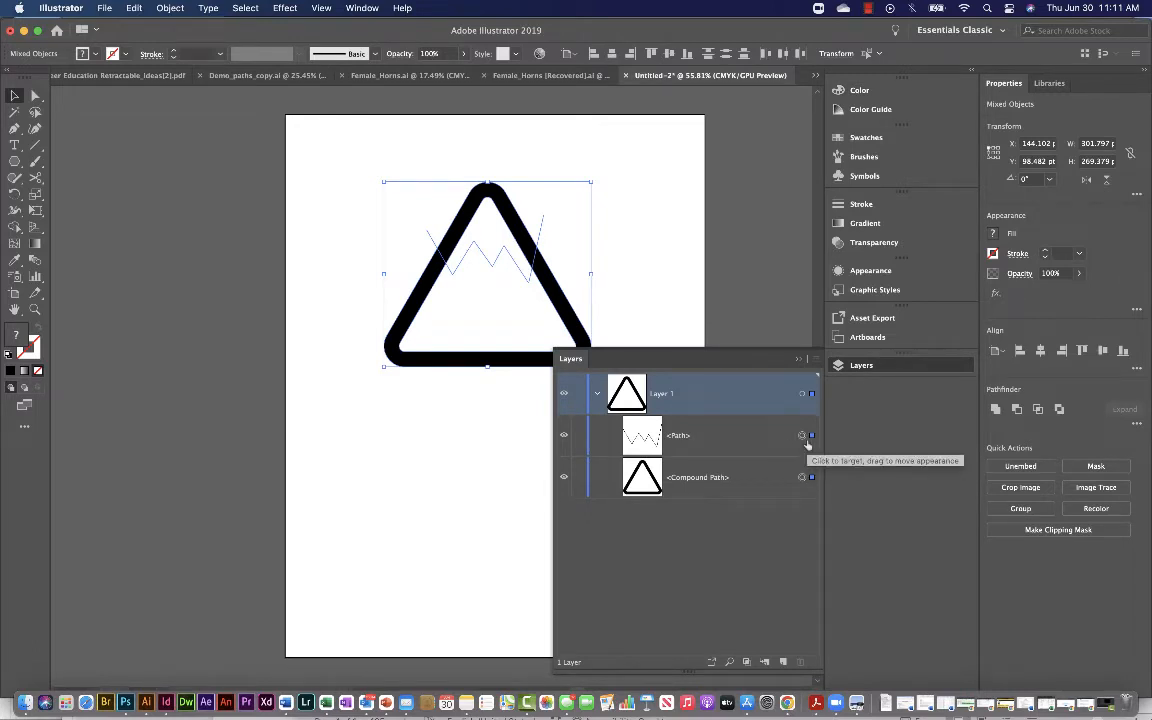
Select the zigzag peak path above the triangle
click(576, 230)
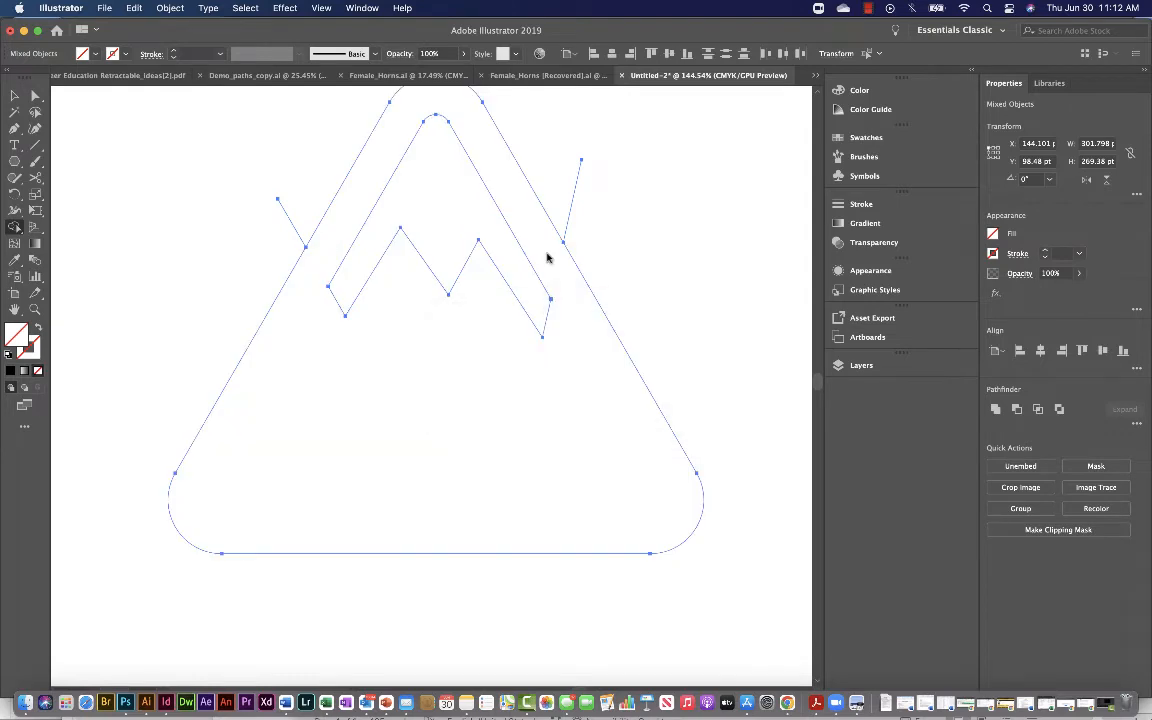
mouse_move(82, 238)
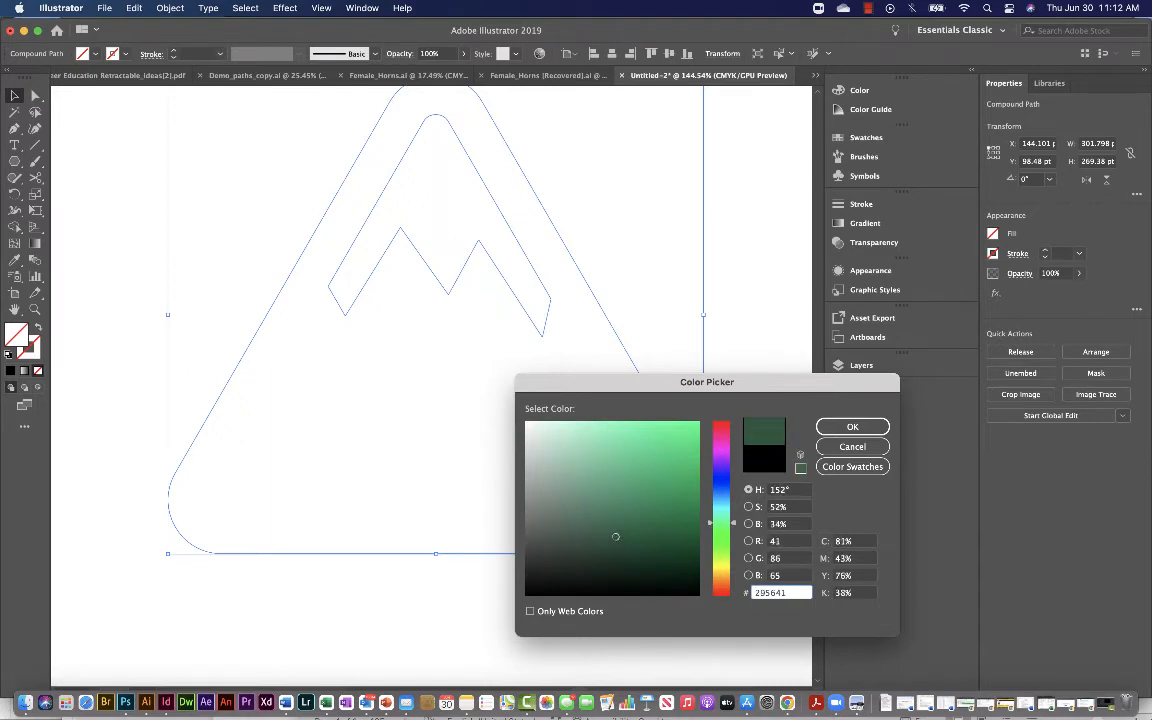
Pick dark green #275e43 as the mountain fill, confirm, and deselect
click(627, 531)
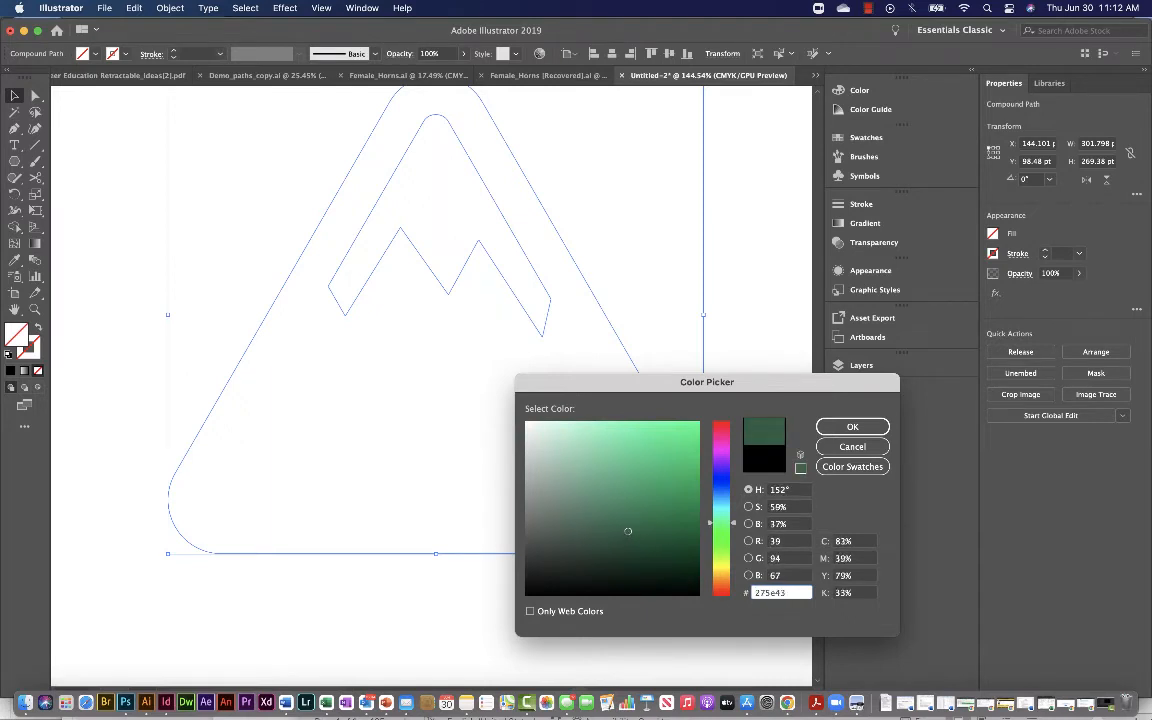
click(852, 426)
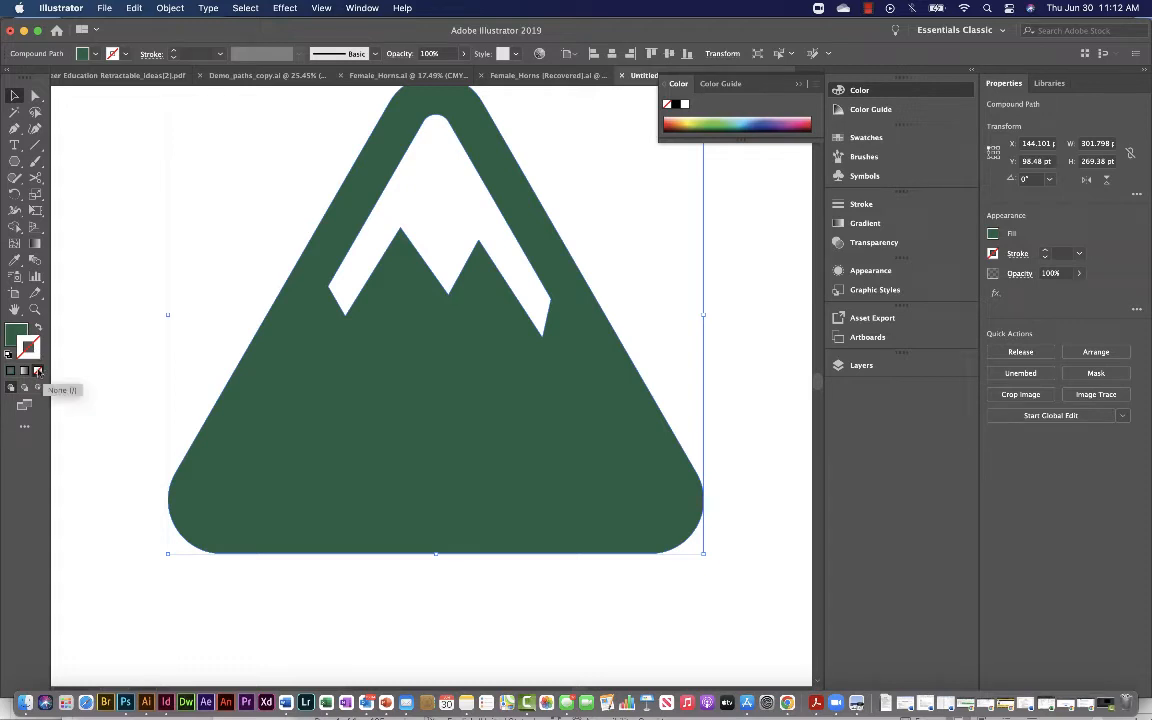
click(798, 84)
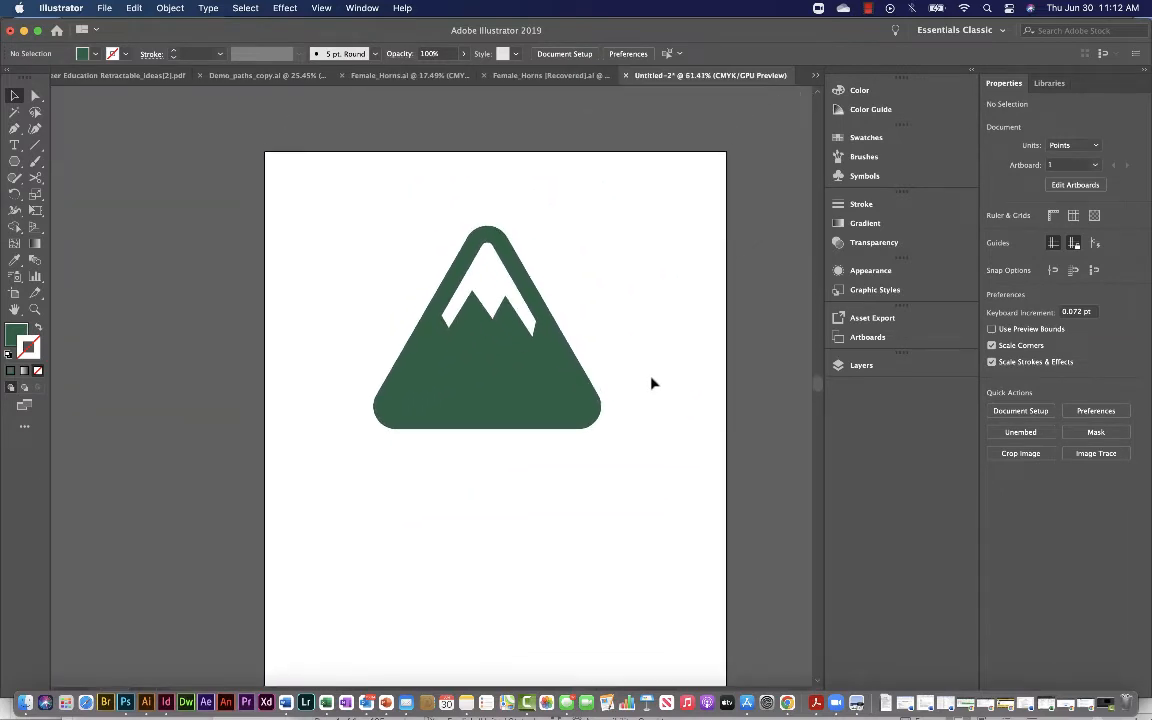
mouse_move(658, 502)
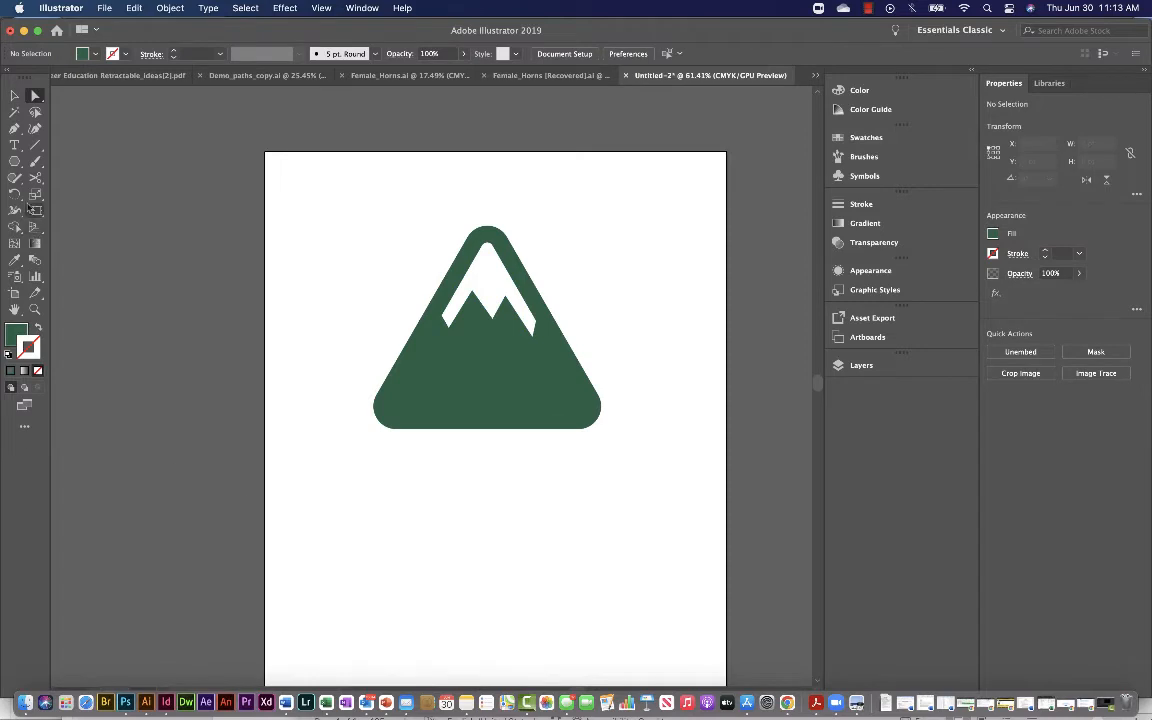
Add a 'CO' text object on the artboard over the mountain
click(13, 144)
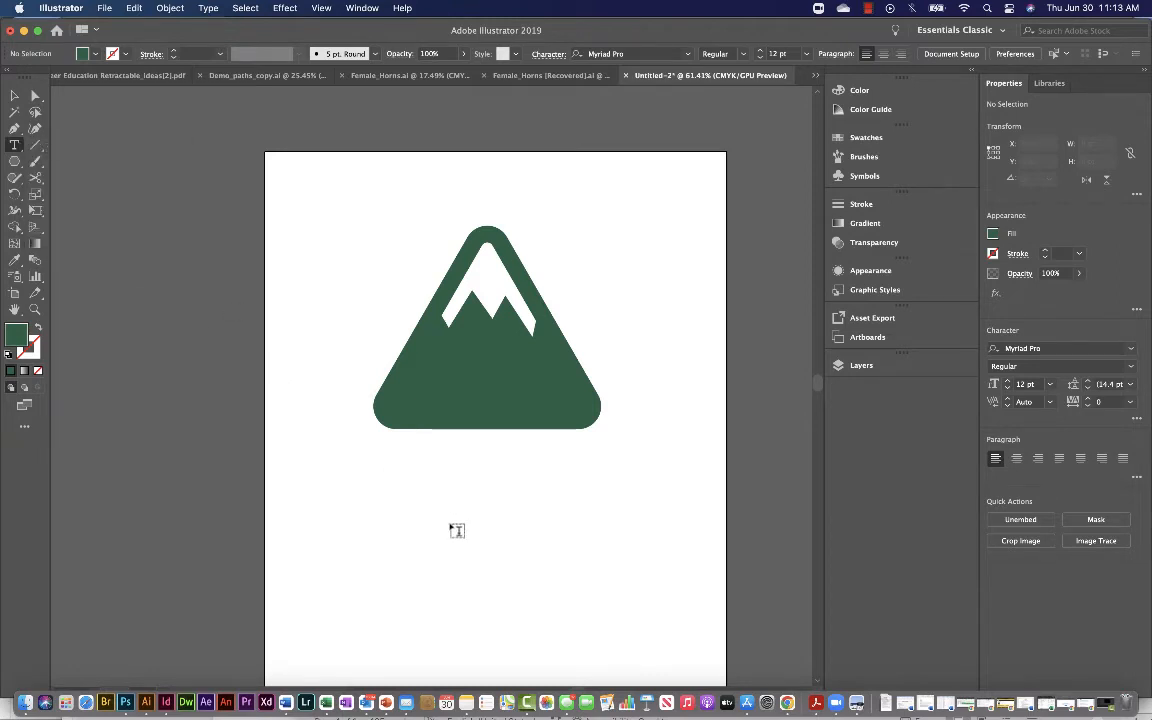
text(CO)
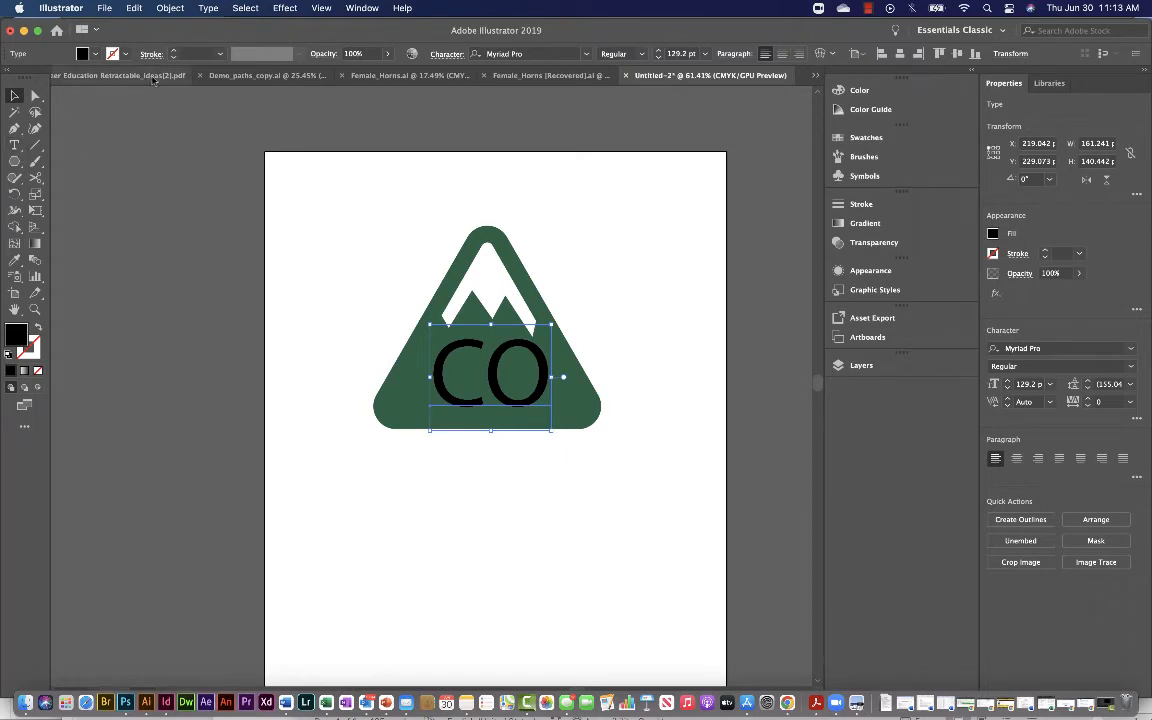
Set the CO lettering in the Alfarn font from the Control bar font list
click(587, 53)
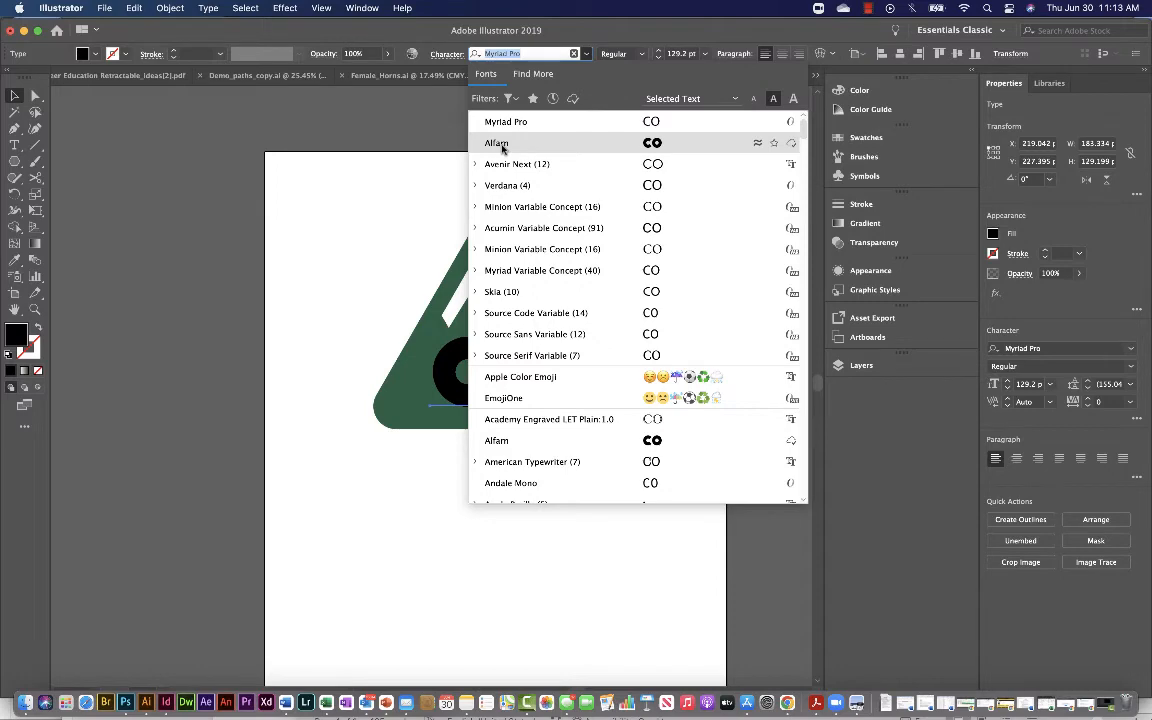
scroll(down, 3)
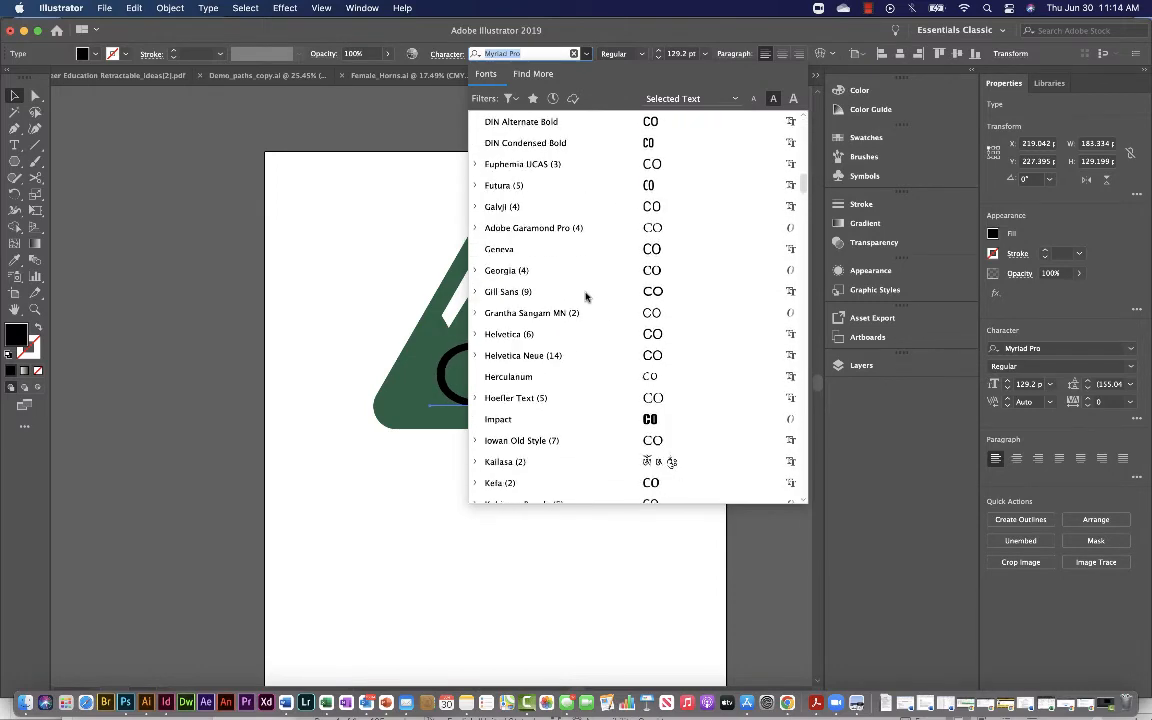
scroll(down, 3)
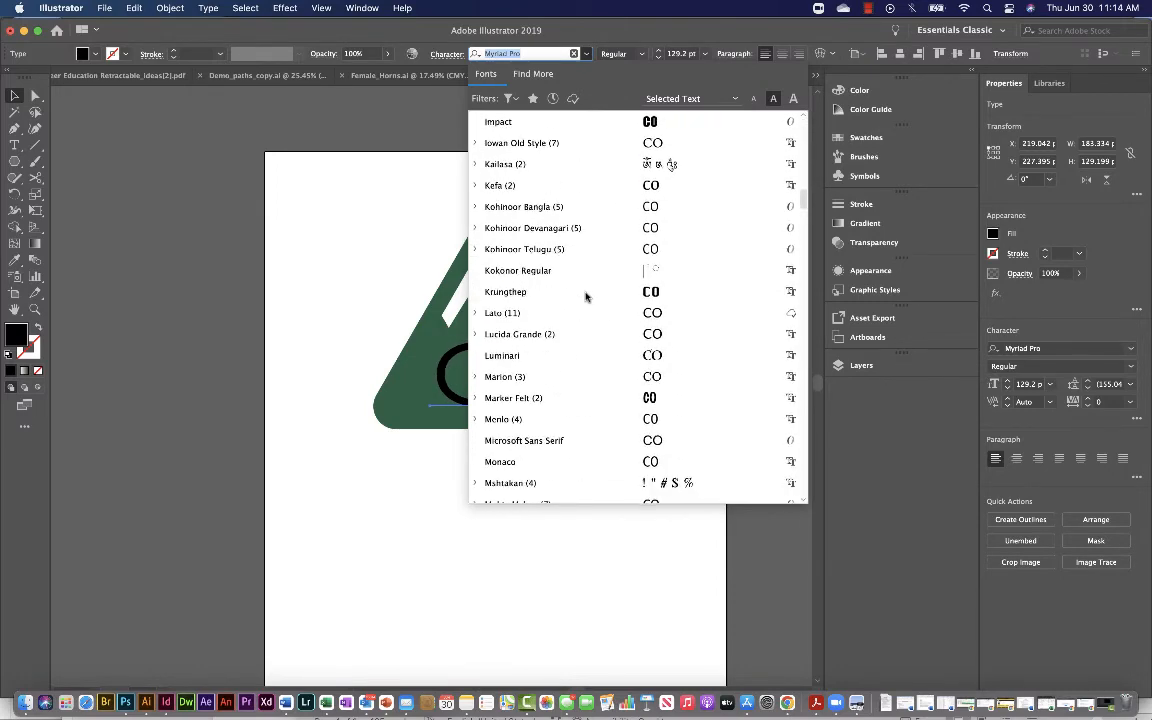
scroll(down, 3)
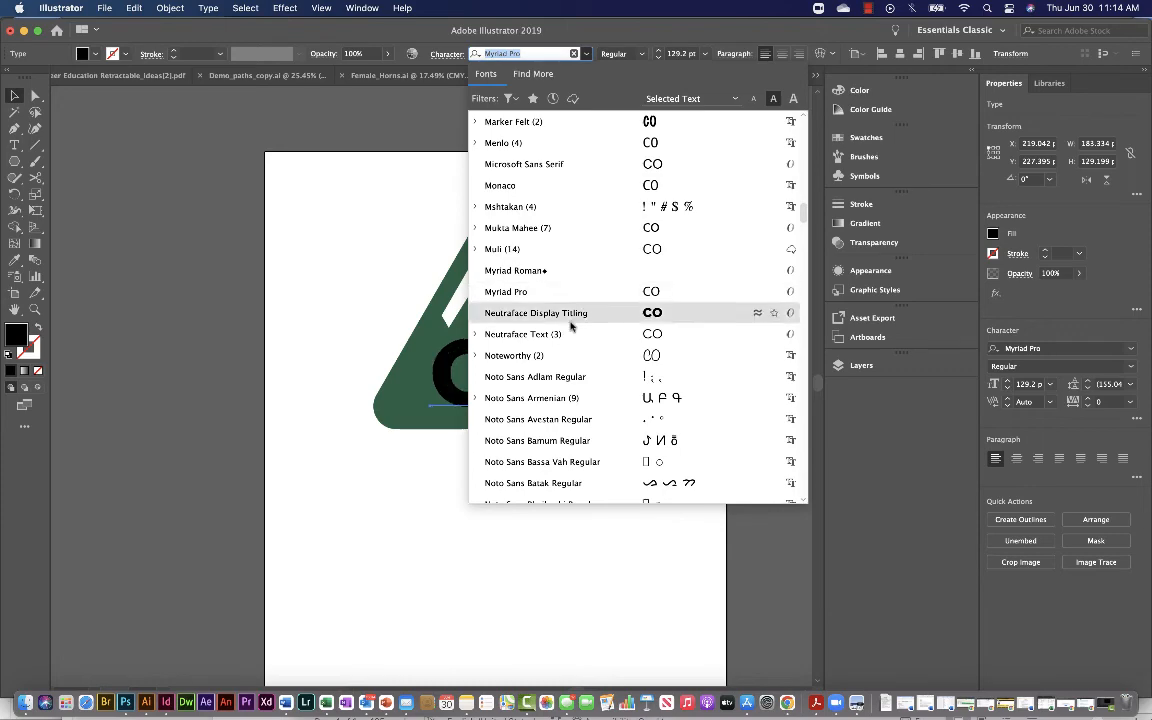
scroll(down, 3)
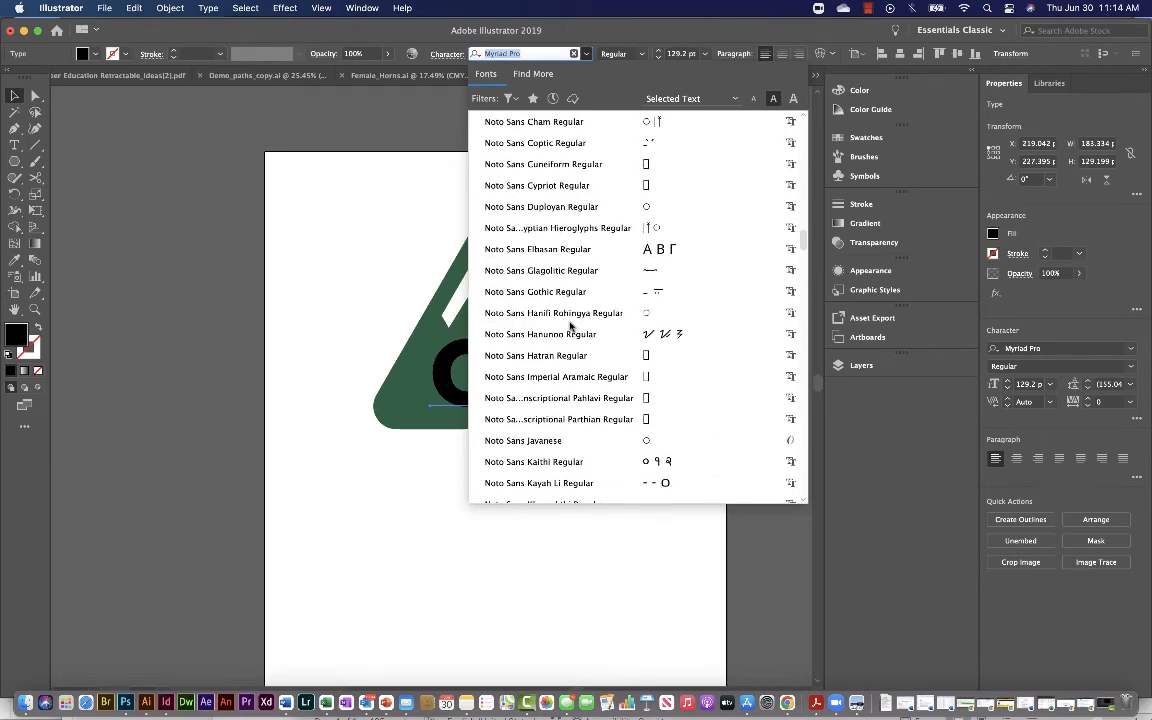
scroll(down, 3)
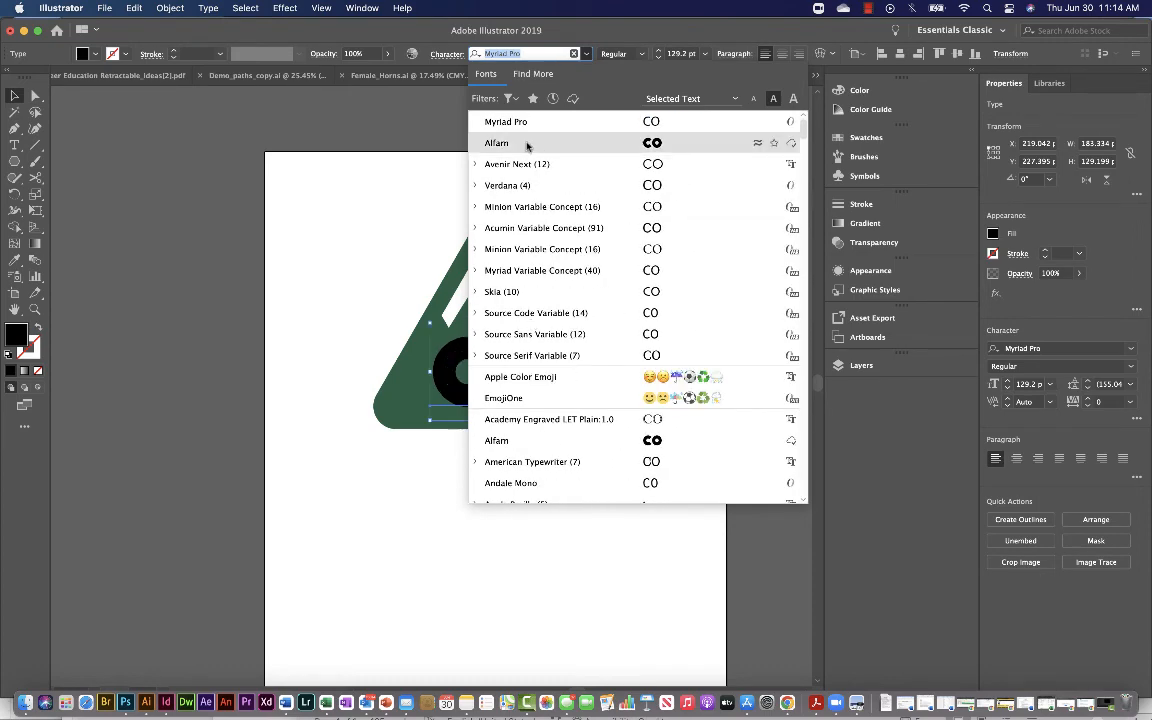
click(496, 142)
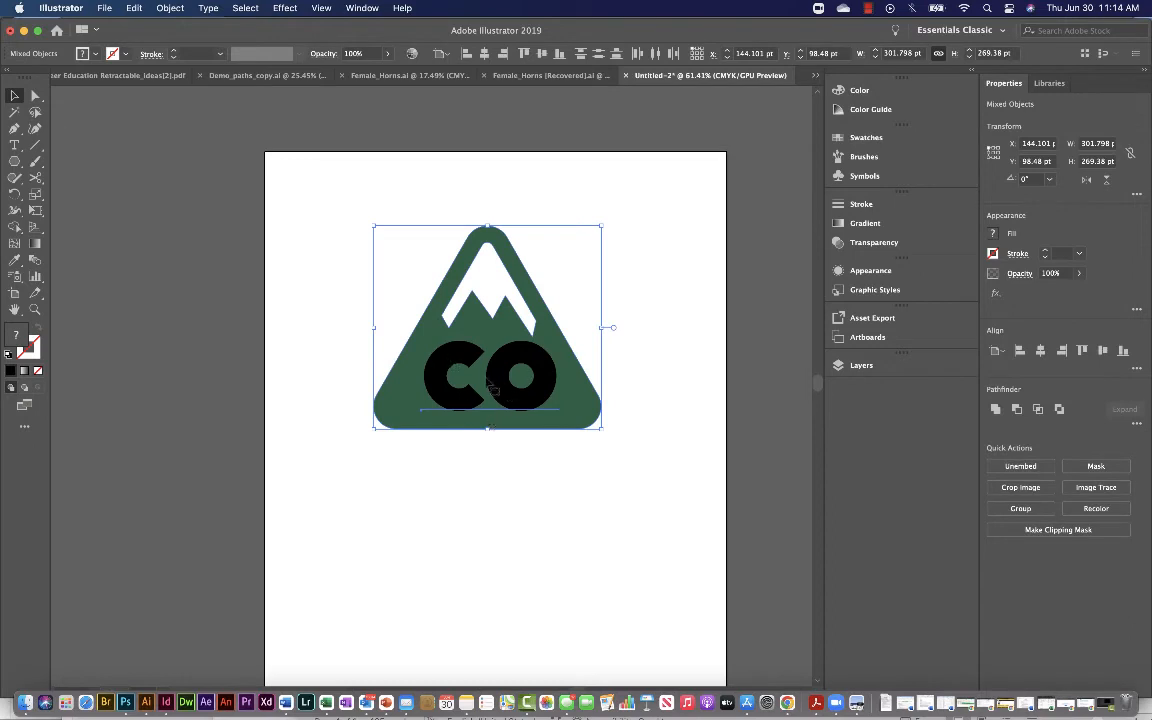
mouse_move(462, 395)
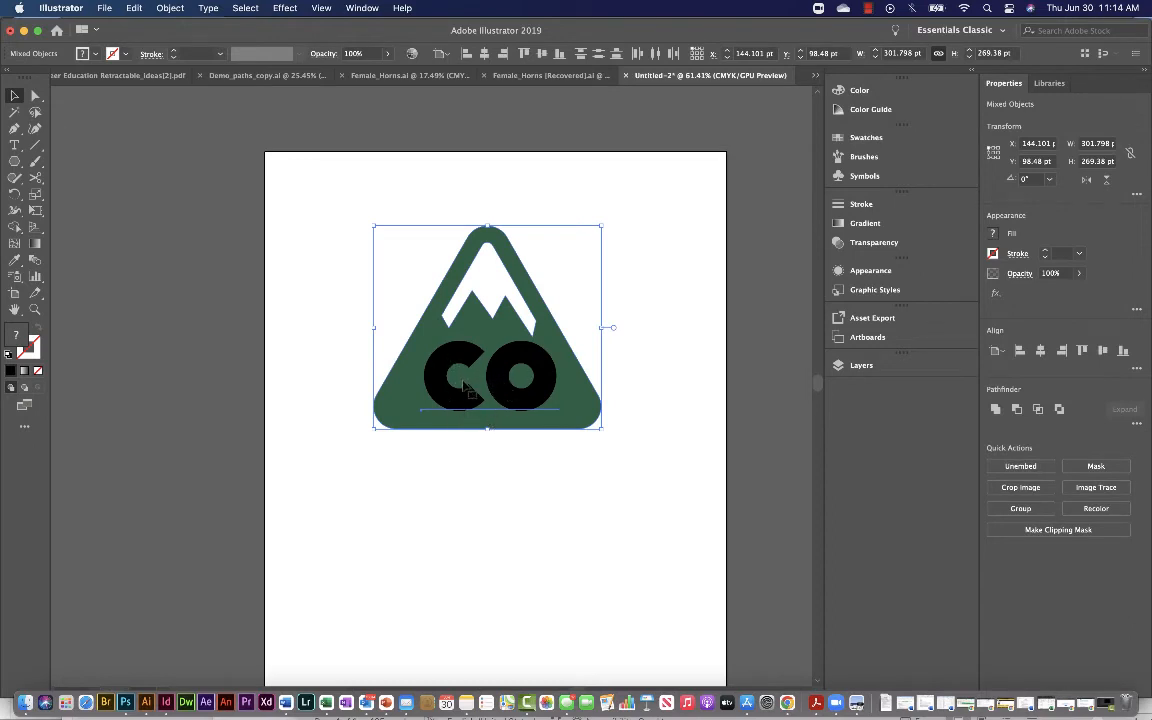
mouse_move(473, 300)
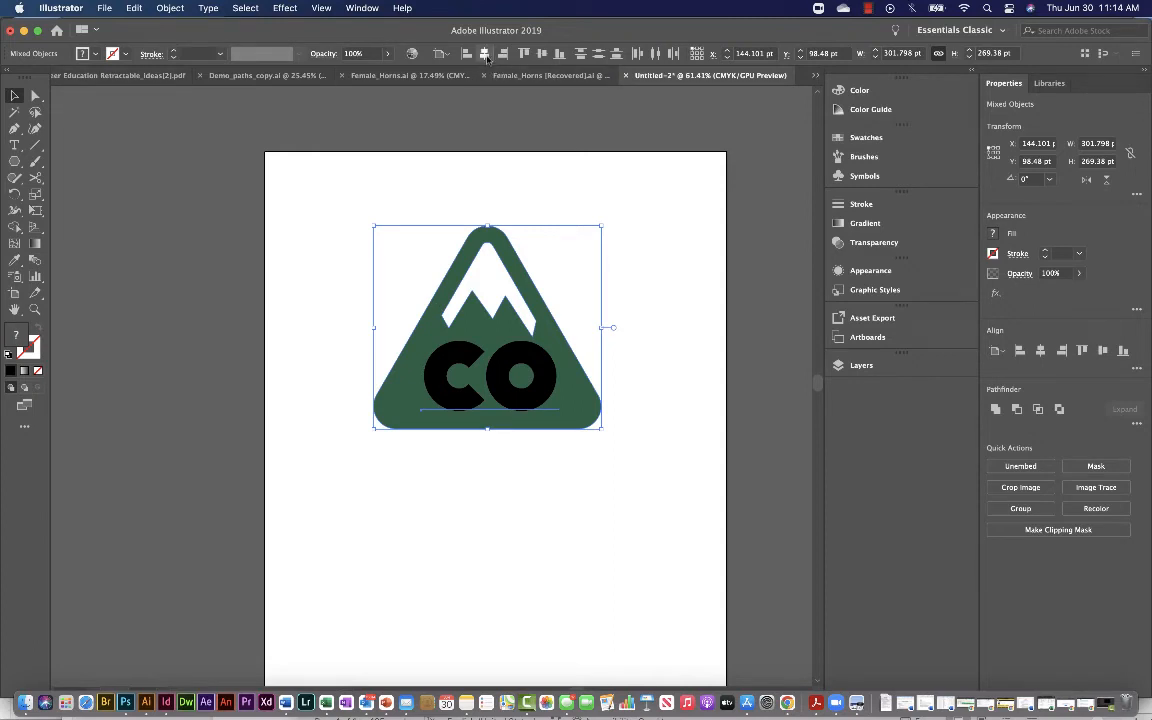
mouse_move(479, 54)
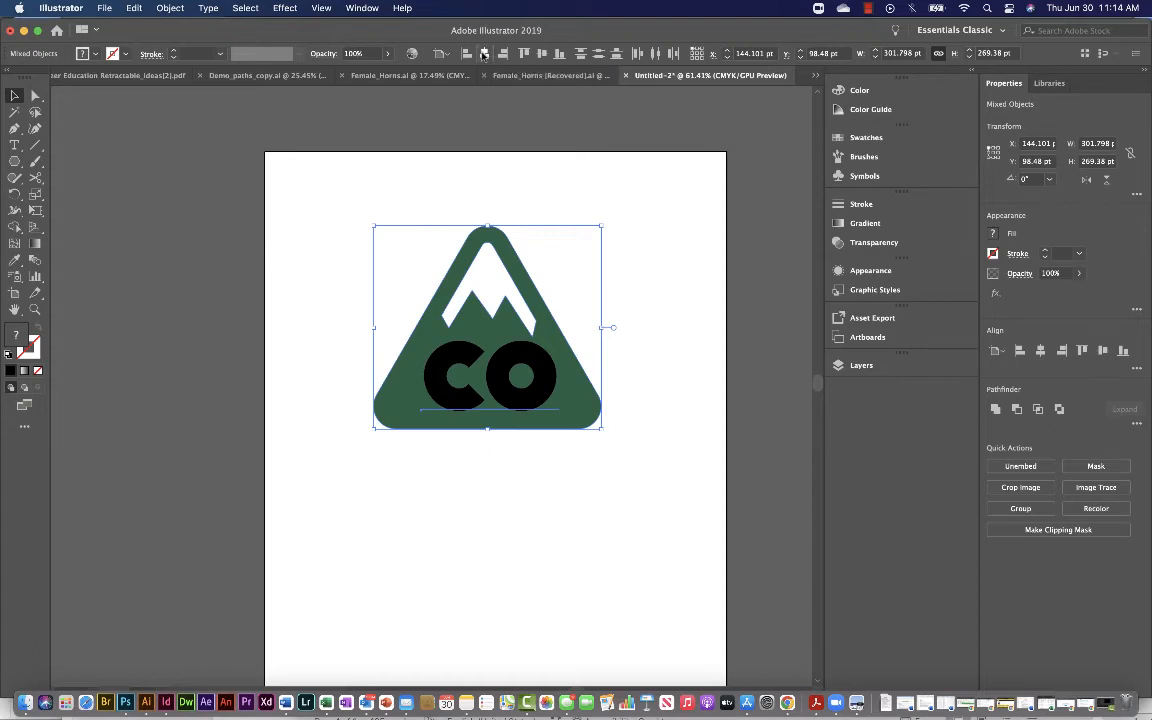
Center the CO letters horizontally on the mountain, then reselect the lettering
drag(488, 327, 499, 327)
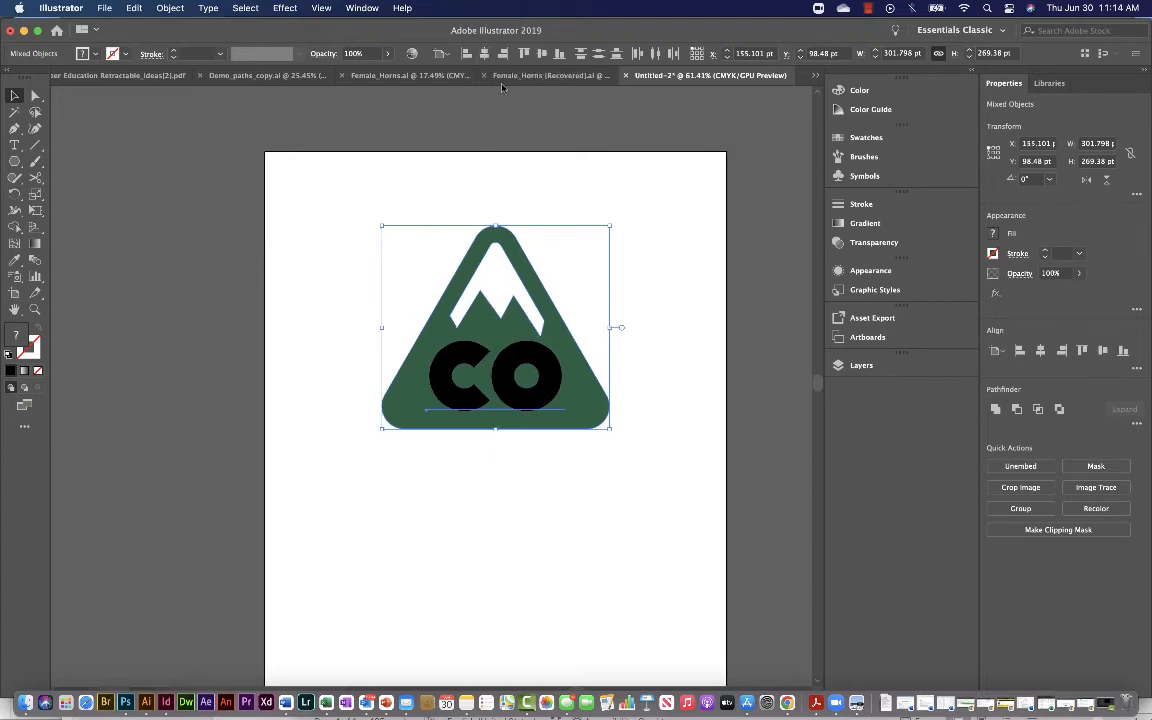
mouse_move(486, 54)
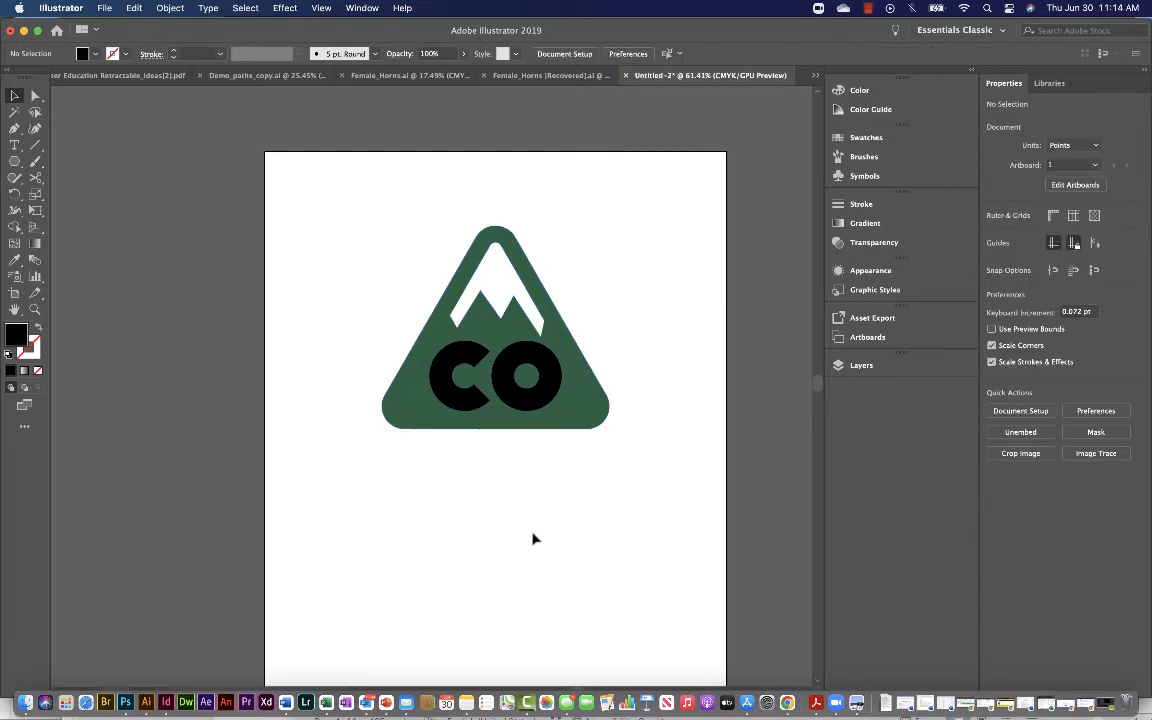
click(495, 377)
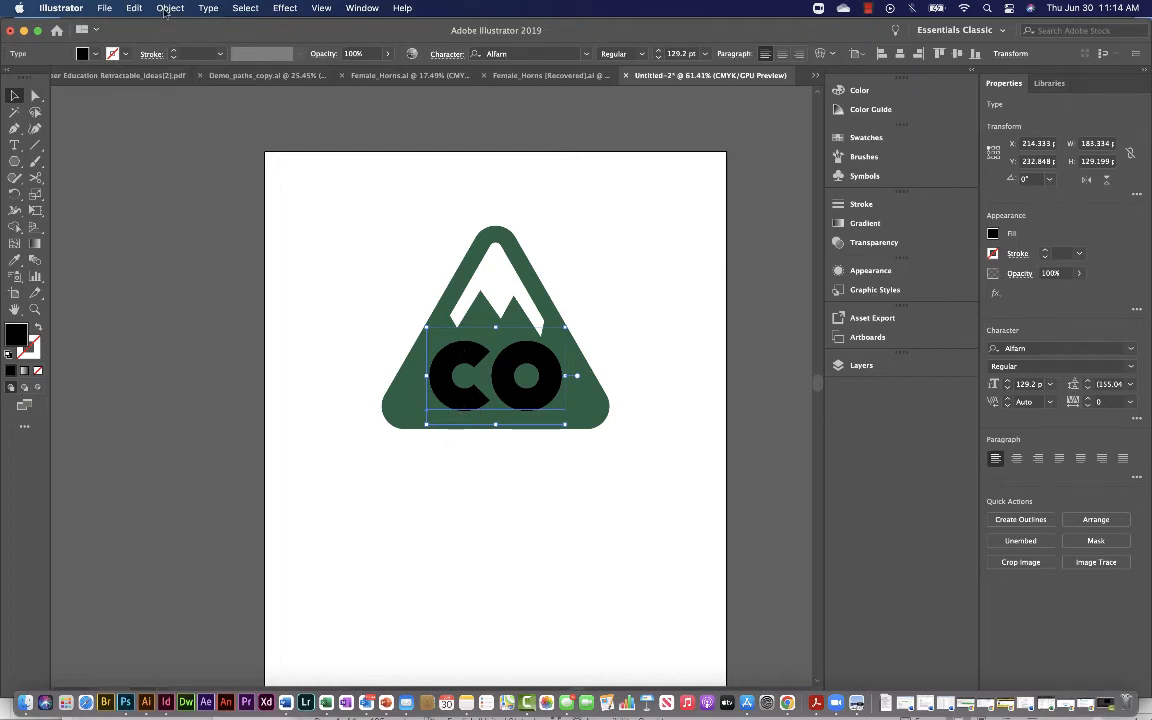
Expand the CO text into outlined shapes with Object and Fill checked, then deselect
click(169, 8)
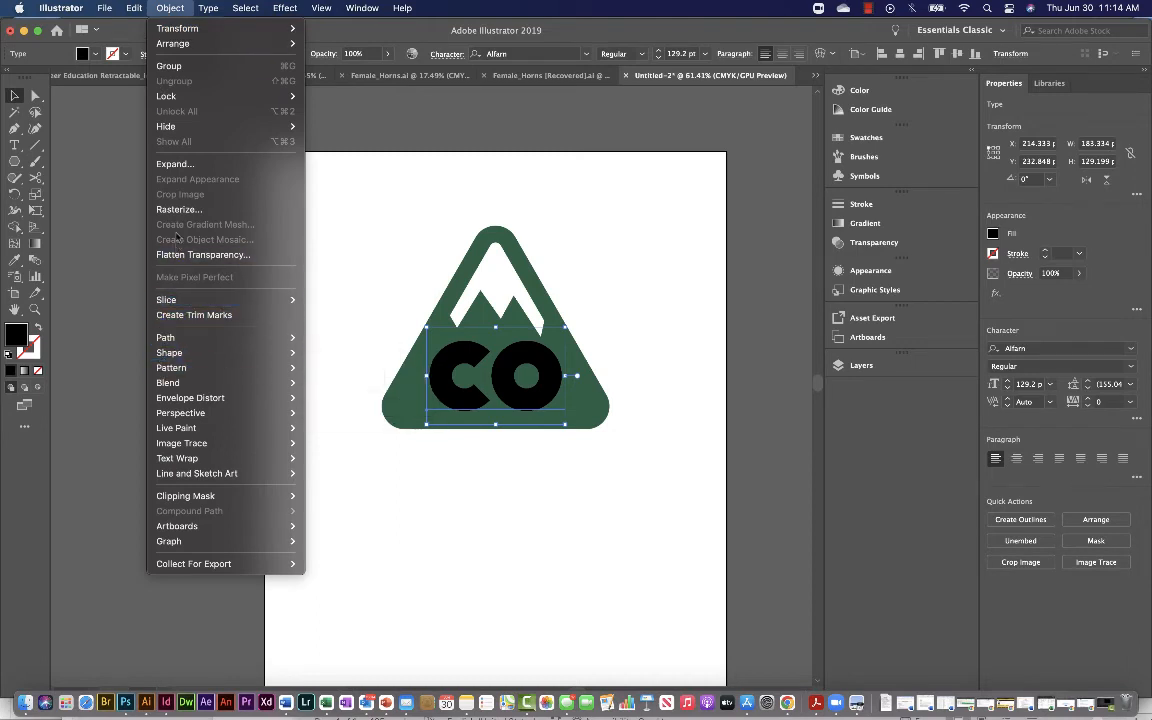
click(175, 163)
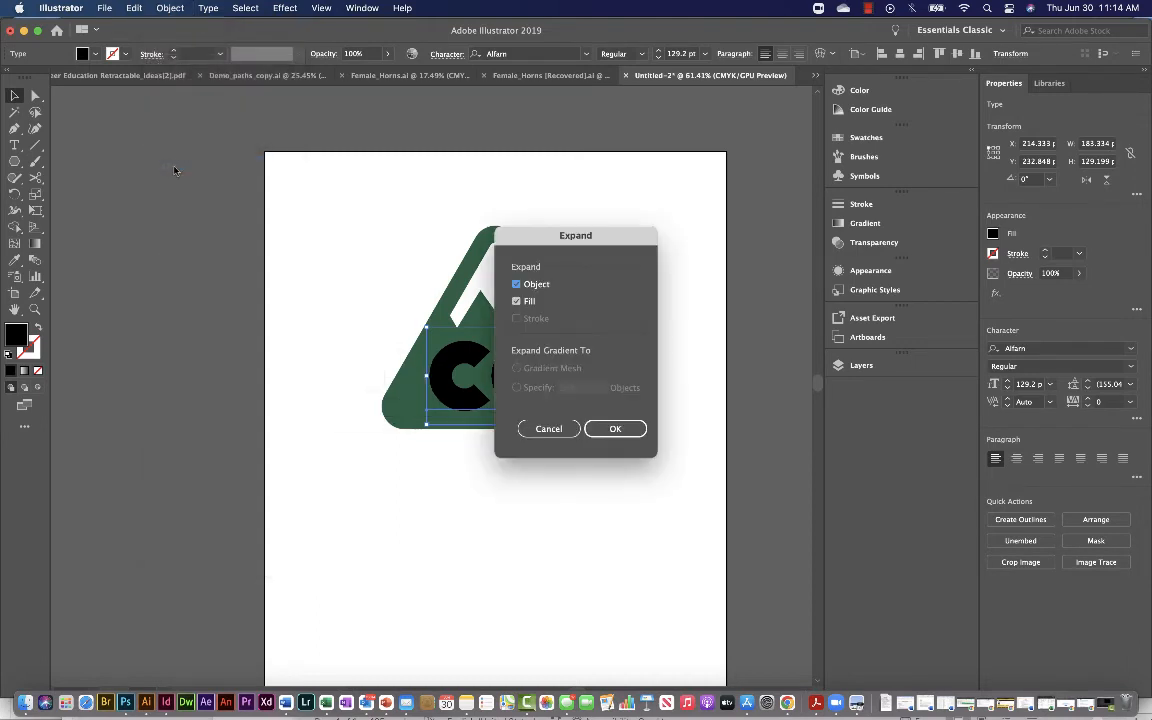
click(516, 284)
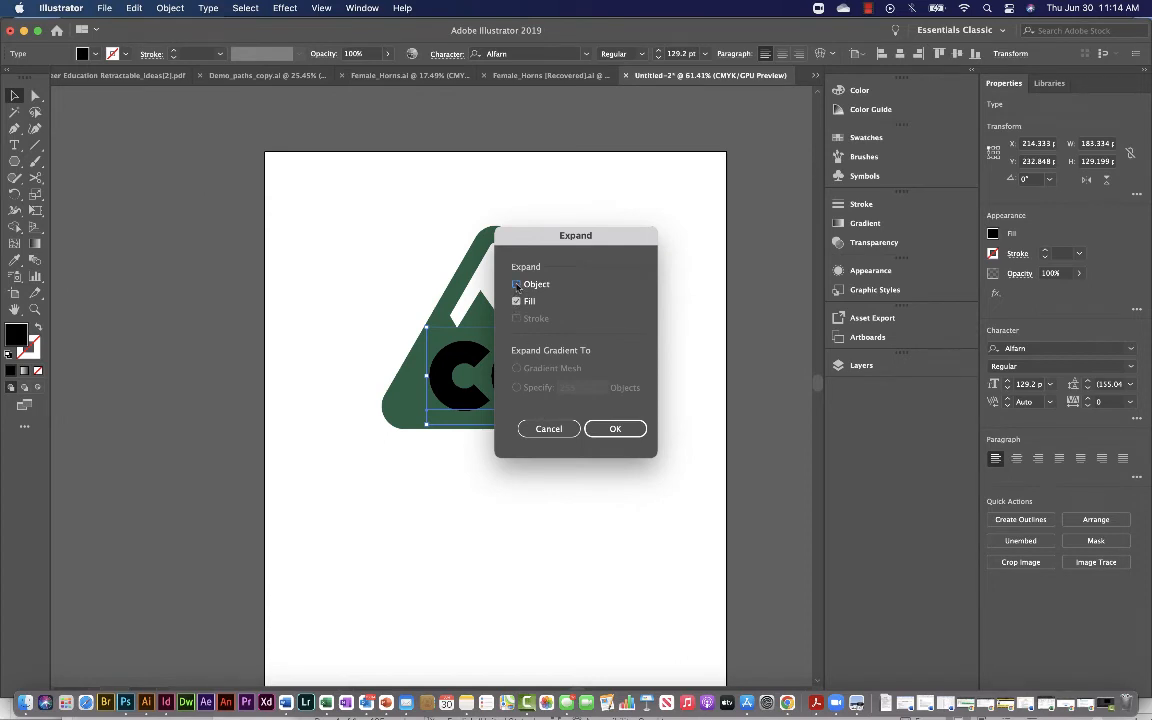
click(614, 428)
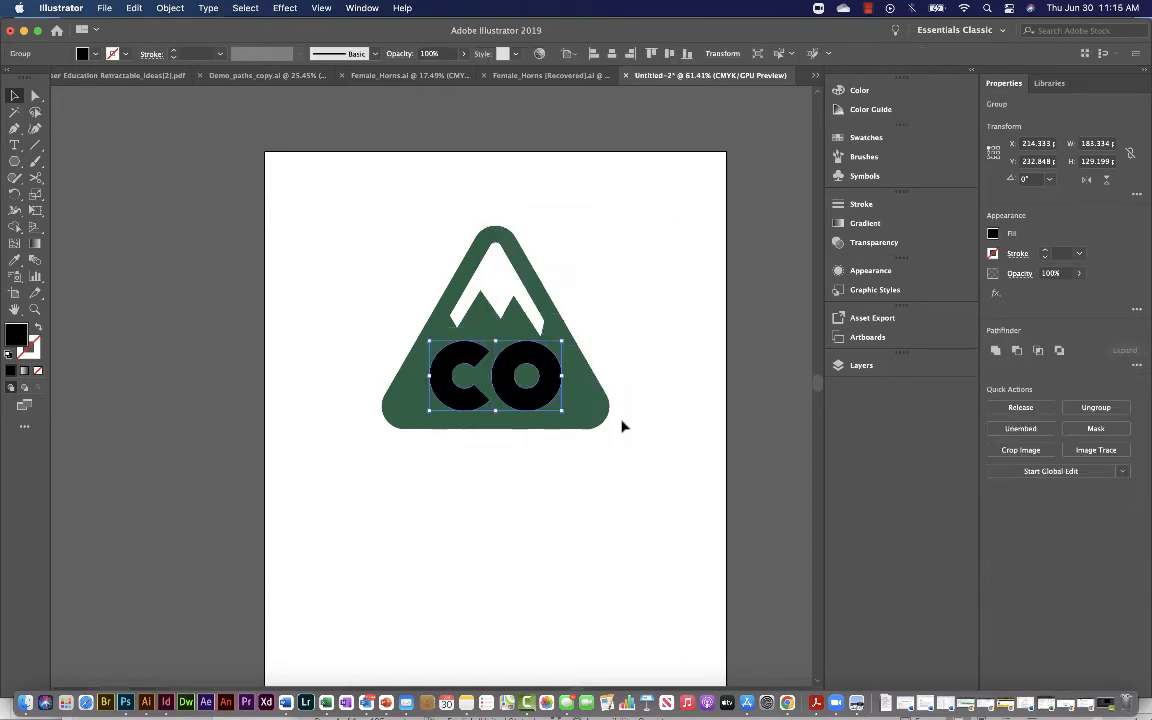
click(577, 567)
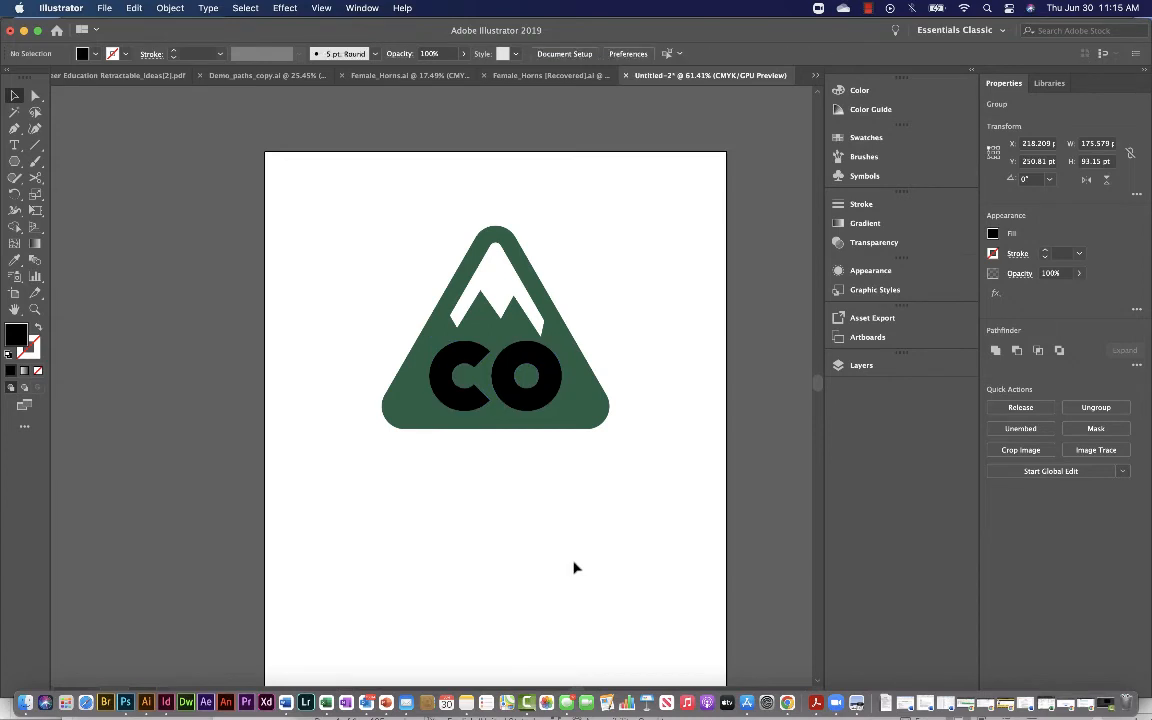
click(495, 378)
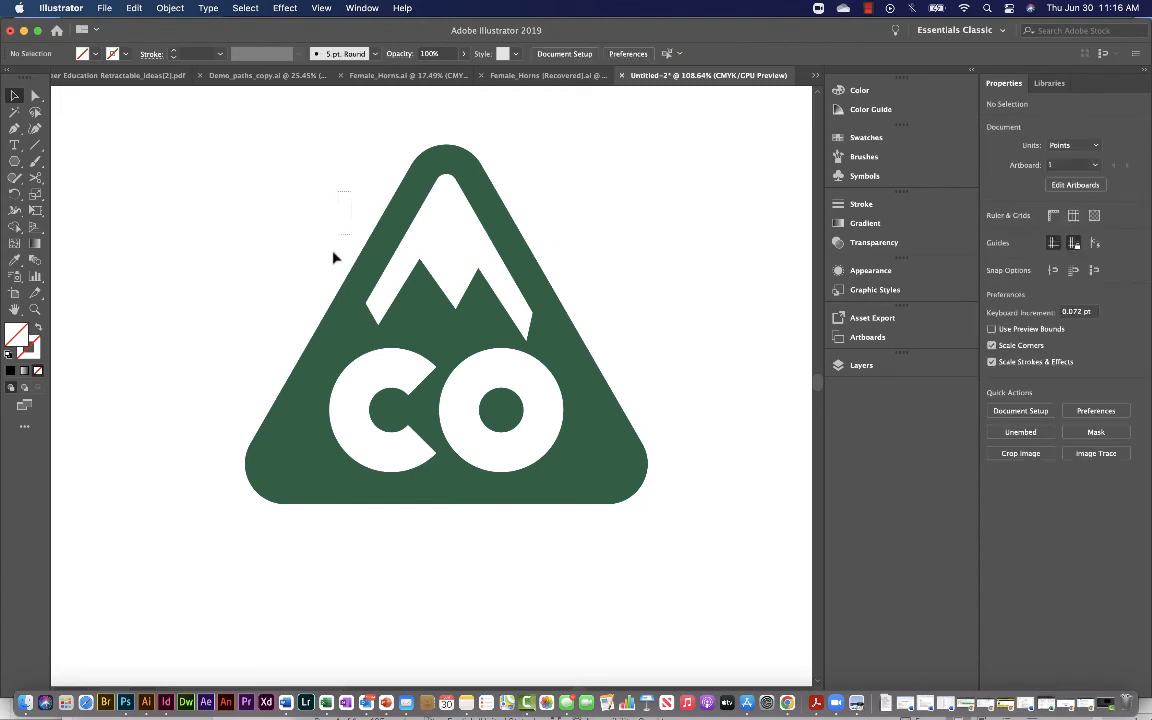
Review the finished compound-path logo and bring up the Layers panel
click(337, 258)
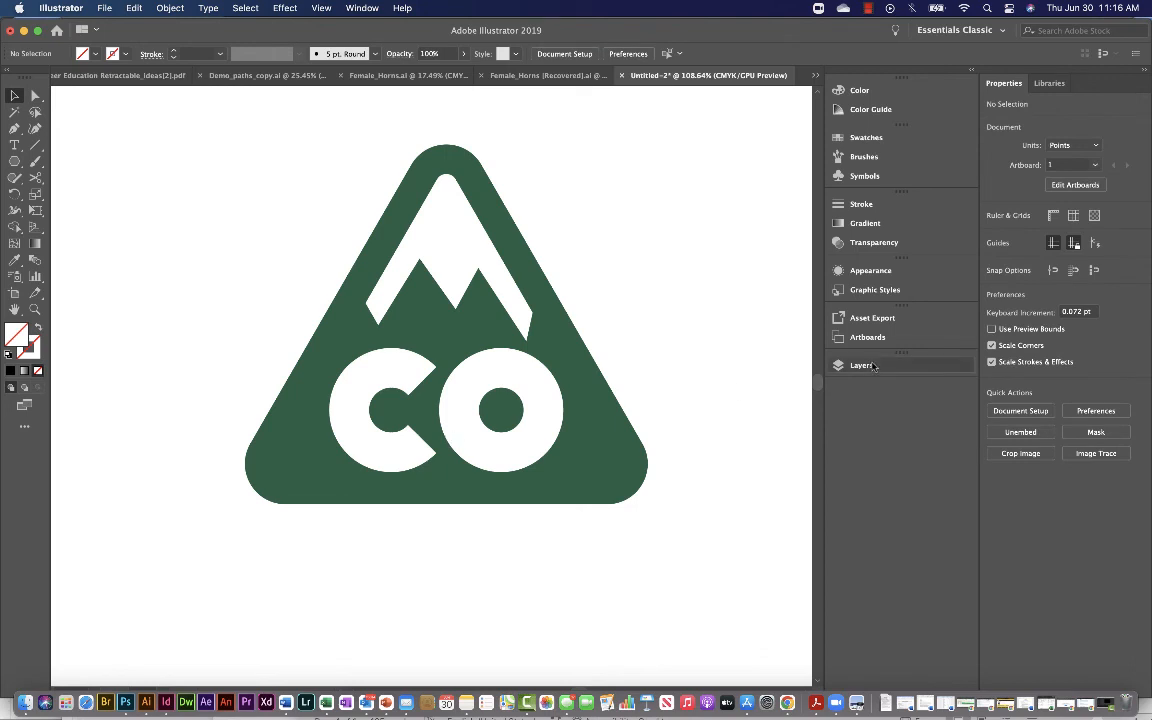
click(861, 365)
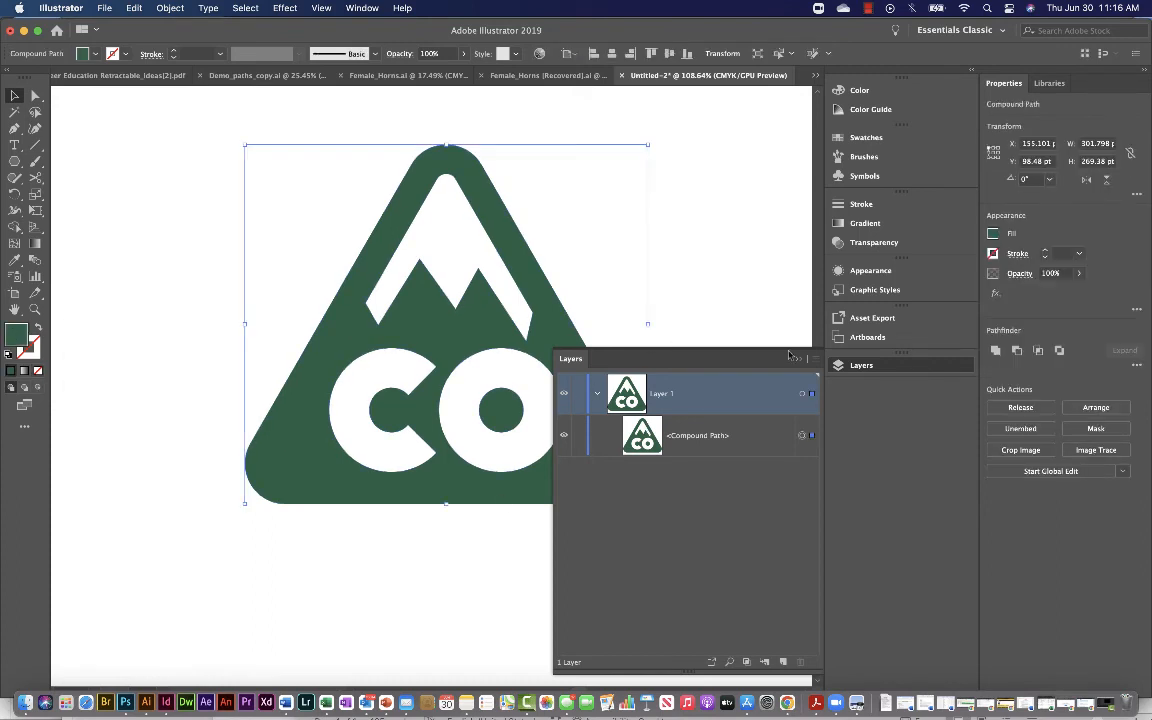
Confirm Layer 1 holds a single compound path, then collapse the Layers panel
click(861, 365)
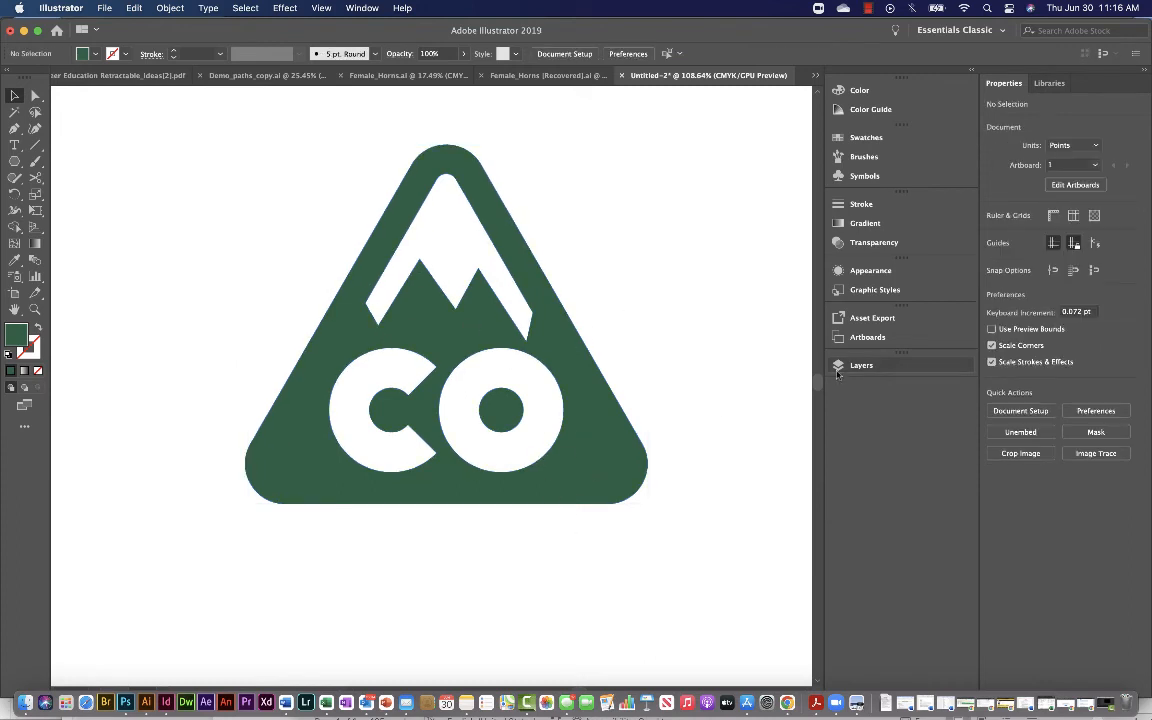
click(861, 365)
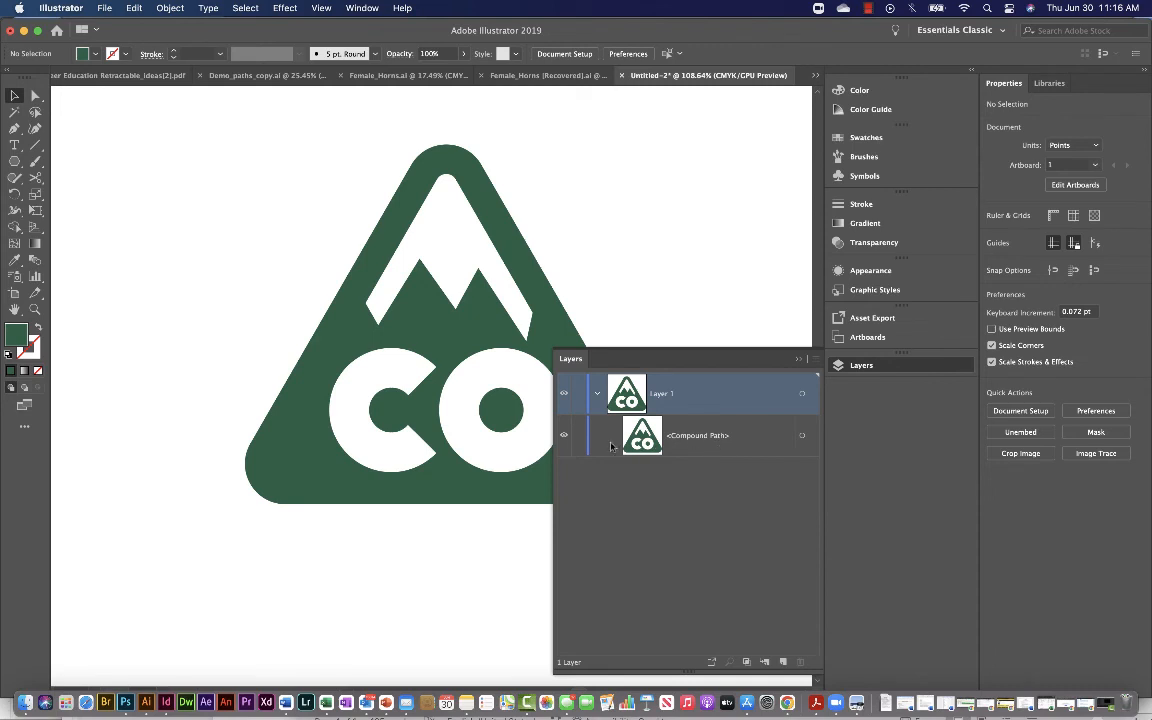
click(697, 435)
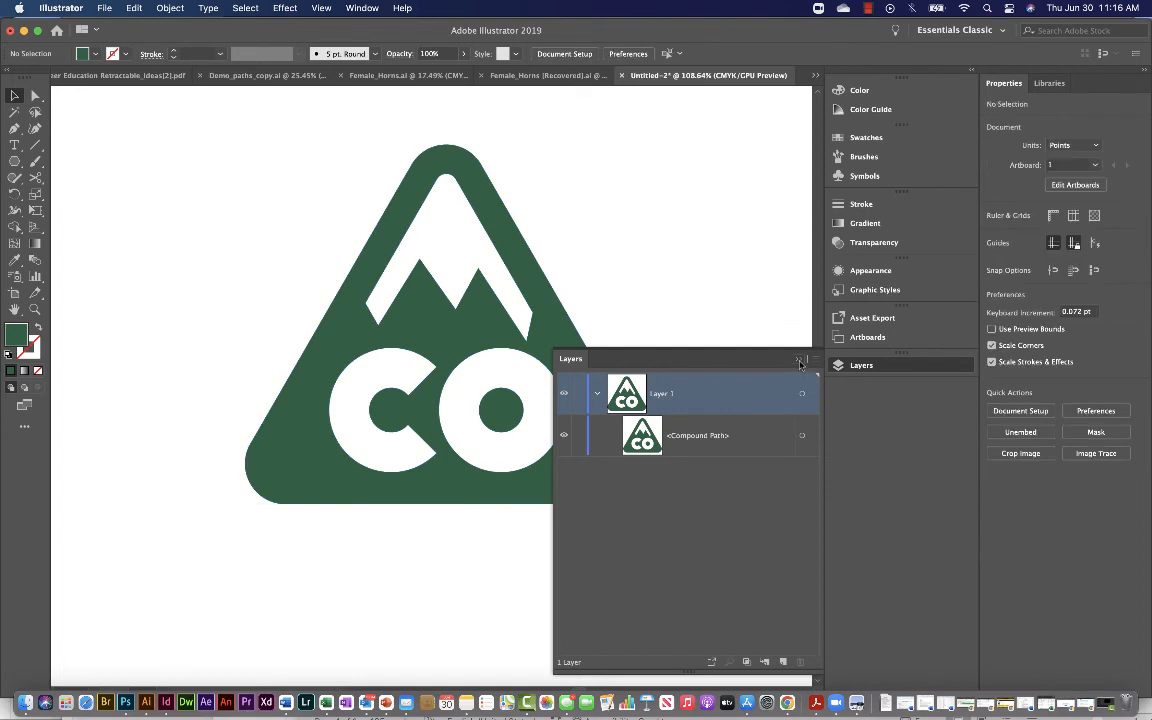
click(801, 359)
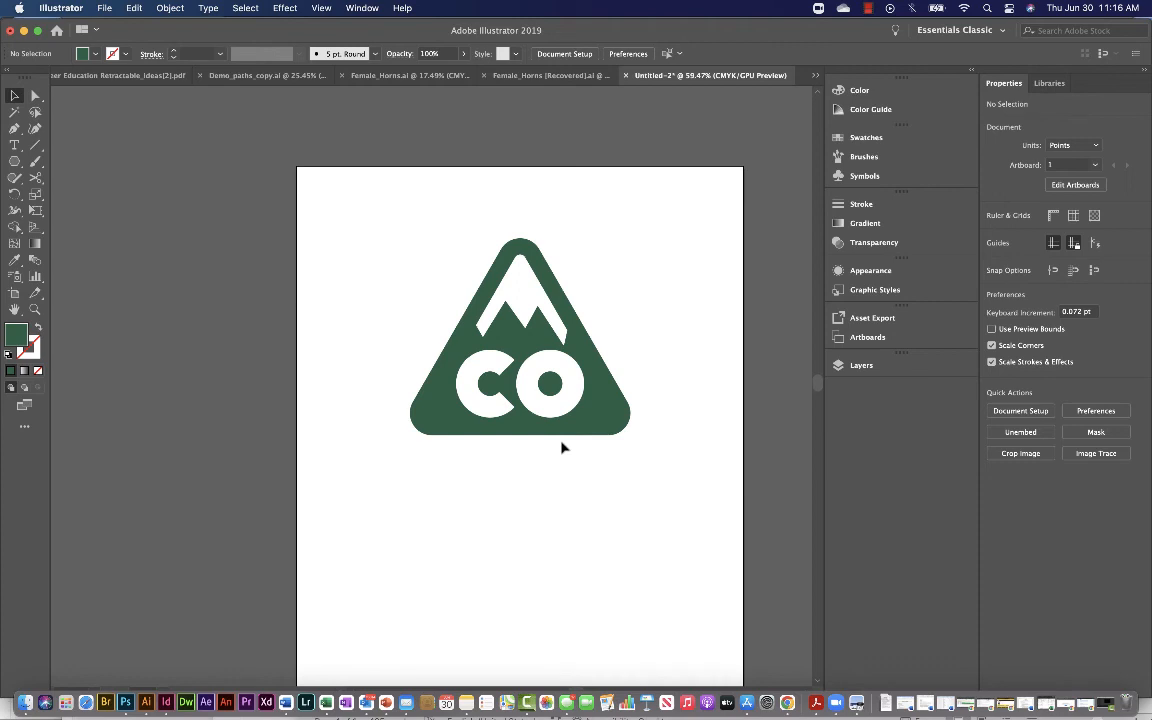
mouse_move(443, 372)
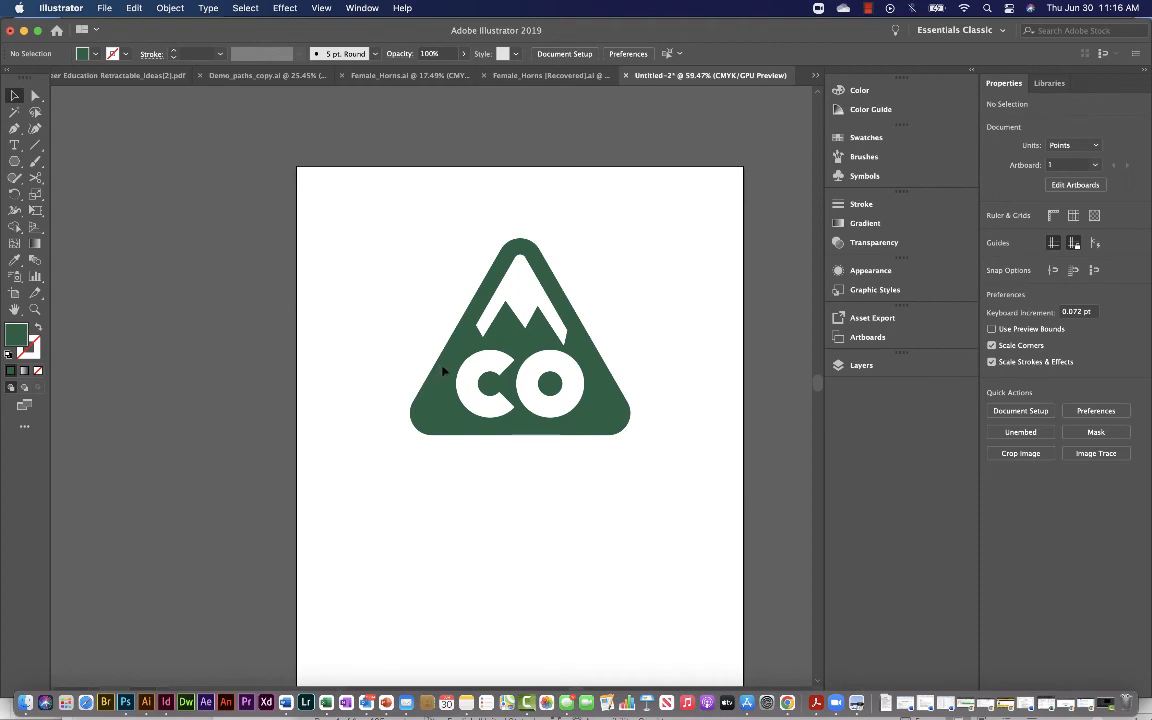
Fill the logo with purple through the Color Picker and deselect it
click(520, 335)
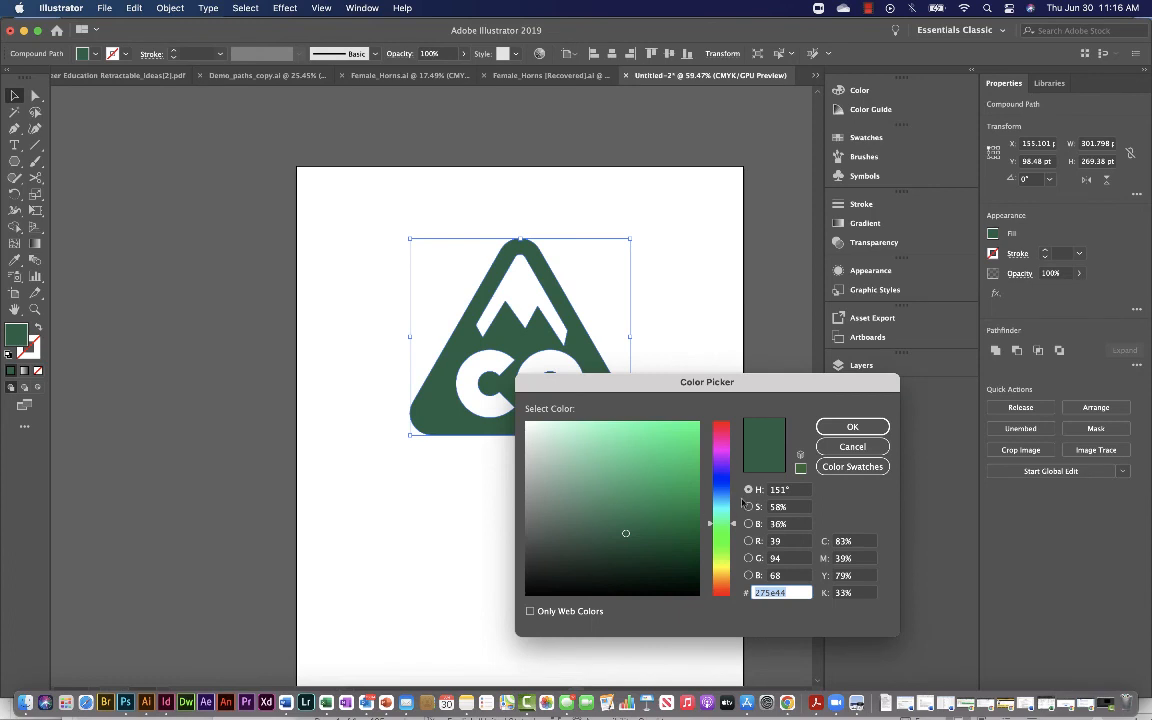
click(852, 426)
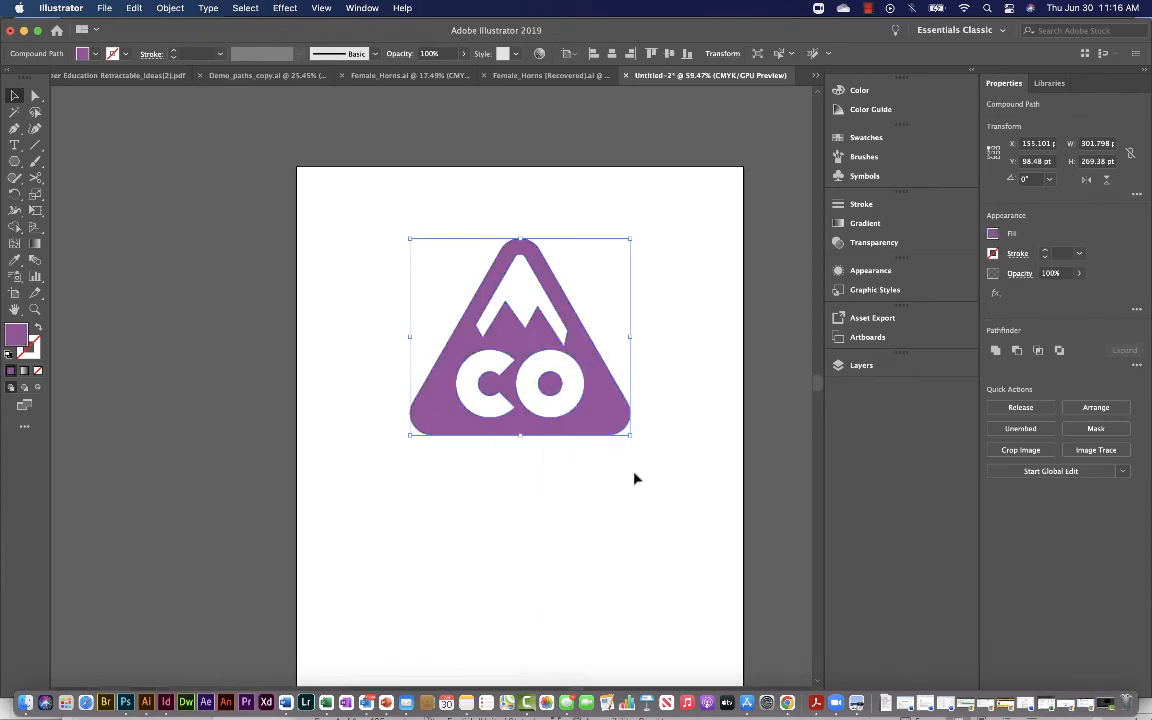
click(637, 478)
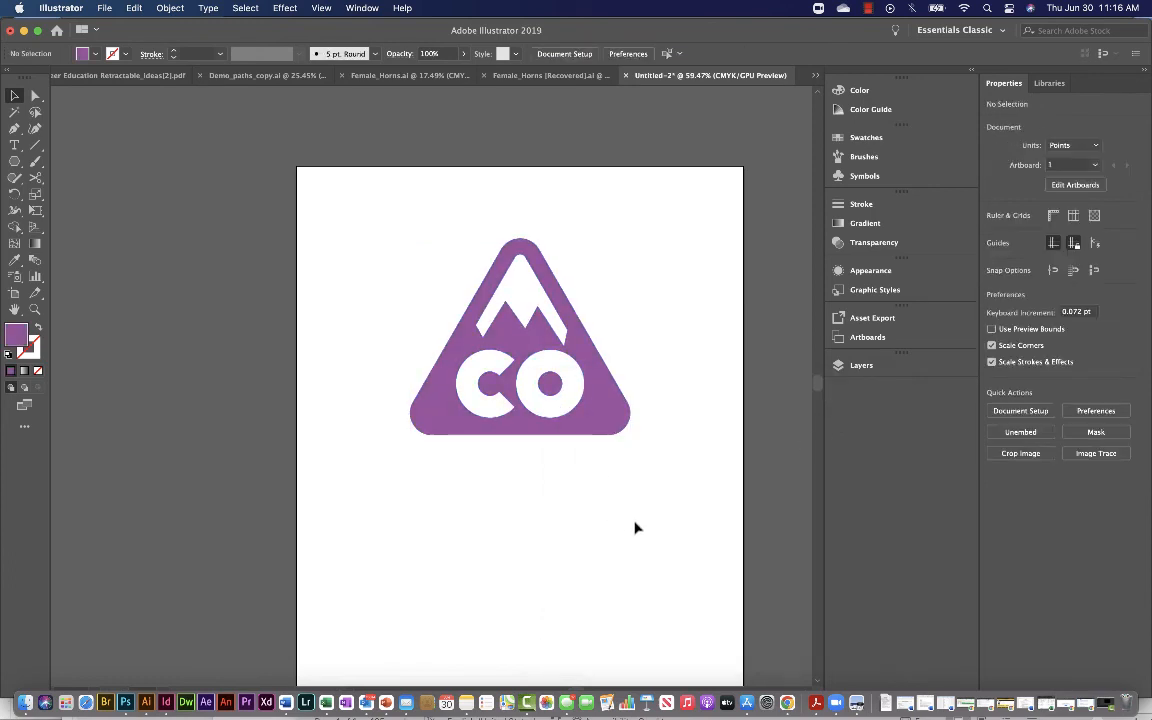
click(520, 335)
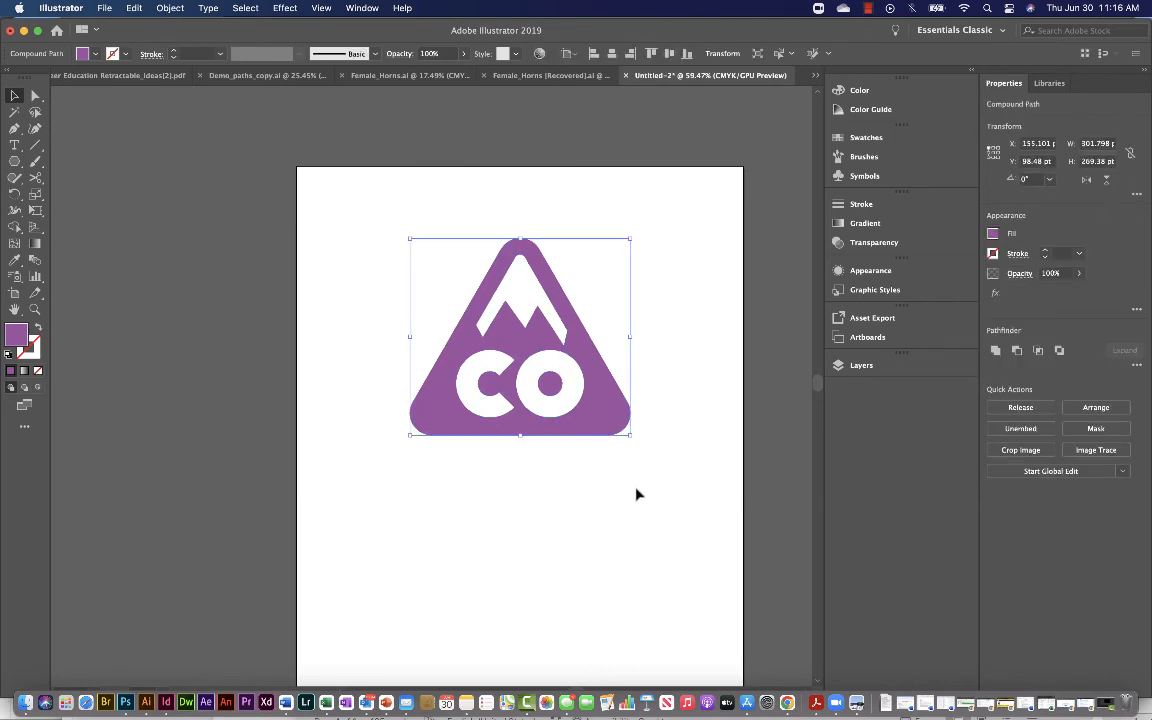
click(610, 516)
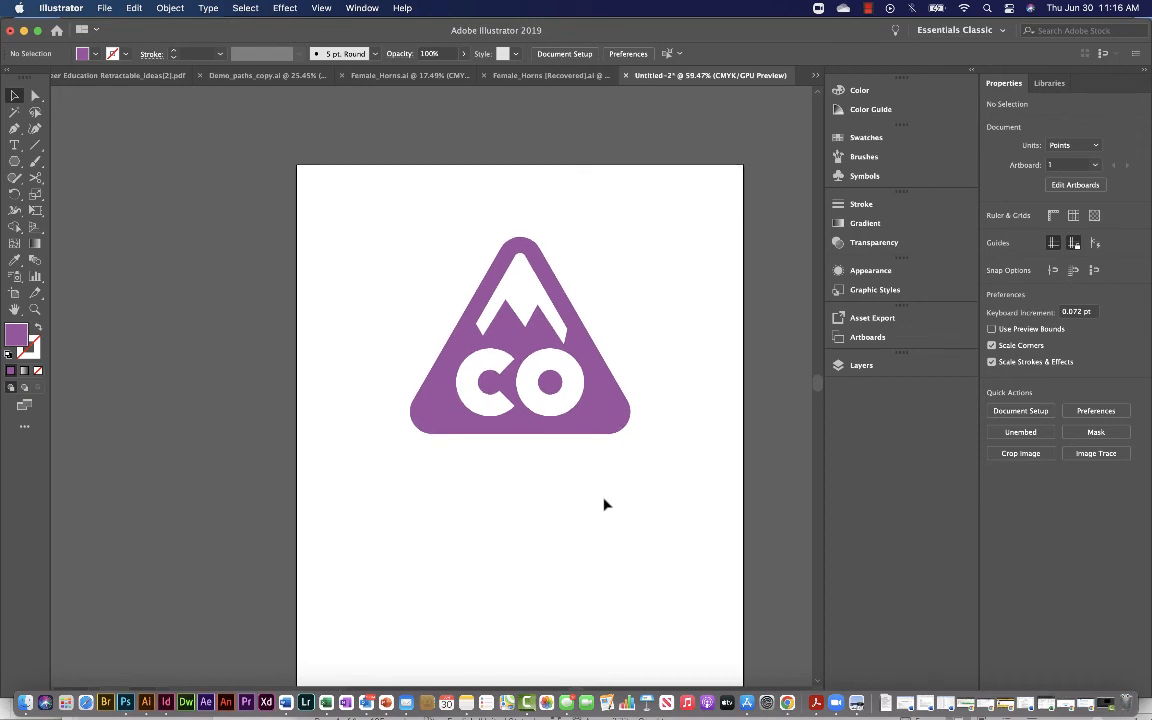
mouse_move(657, 470)
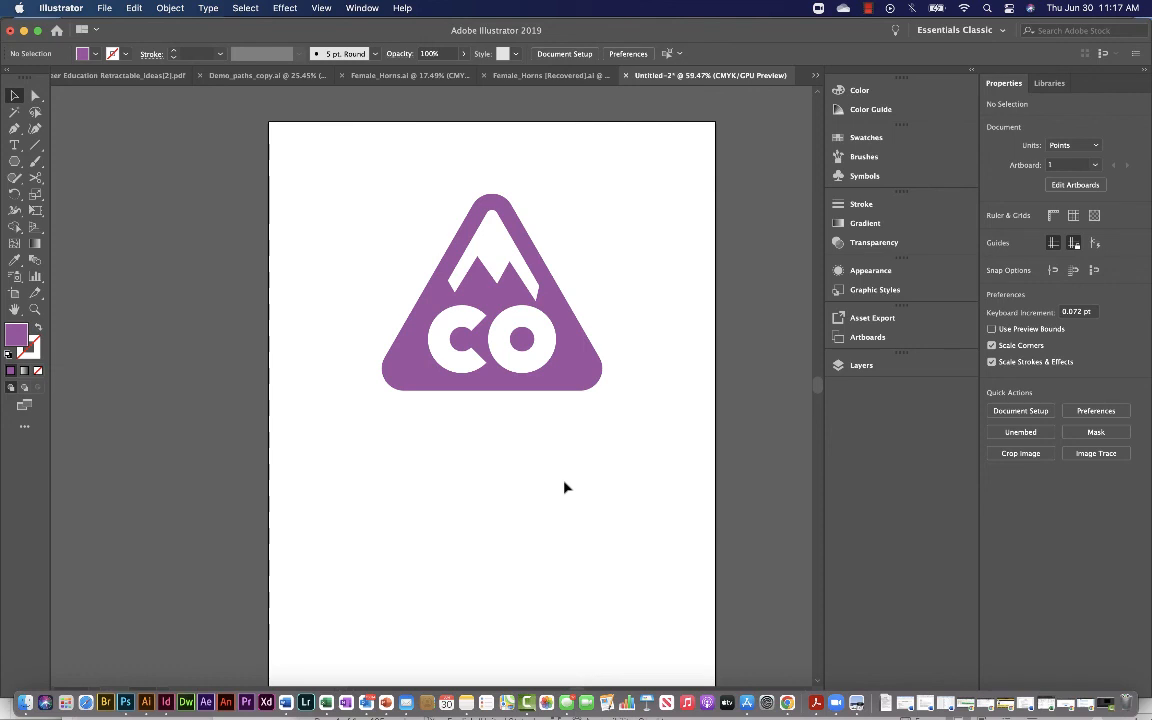
Select the logo and change its fill to solid black, keeping the white cutouts
click(490, 300)
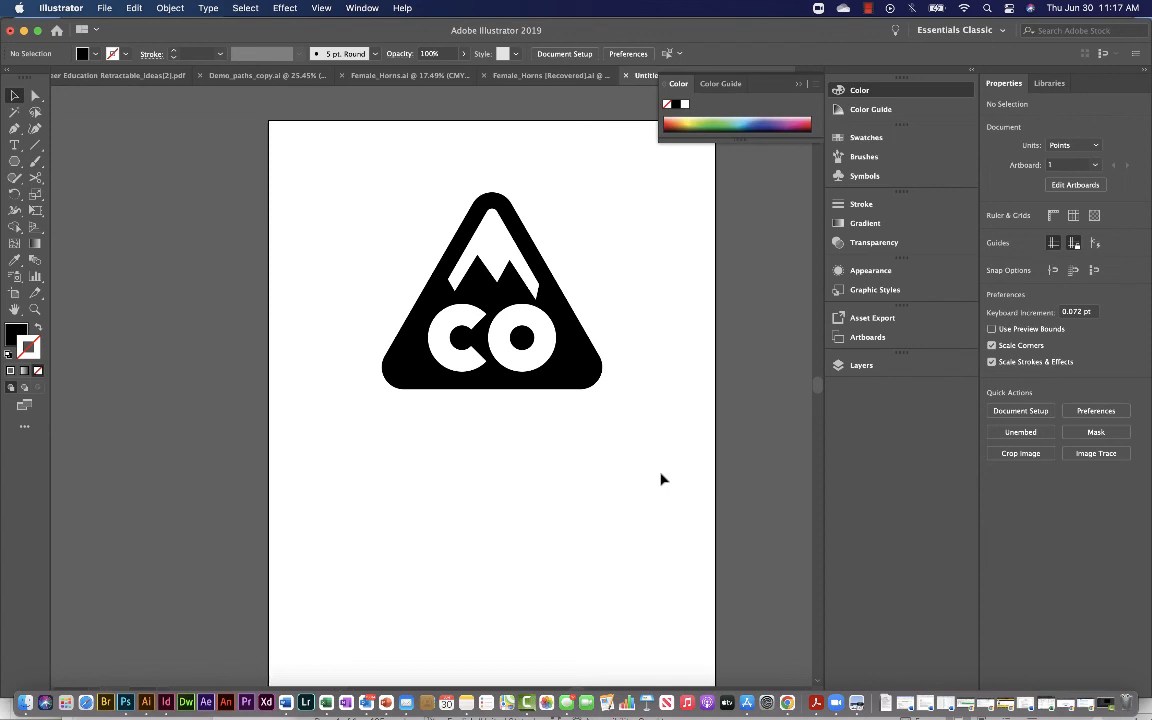
click(105, 8)
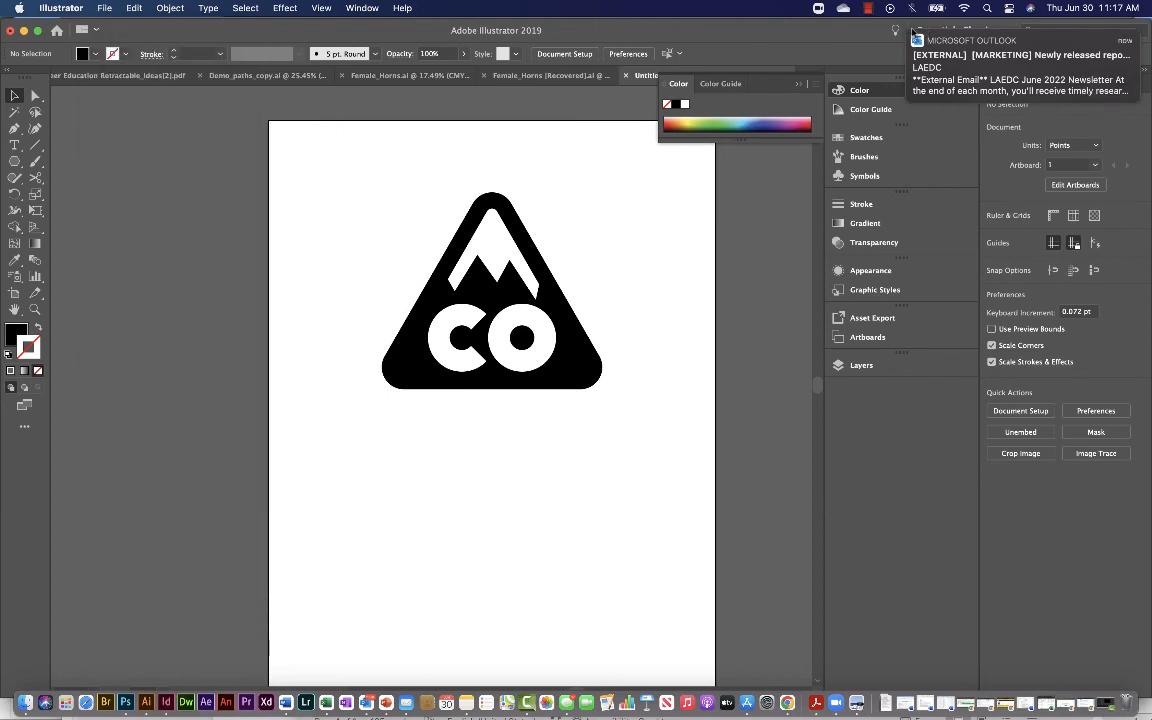
click(104, 7)
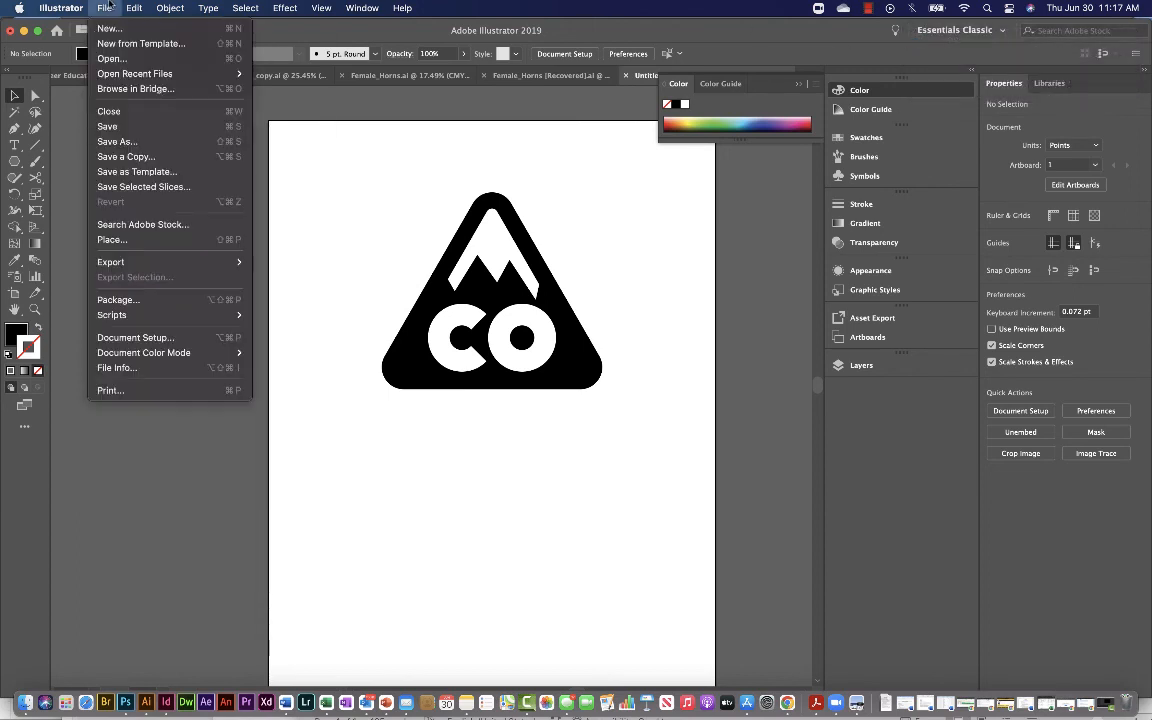
mouse_move(117, 141)
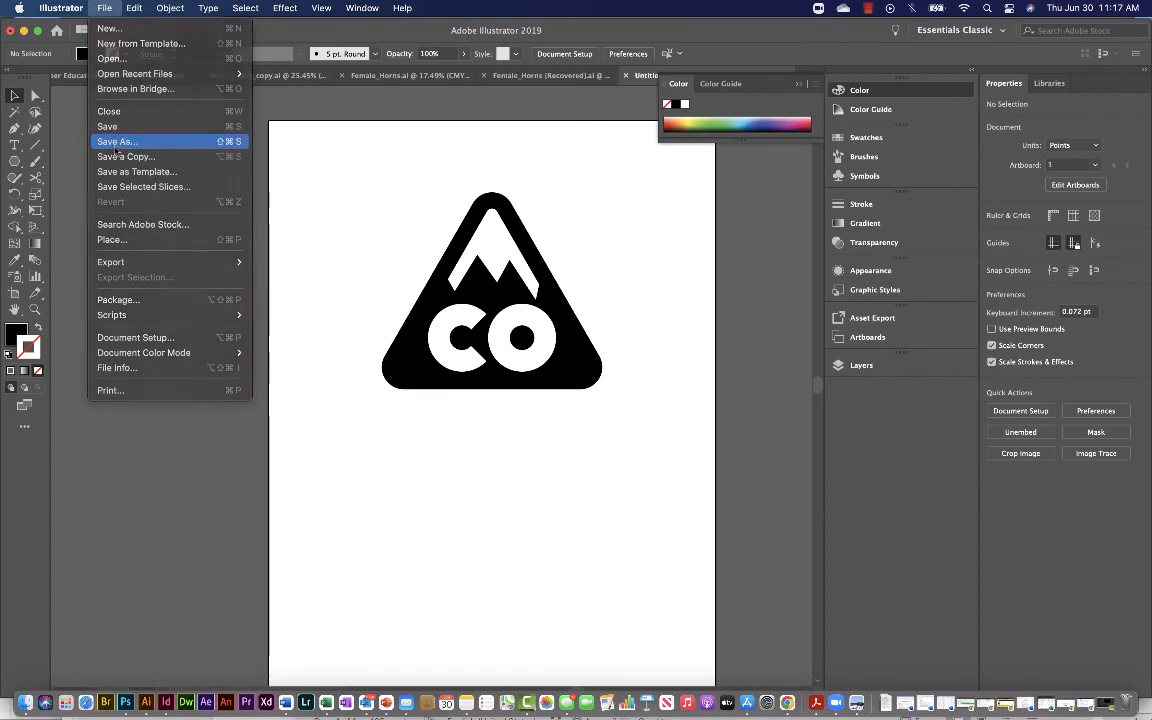
Bring up Save As and cancel it without saving
click(116, 141)
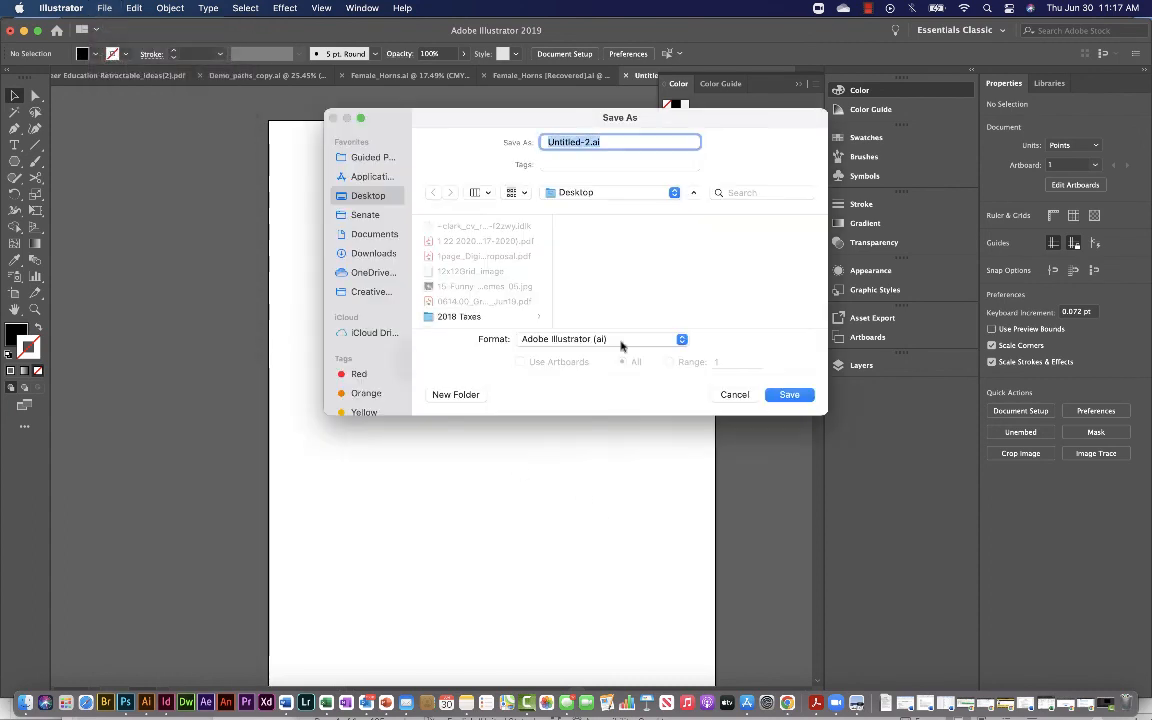
click(681, 339)
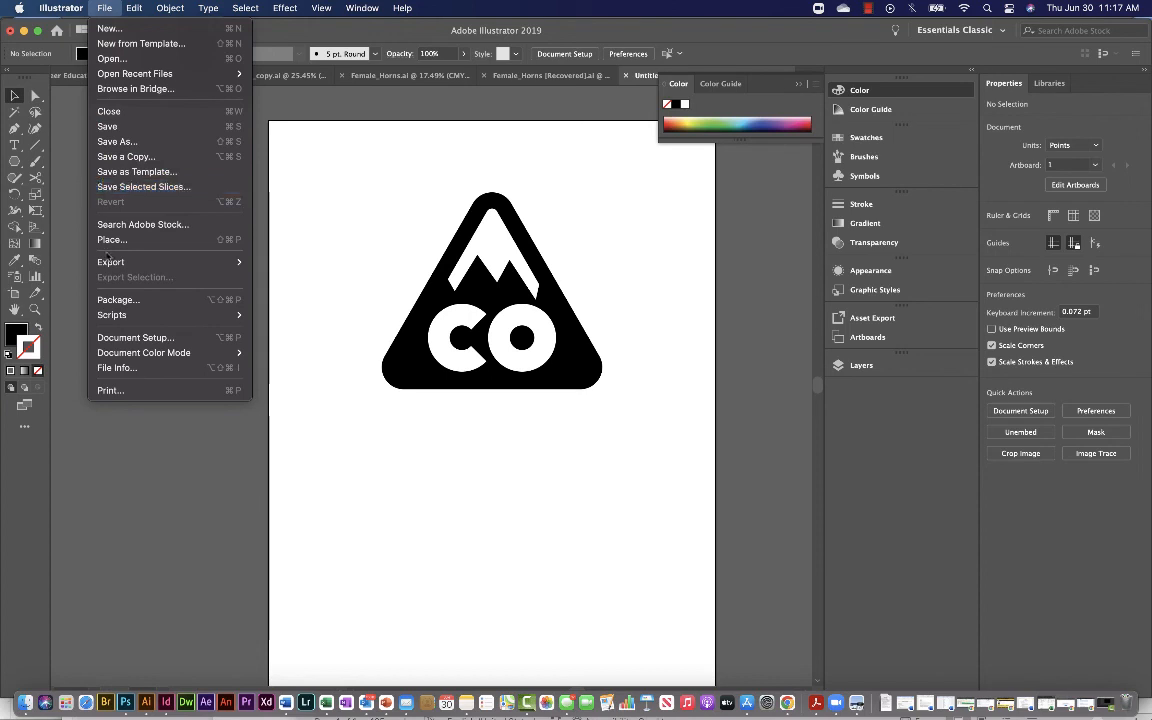
mouse_move(111, 262)
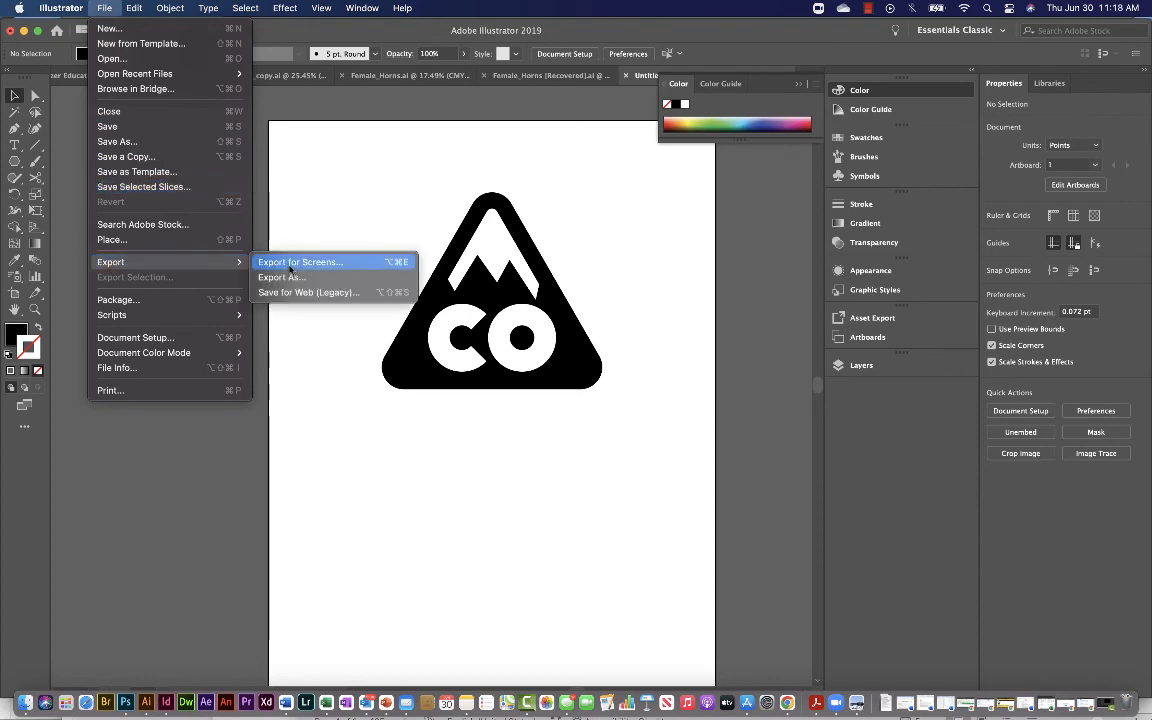
Browse the Export for Screens formats, choosing PDF, then close the dialog
click(300, 261)
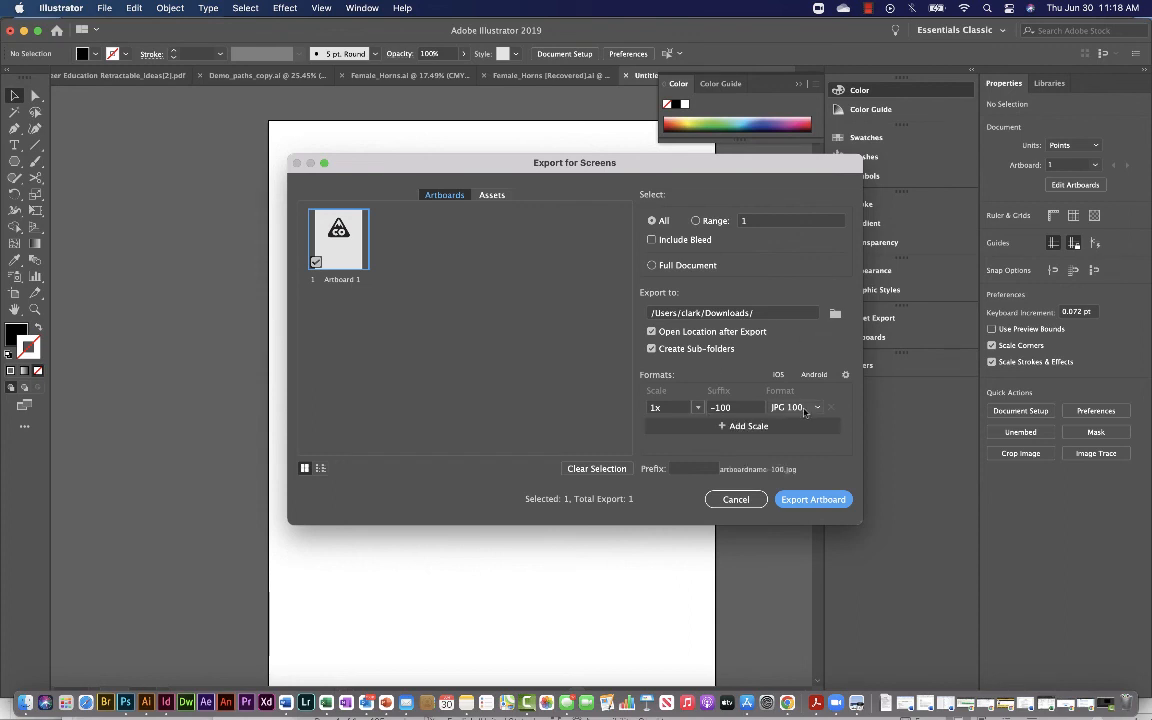
click(795, 407)
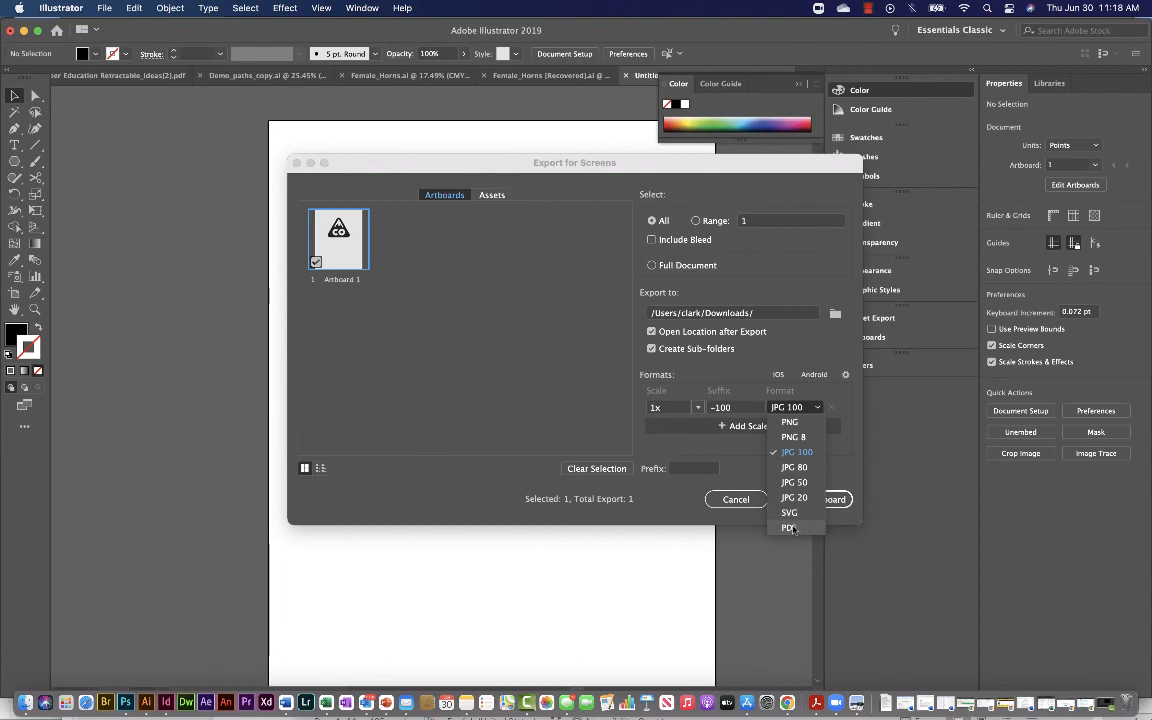
click(735, 499)
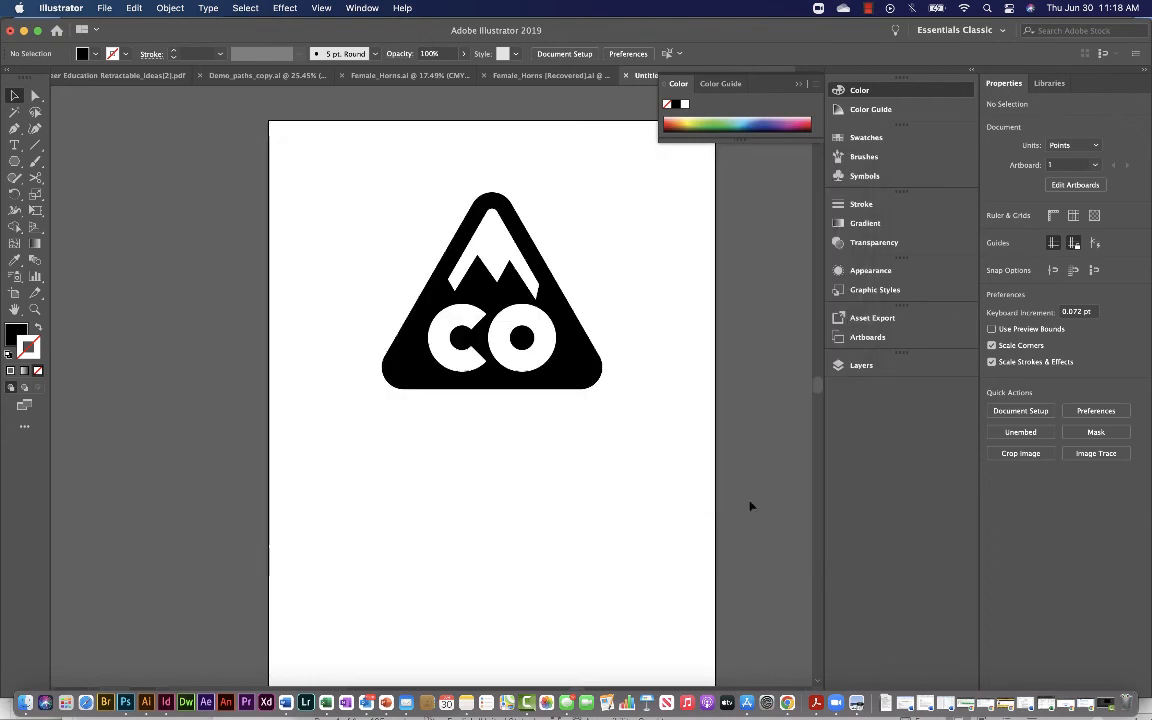
mouse_move(478, 503)
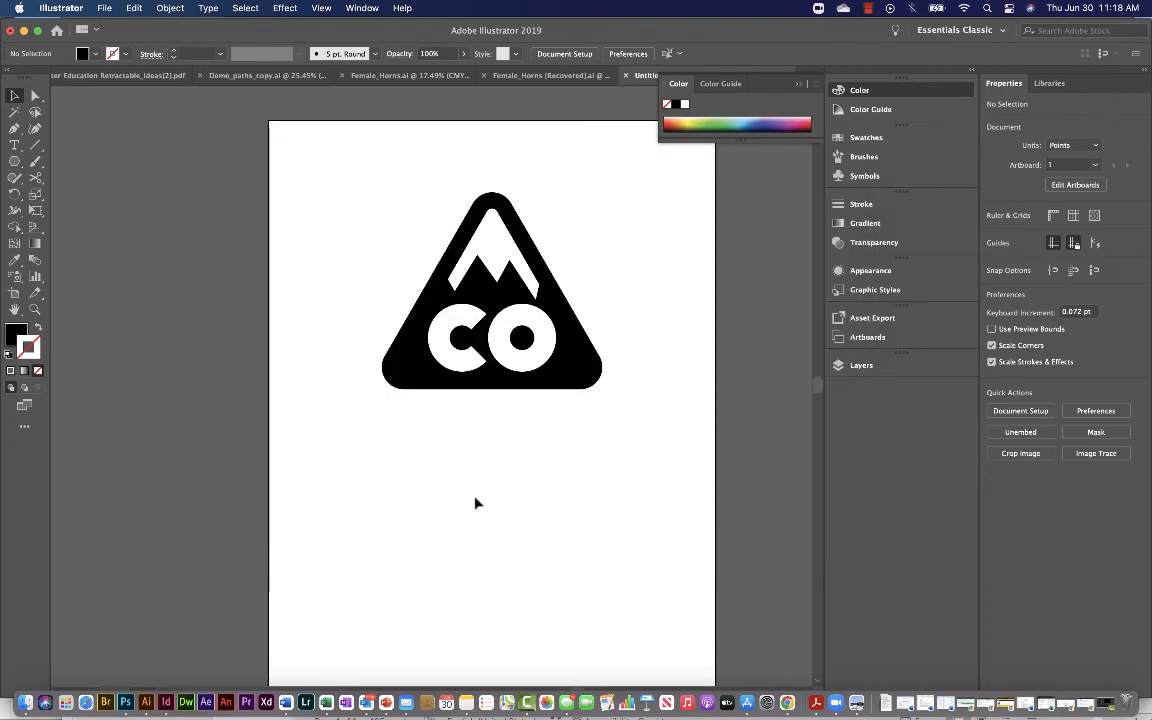